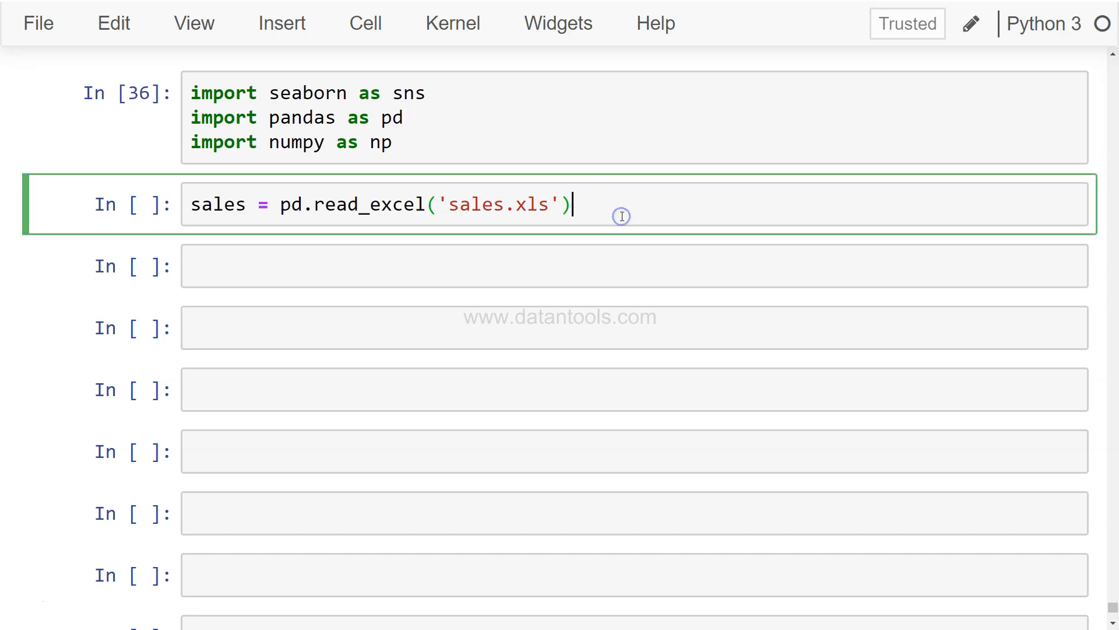
Run the read_excel cell and display sales.head() to view the first rows of all 21 columns.
key(shift+enter)
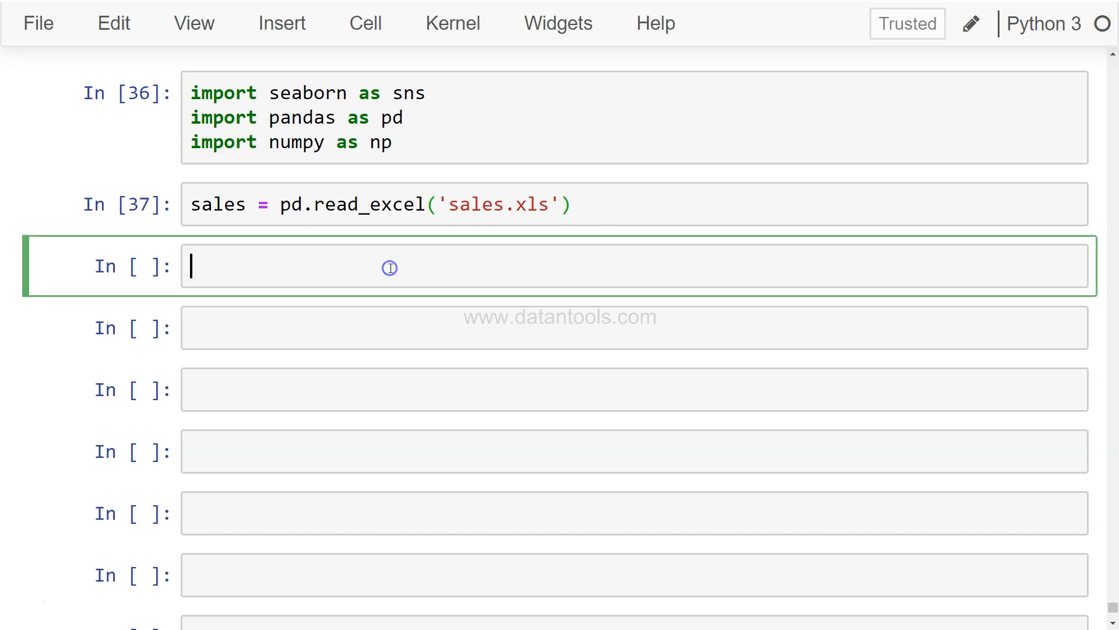
text(sales.head())
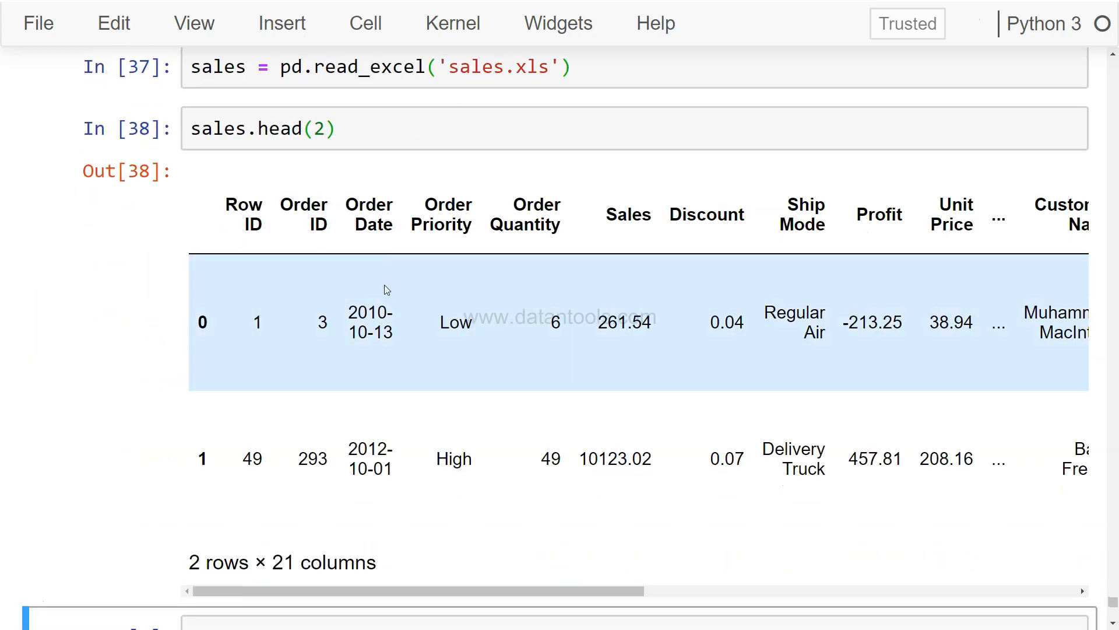
scroll(right, 3)
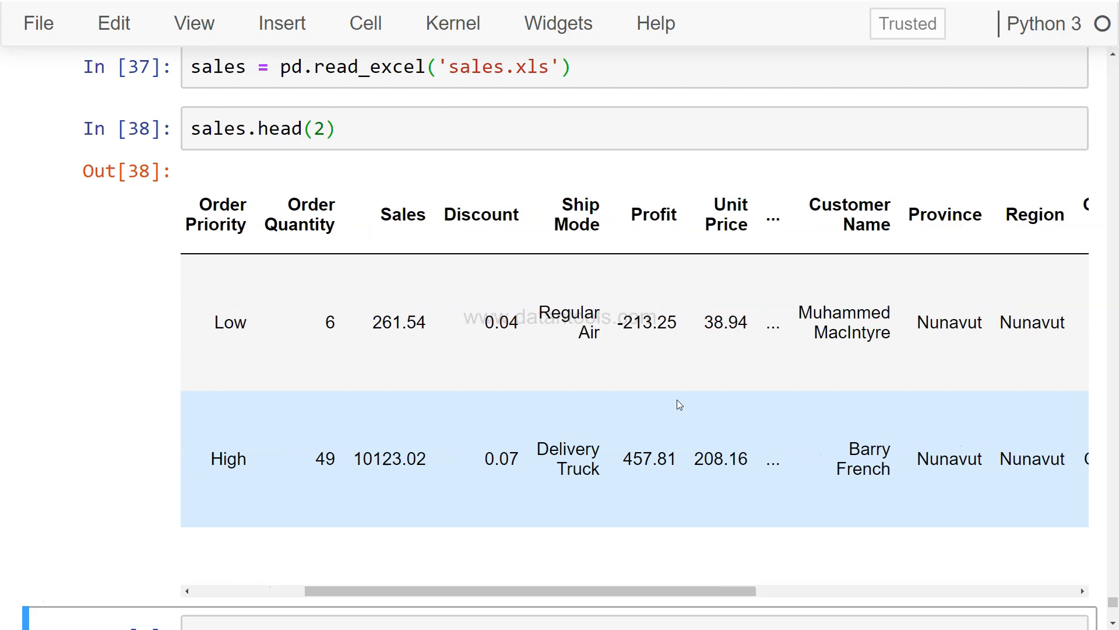
scroll(right, 3)
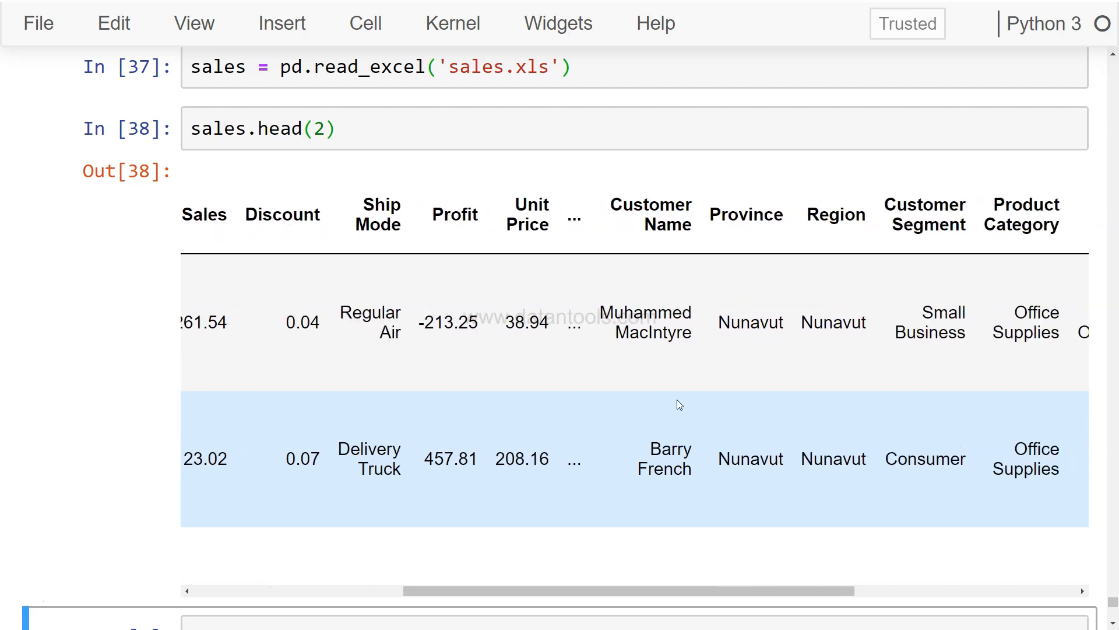
scroll(right, 3)
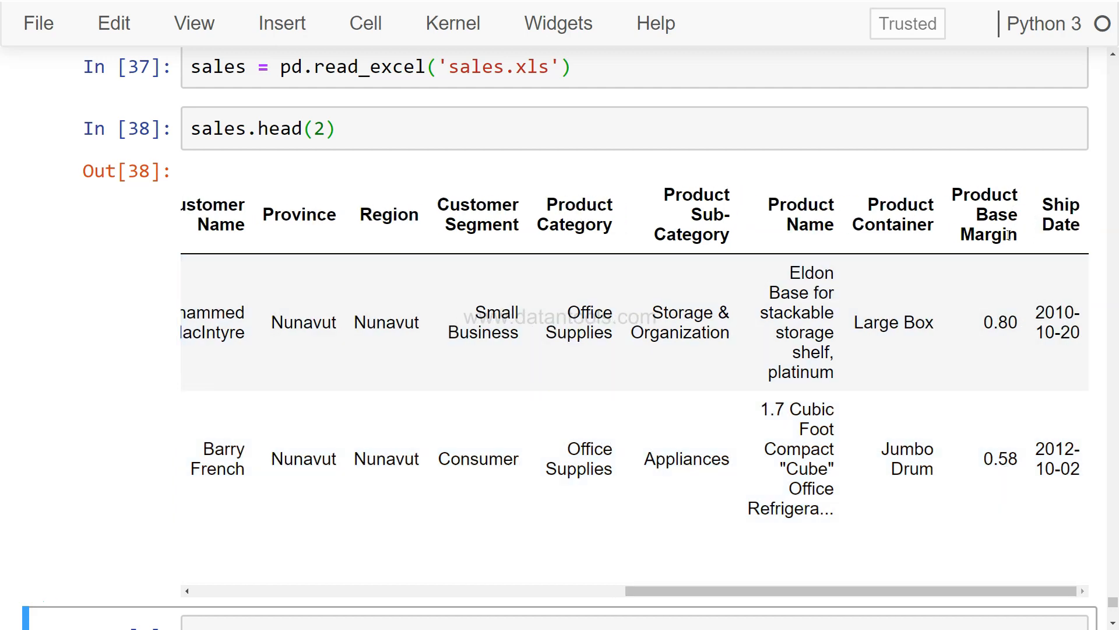
scroll(left, 3)
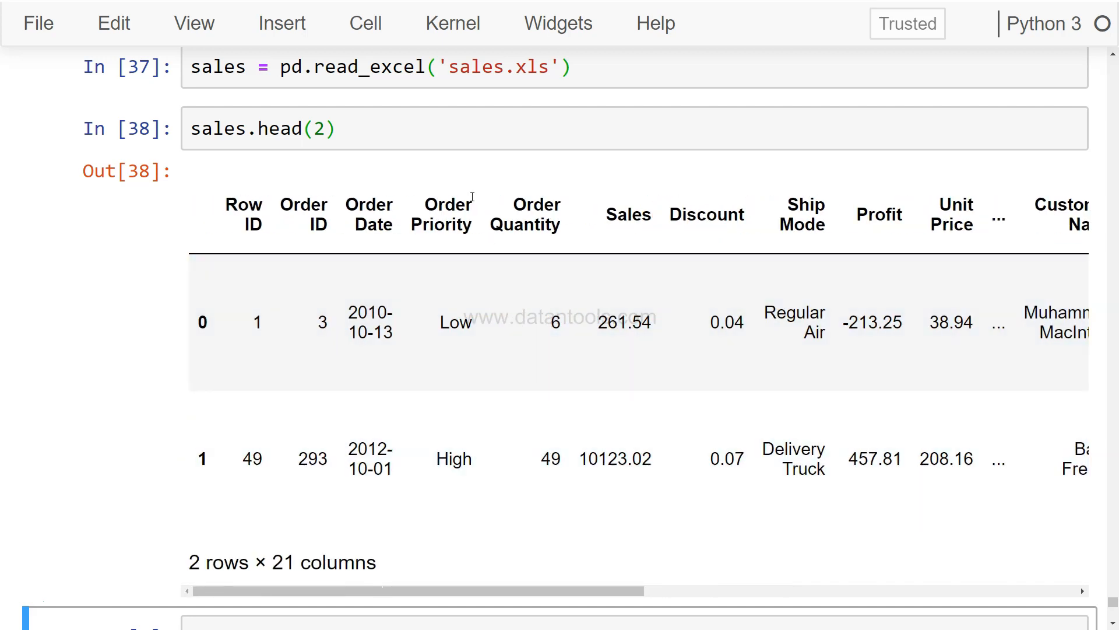
mouse_move(805, 232)
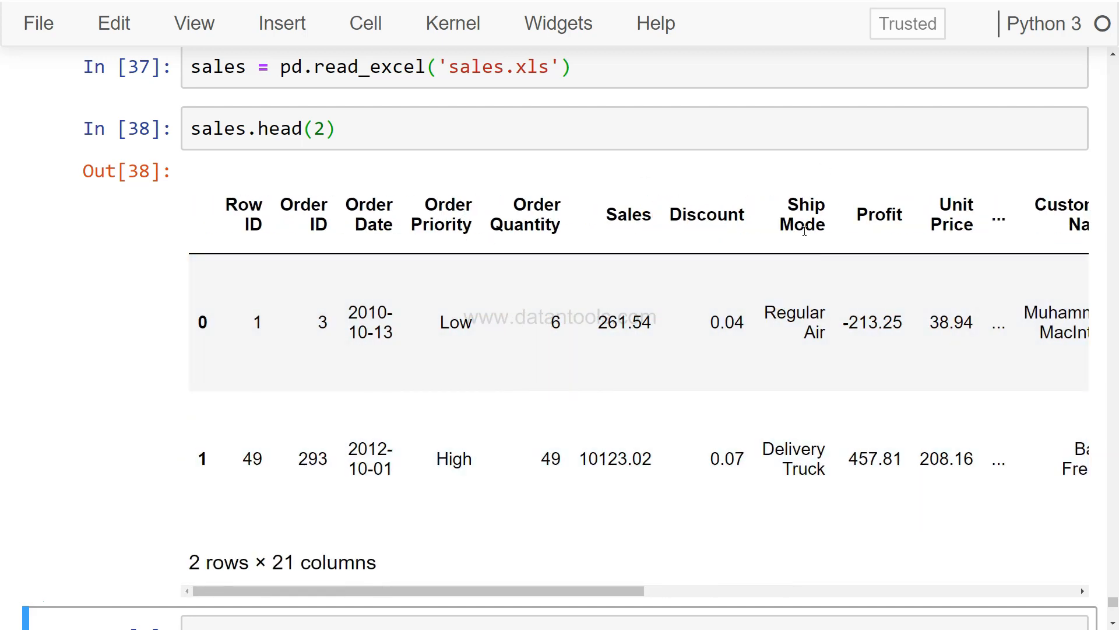
scroll(down, 3)
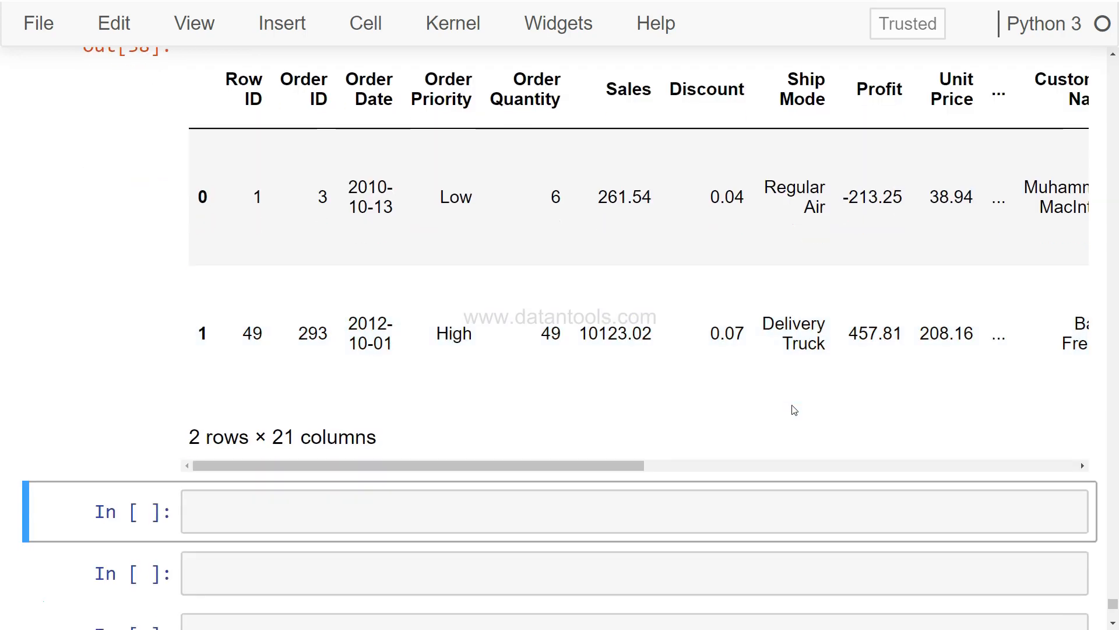
scroll(down, 3)
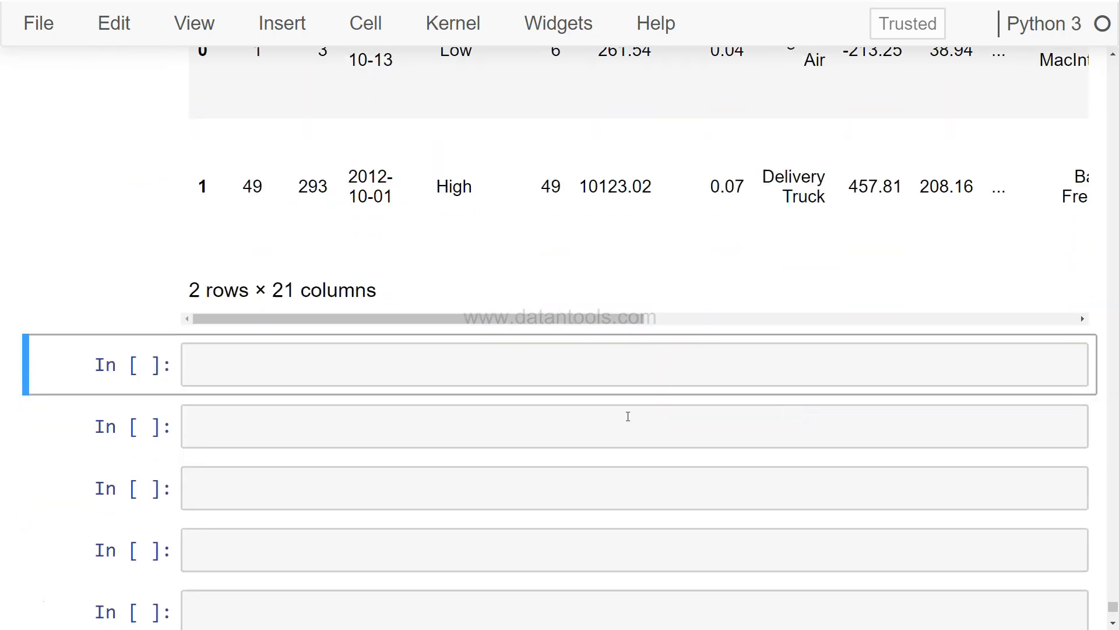
Run sns.jointplot("Sales","Profit",data=sales) in a new cell and view the resulting plot.
click(576, 372)
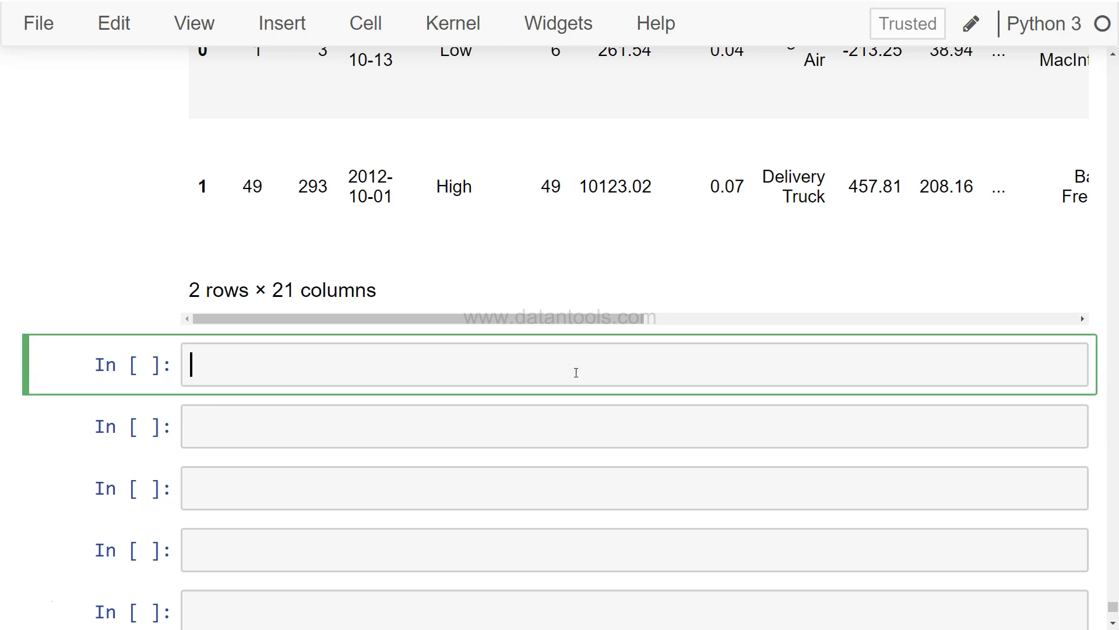
text(sns.join)
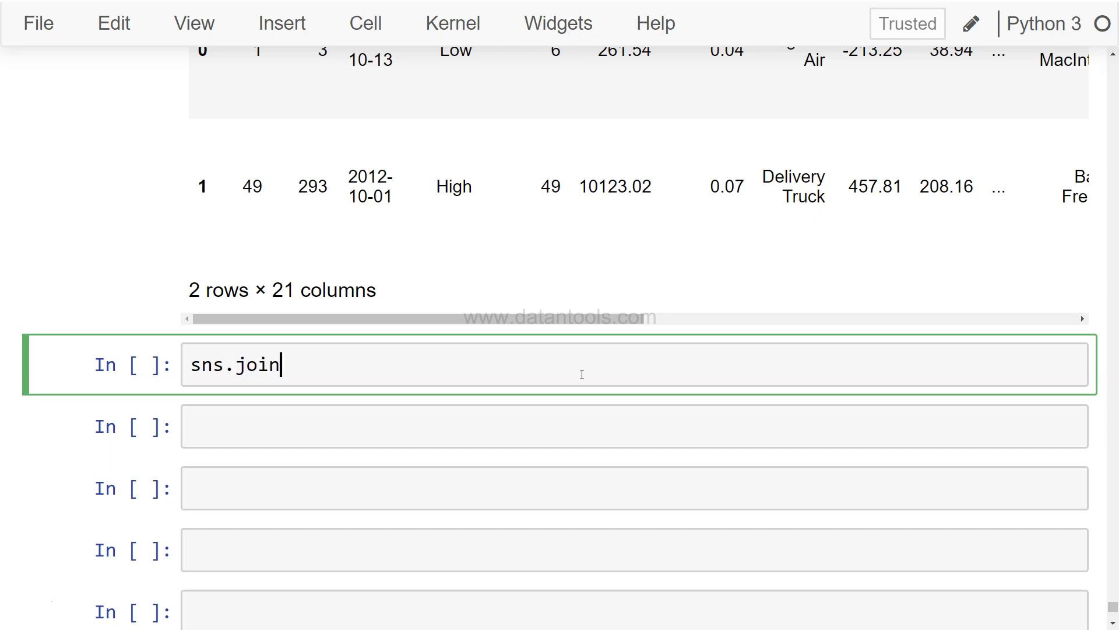
text(tplot)
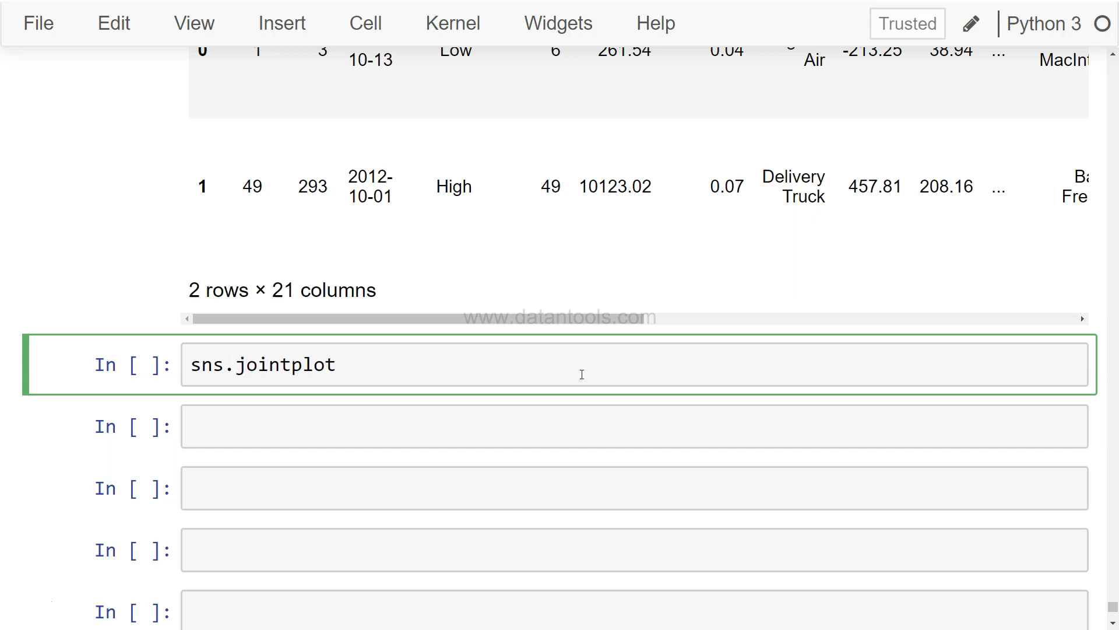
text((""))
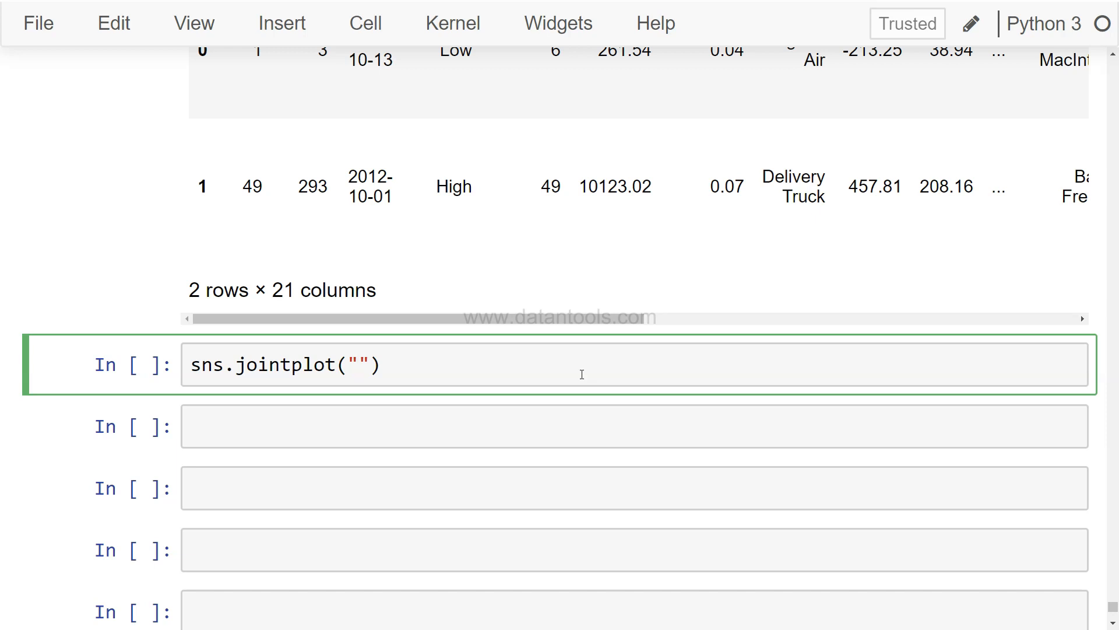
text(Sales)
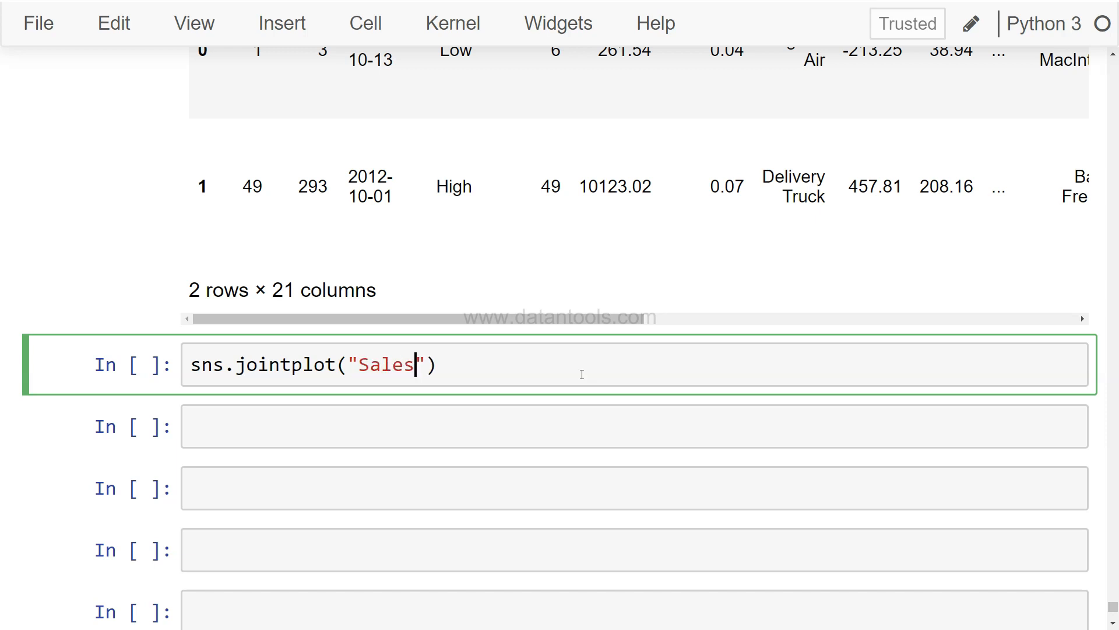
text(,"Prof)
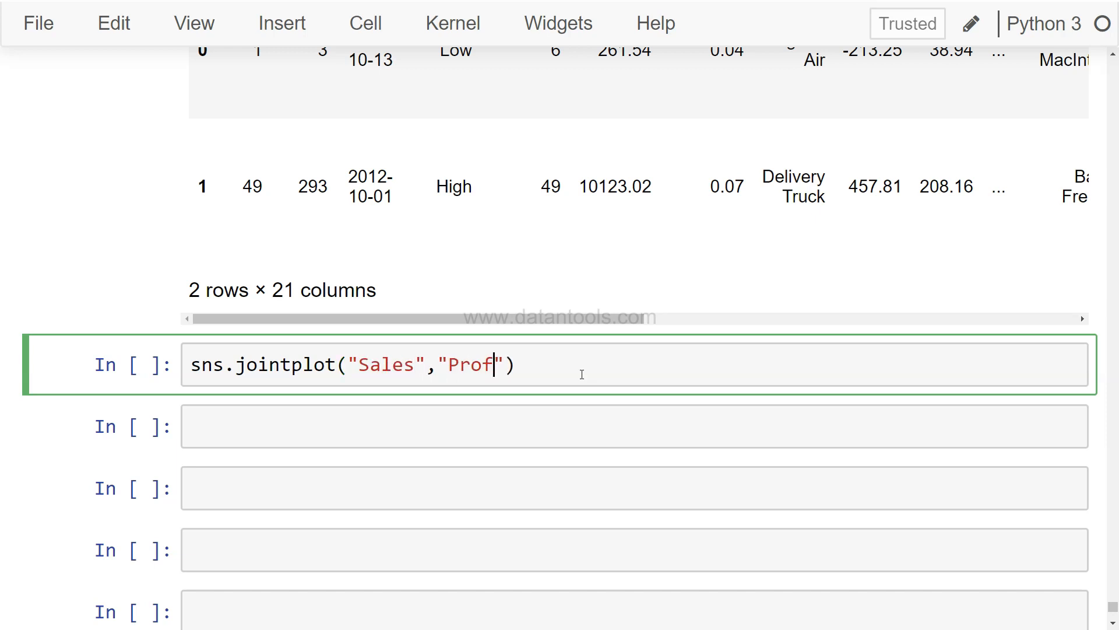
text(it",data=sales)
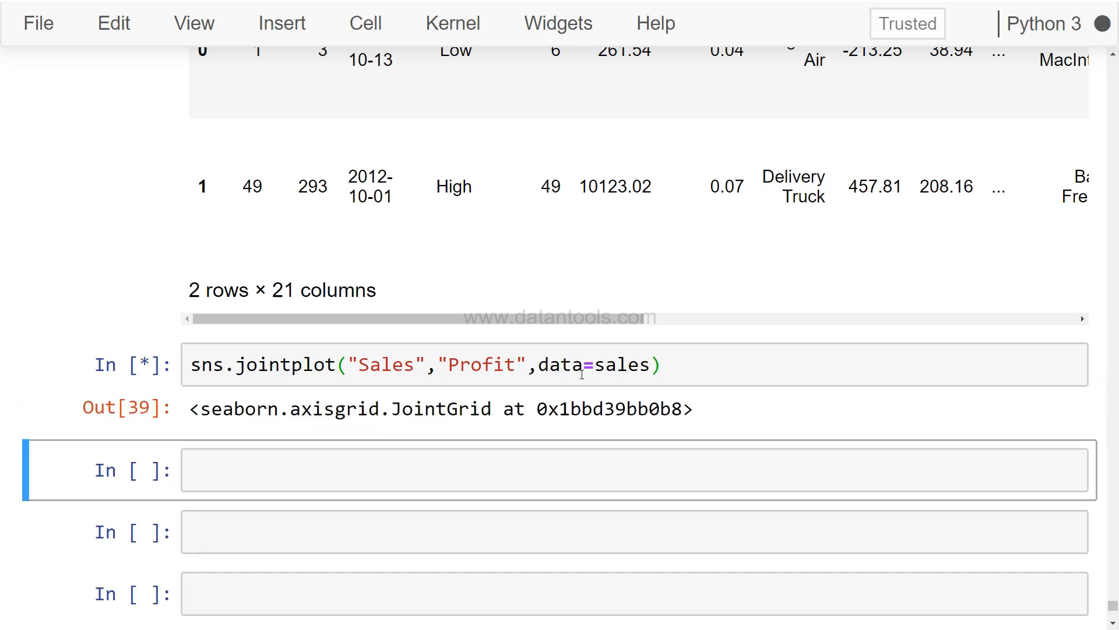
scroll(down, 3)
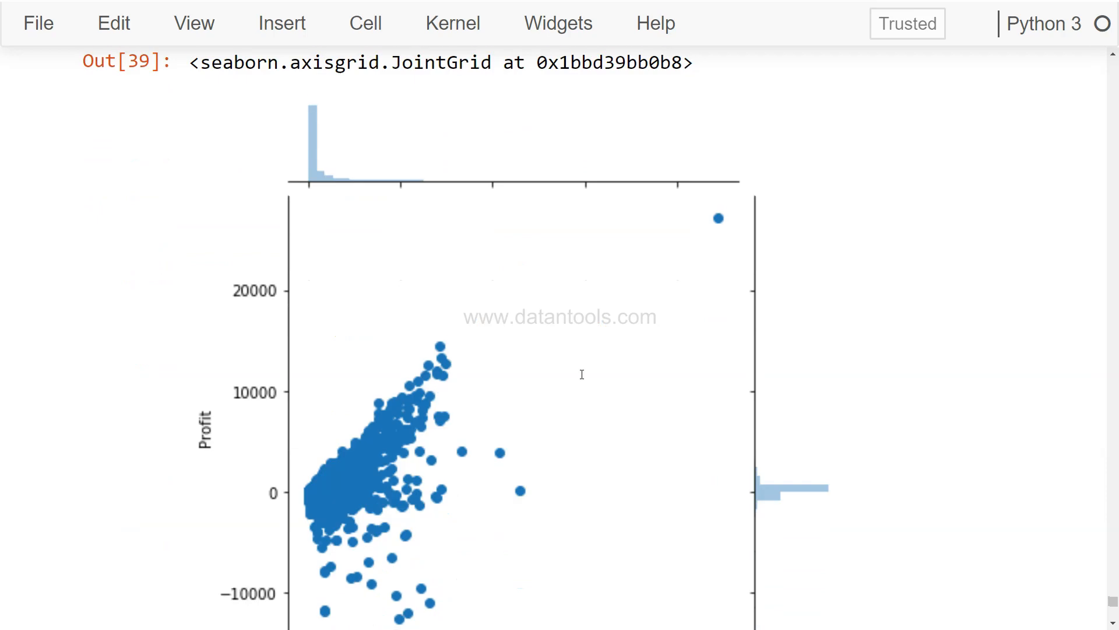
scroll(down, 3)
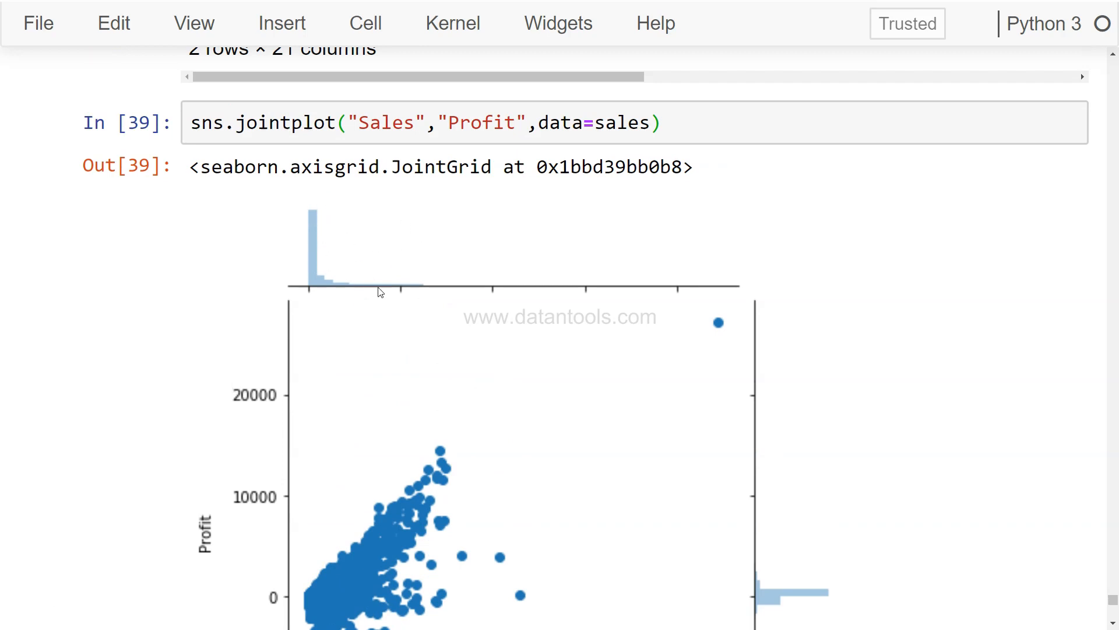
mouse_move(471, 310)
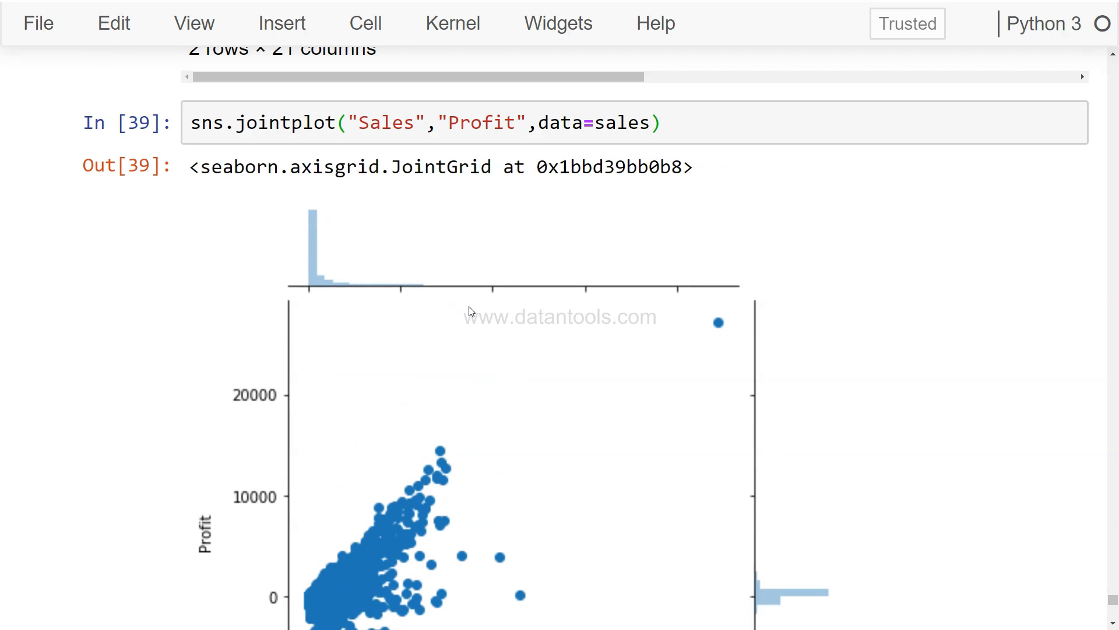
scroll(down, 3)
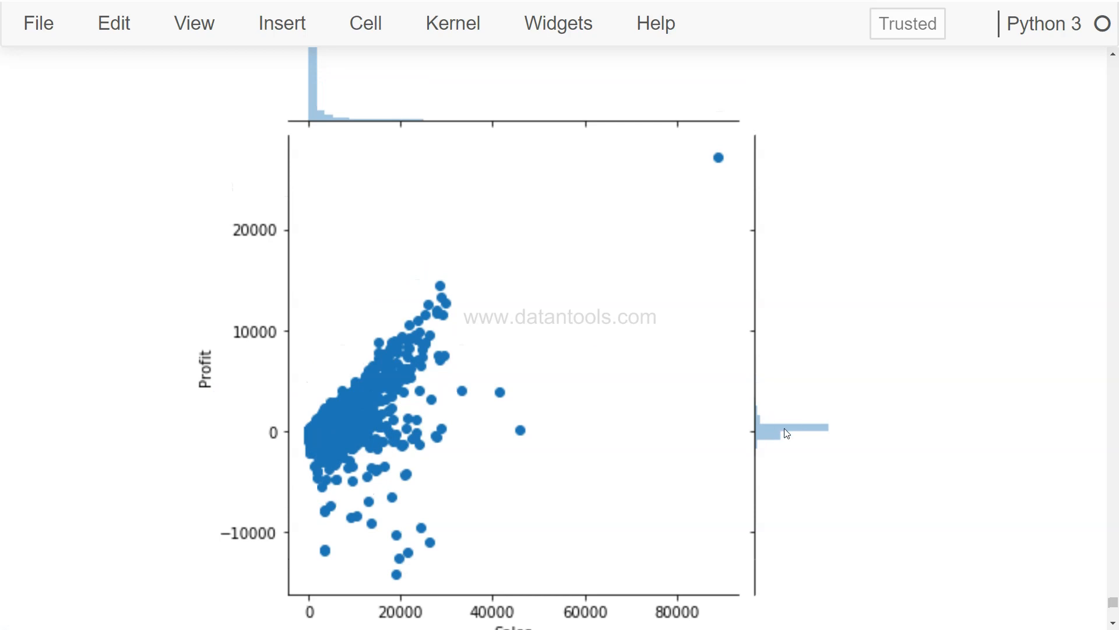
scroll(up, 3)
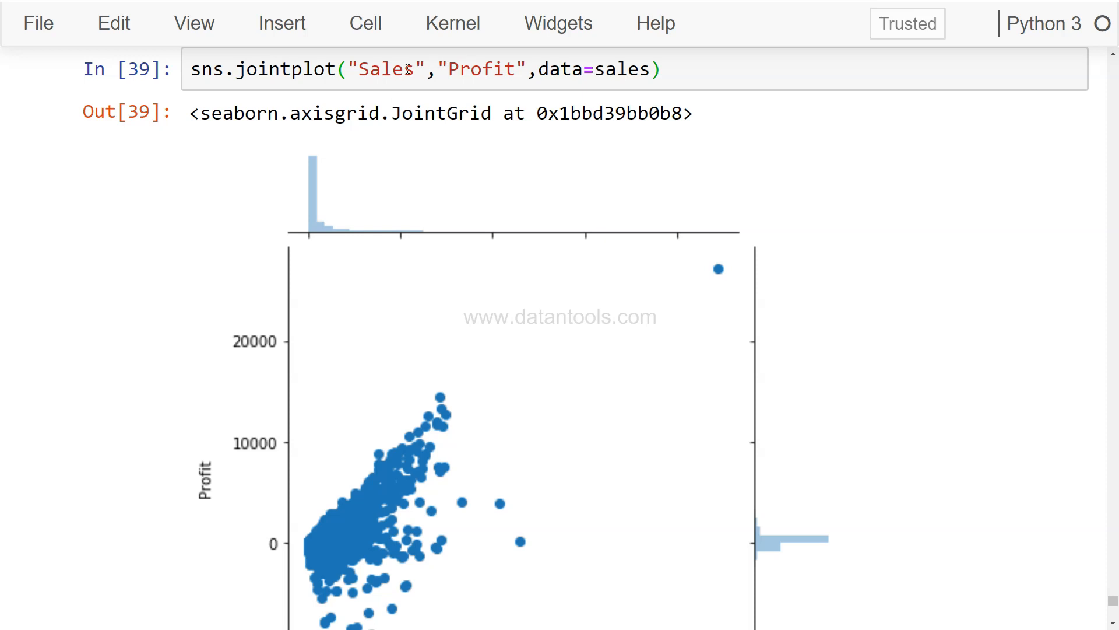
Reuse the Profit jointplot line with Profit replaced by Discount and run the Sales–Discount plot.
triple_click(407, 70)
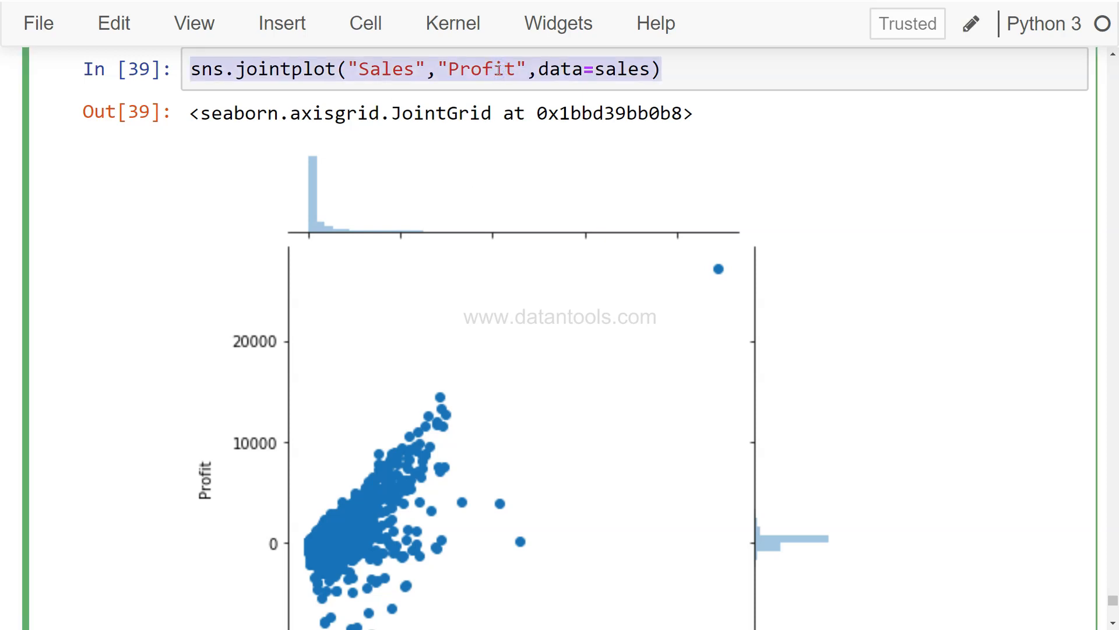
scroll(down, 3)
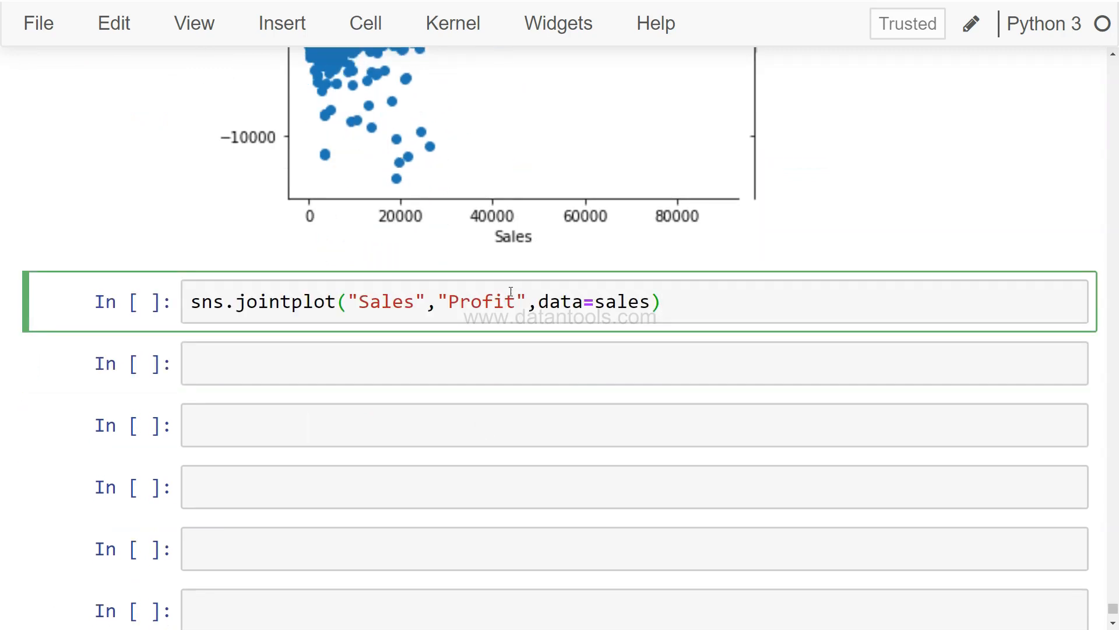
double_click(481, 300)
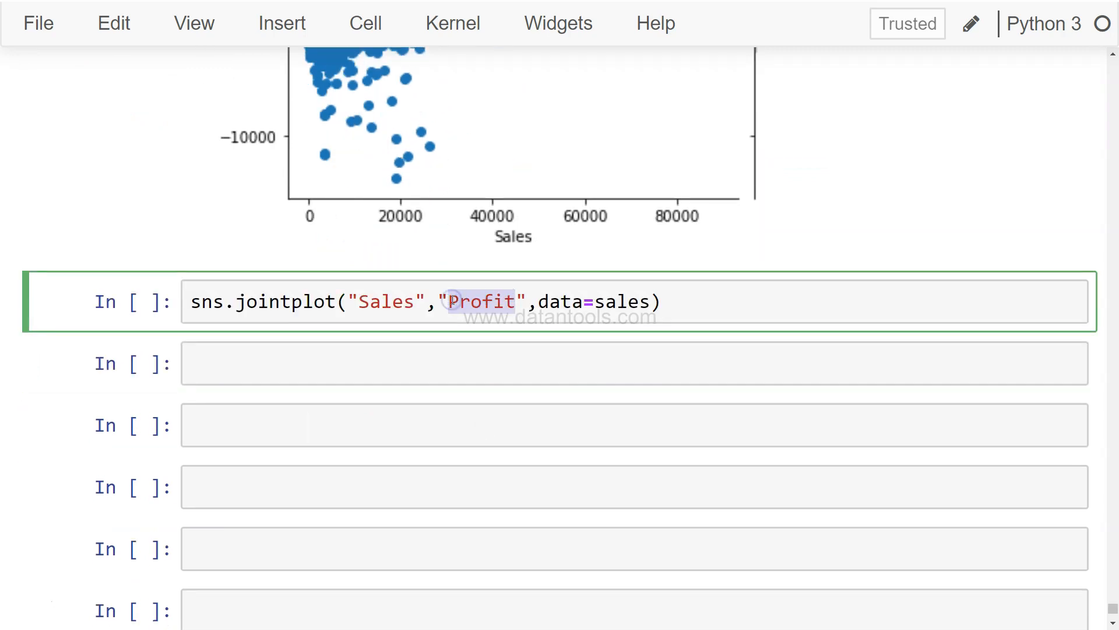
text(Discount)
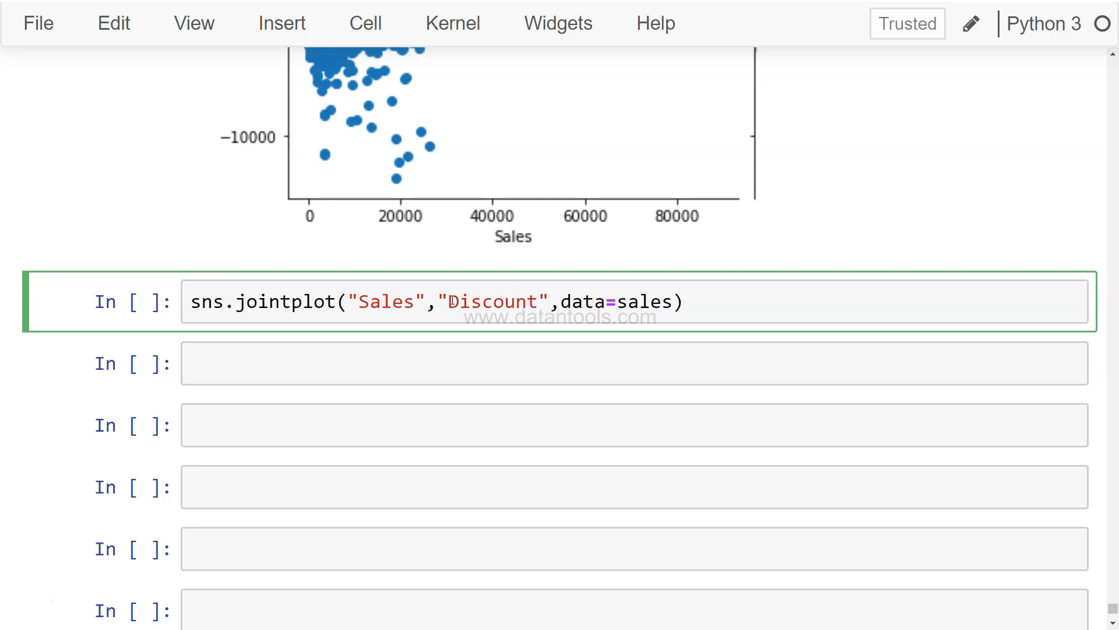
key(Shift+Enter)
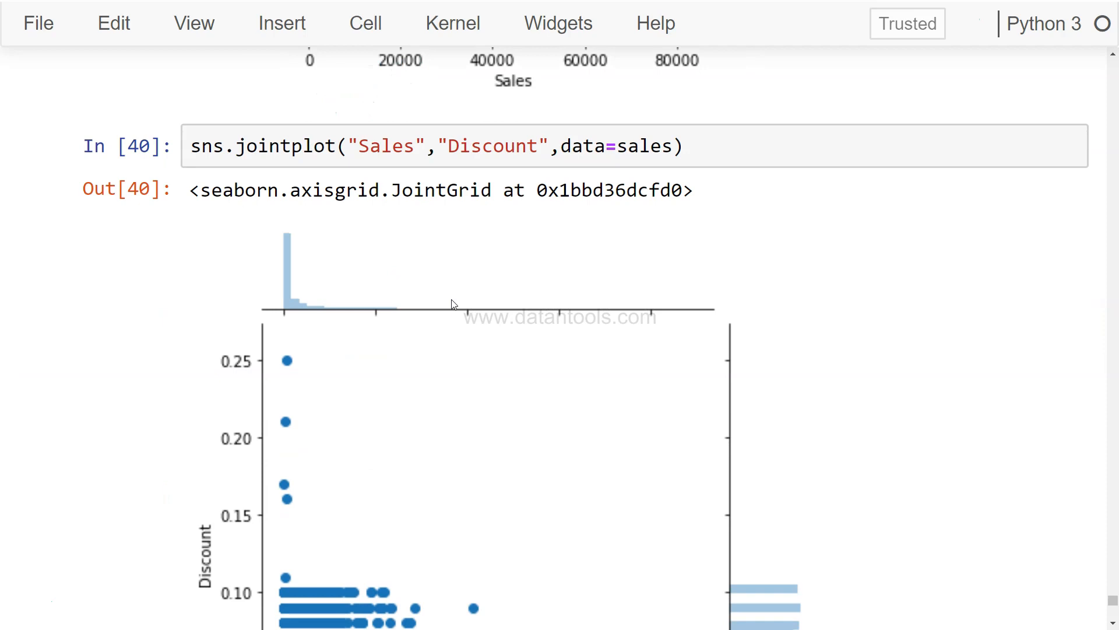
scroll(down, 3)
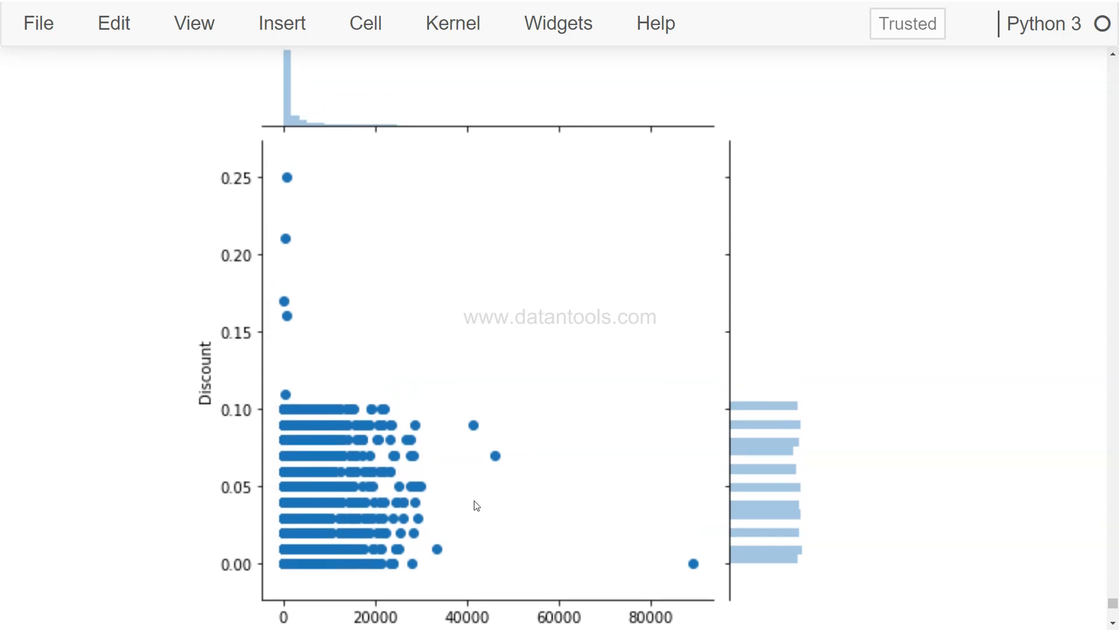
mouse_move(777, 522)
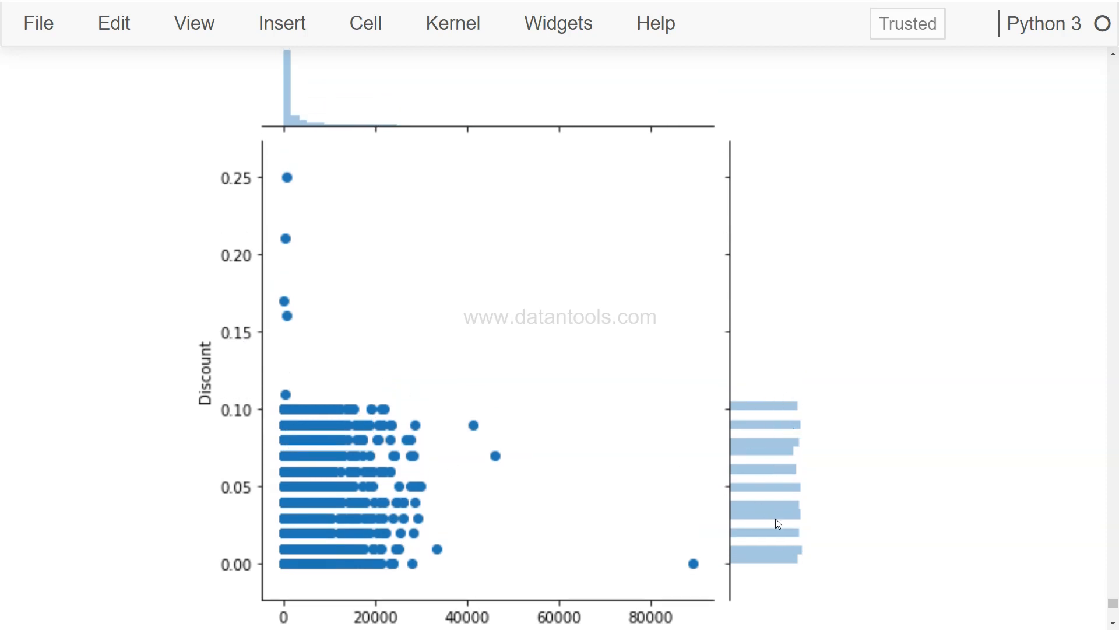
mouse_move(787, 518)
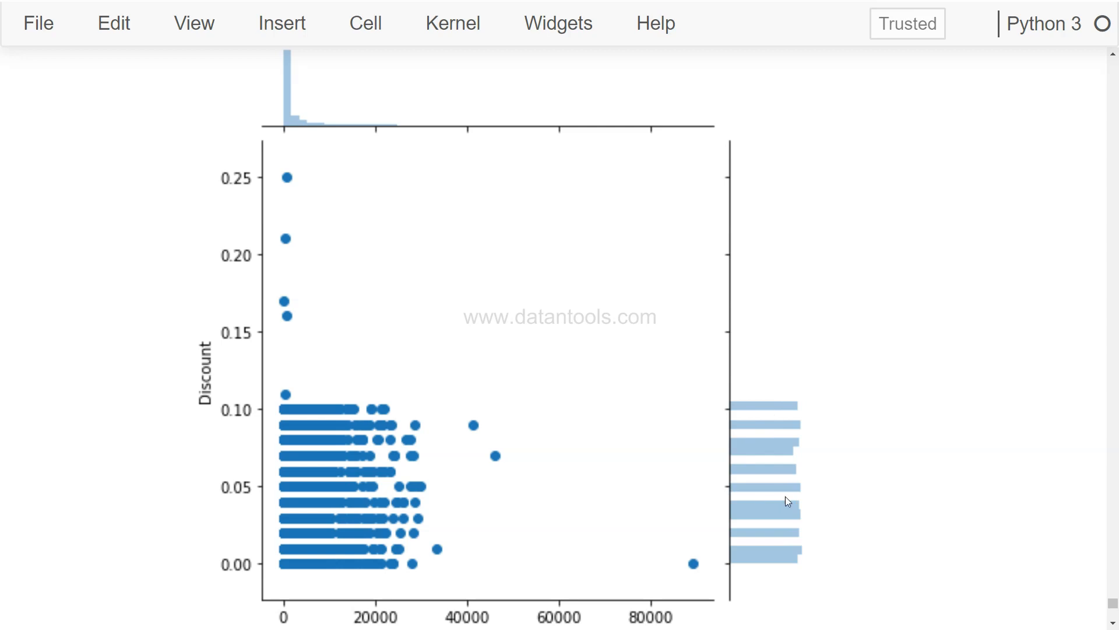
mouse_move(818, 476)
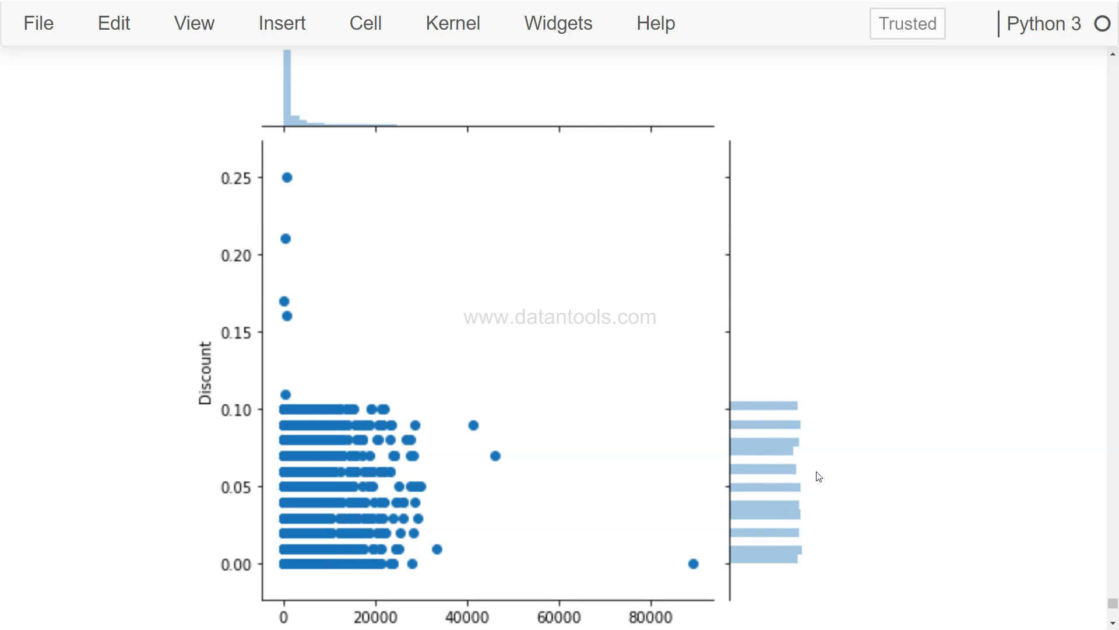
mouse_move(249, 401)
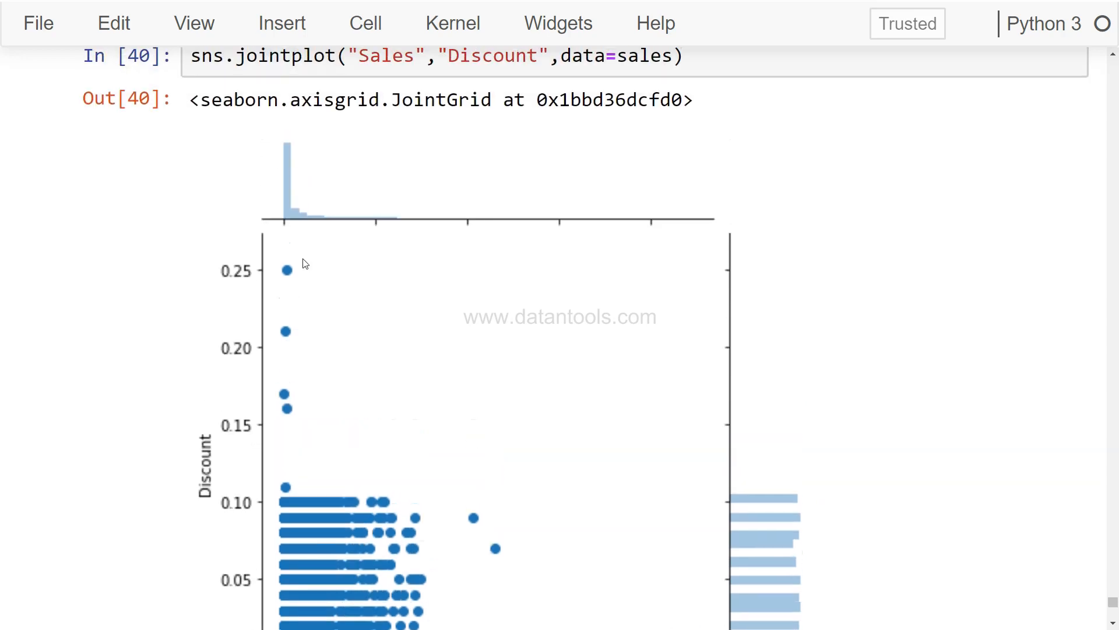
scroll(down, 3)
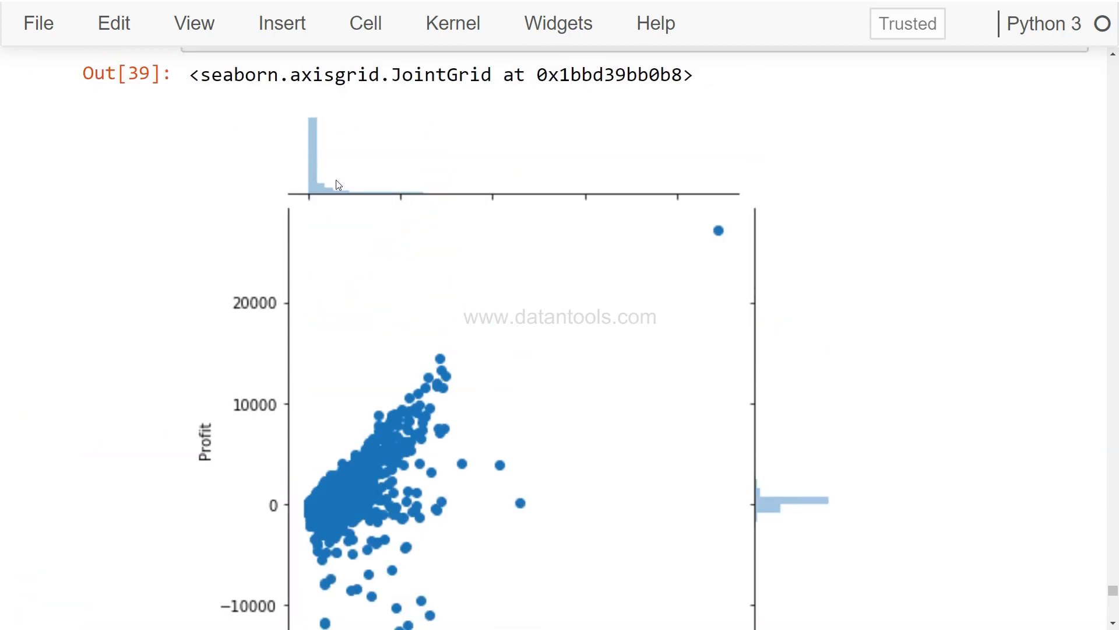
scroll(down, 3)
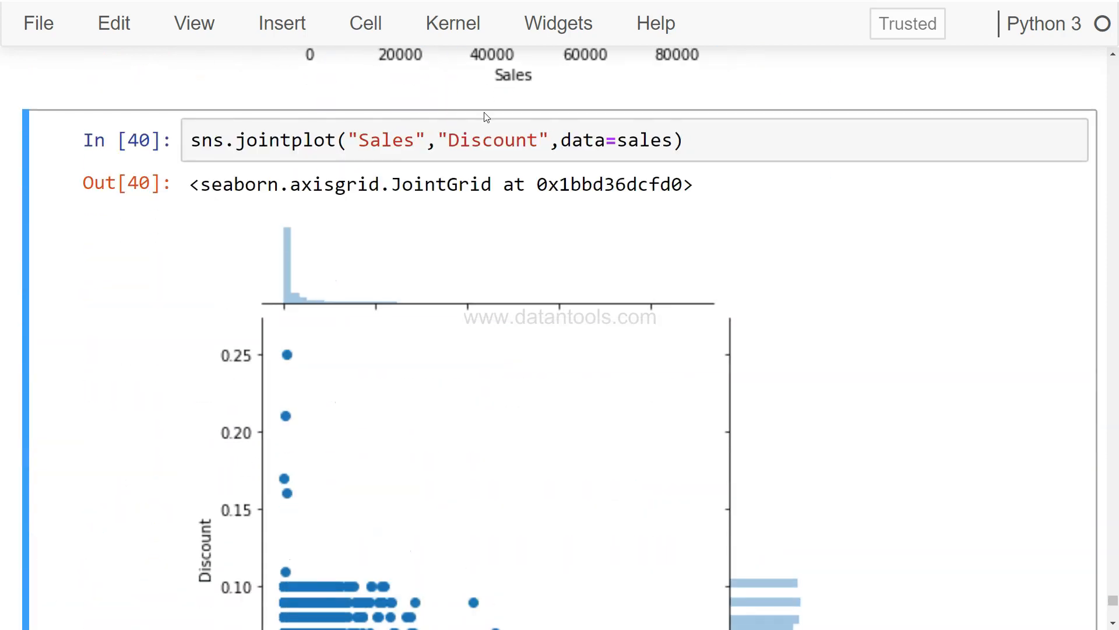
Reuse the Discount jointplot line with Discount replaced by Product Base Margin and run it.
click(459, 140)
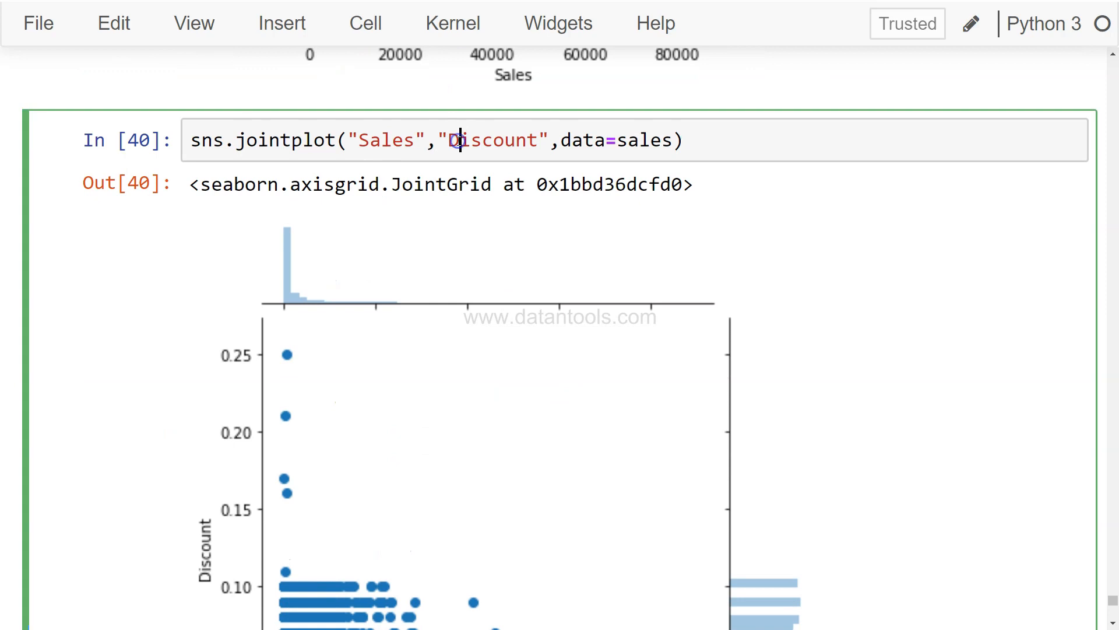
scroll(down, 3)
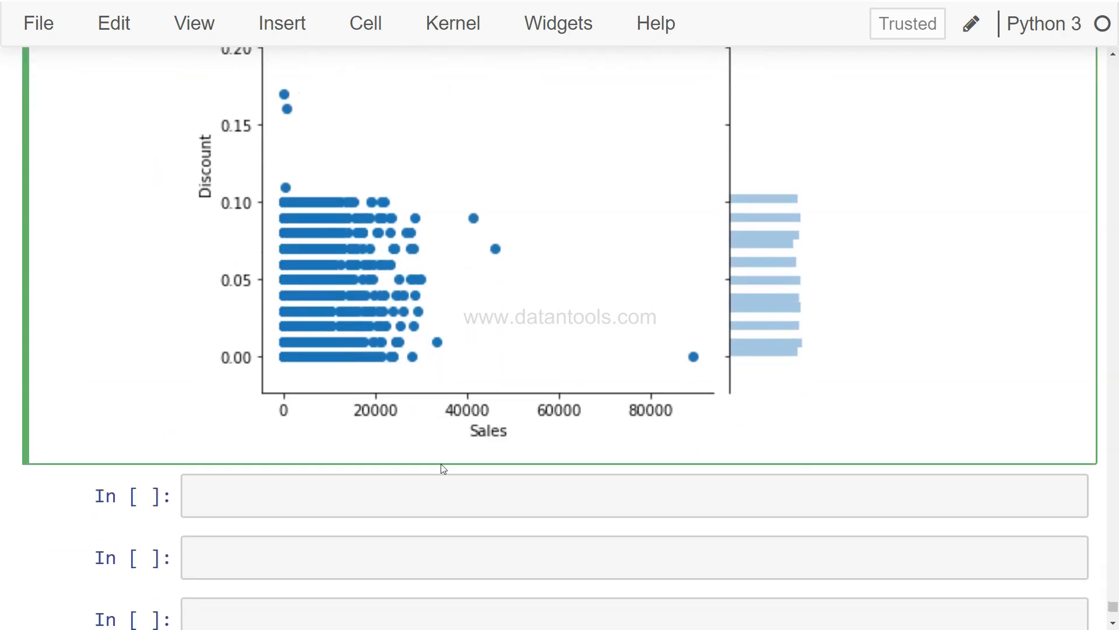
text(sns.jointplot("Sales","Discount",data=sales))
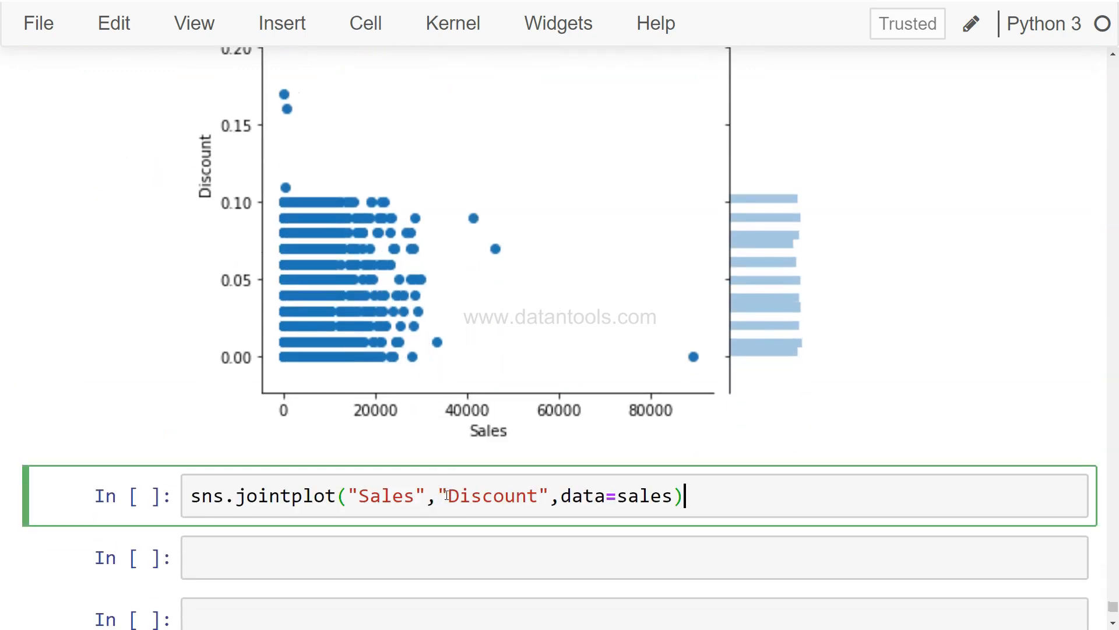
double_click(491, 497)
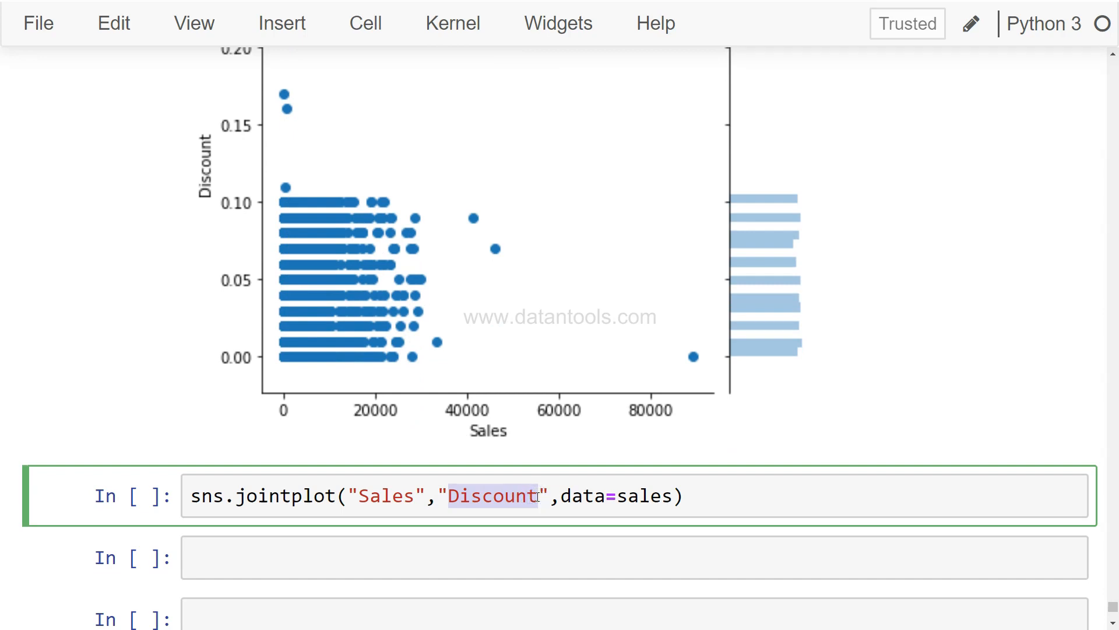
text(Product Base)
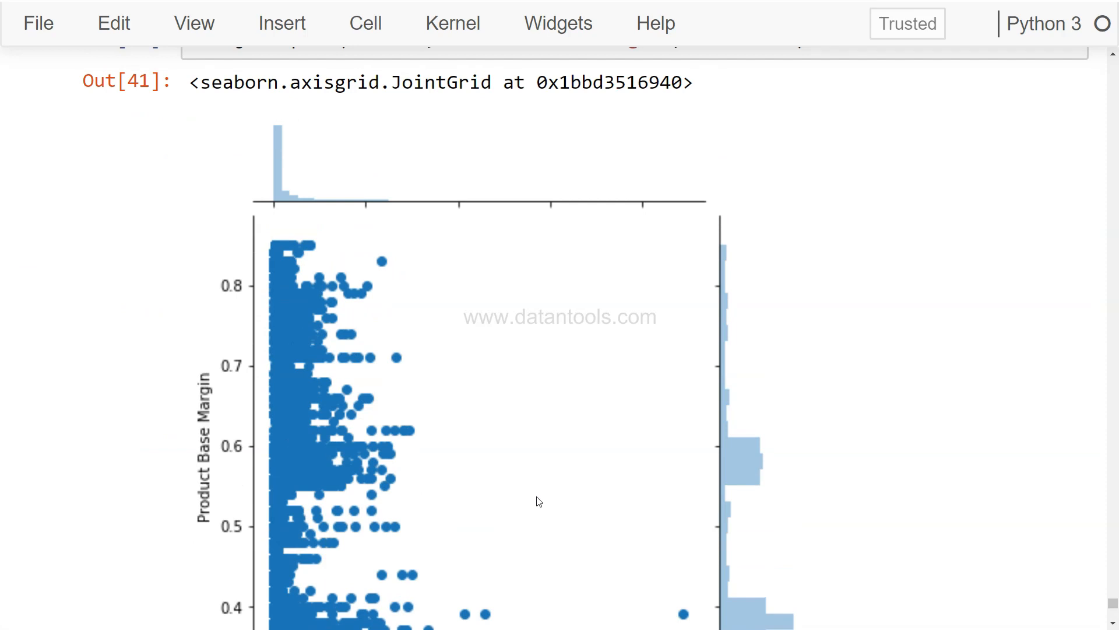
scroll(down, 3)
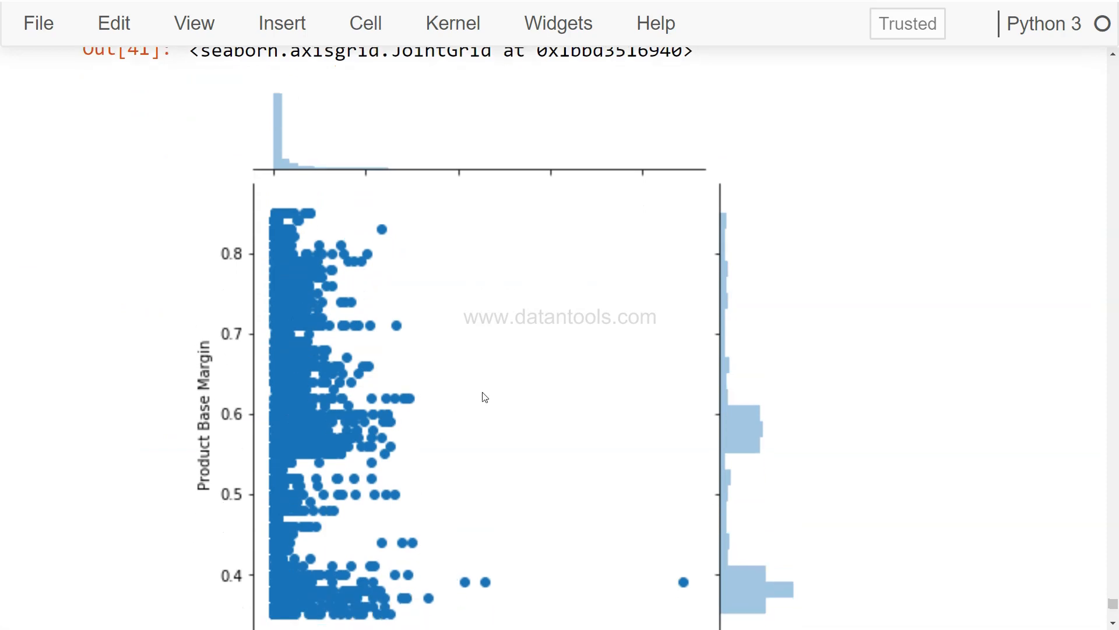
mouse_move(730, 194)
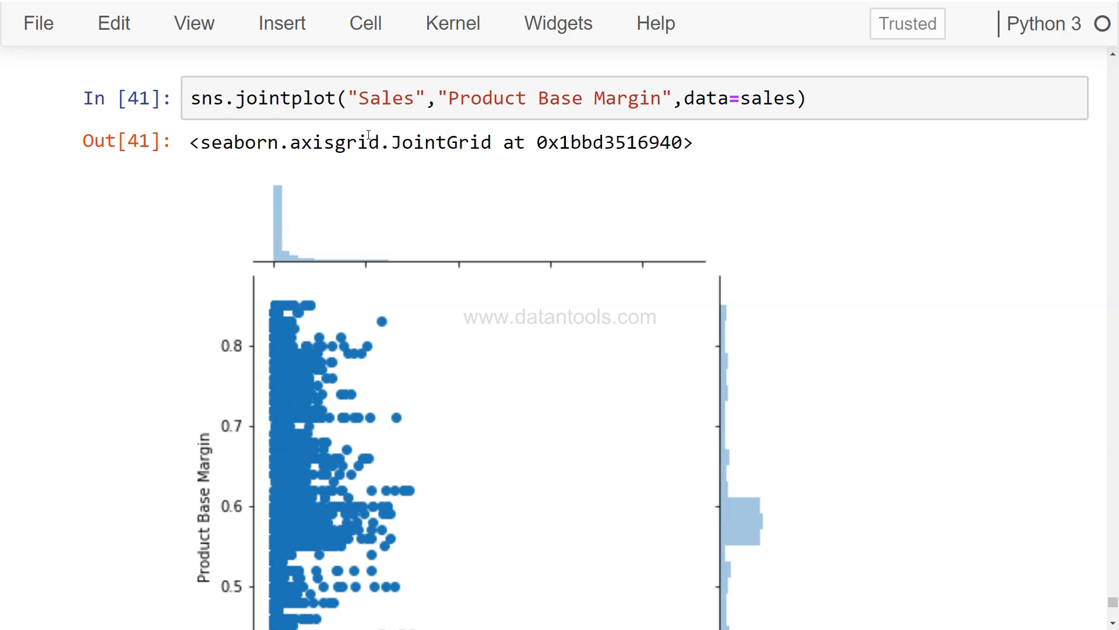
scroll(down, 3)
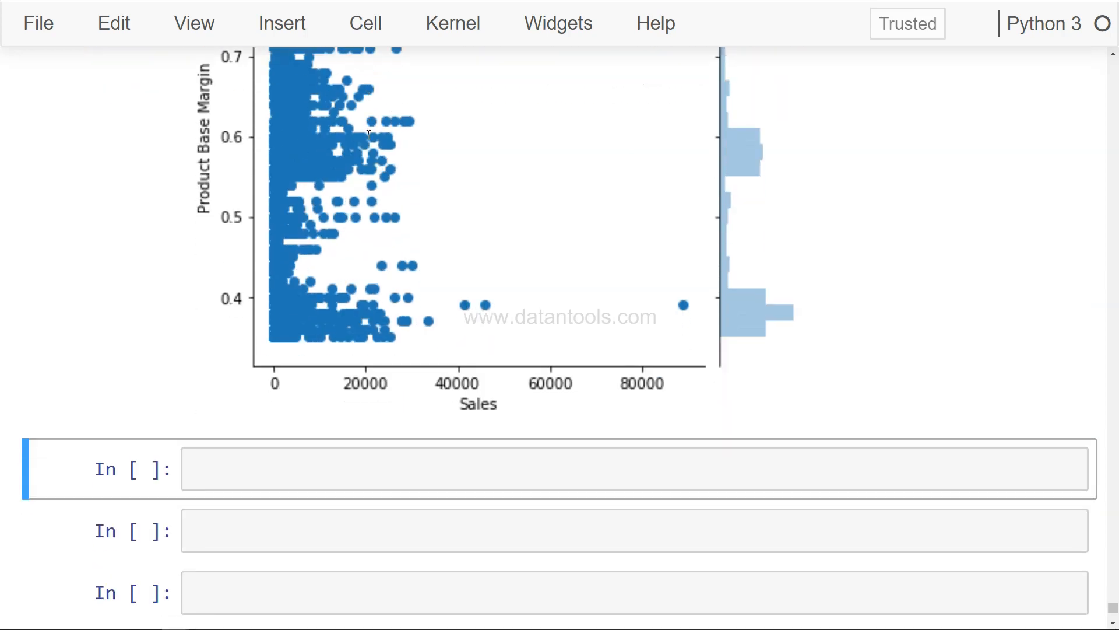
scroll(down, 3)
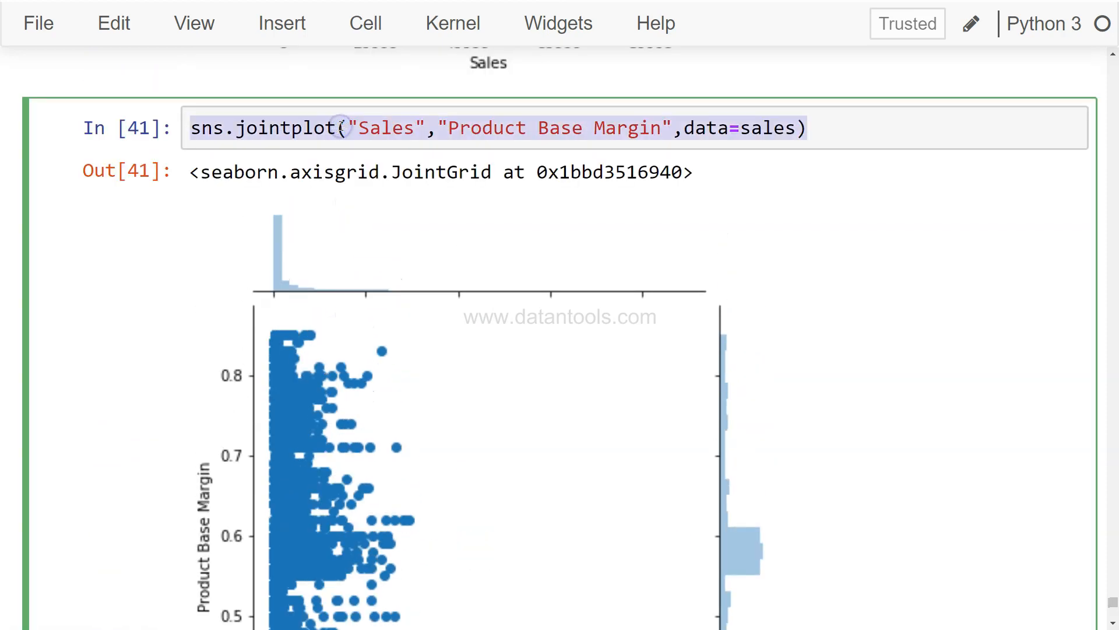
Run the Sales–Product Base Margin jointplot with hex=True added, producing an AttributeError.
scroll(down, 3)
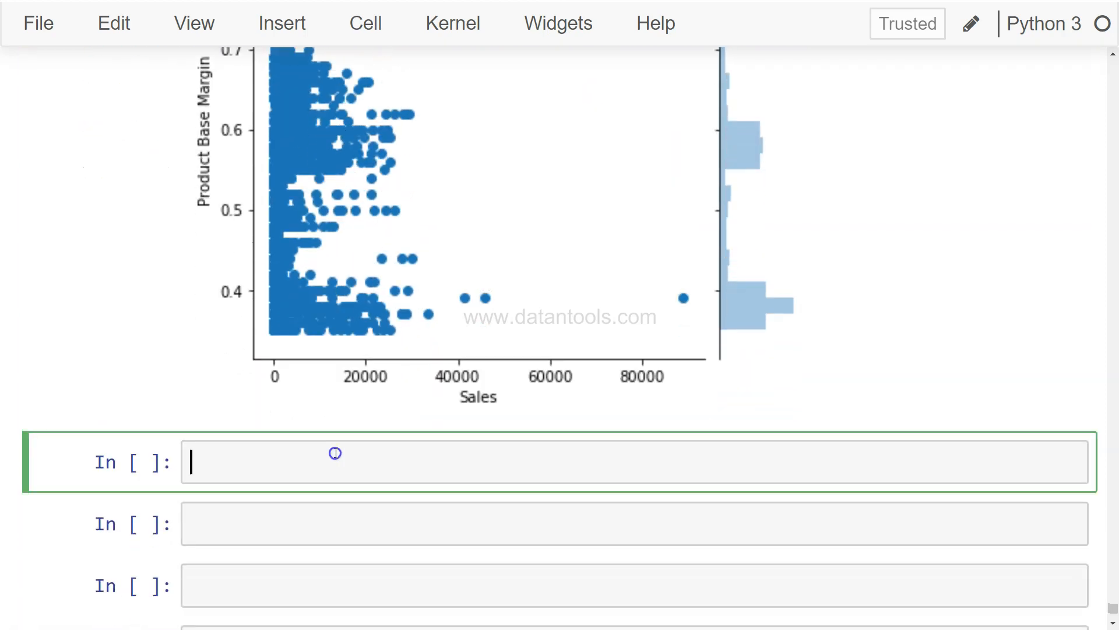
text(V)
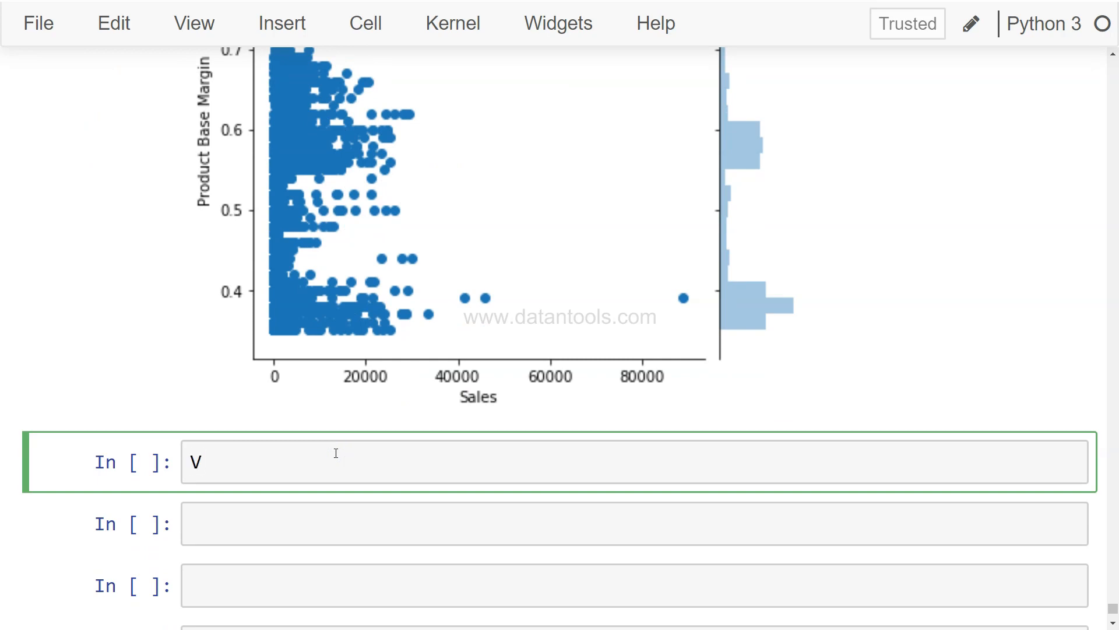
text(sns.jointplot("Sales","Product Base Margin",data=sales))
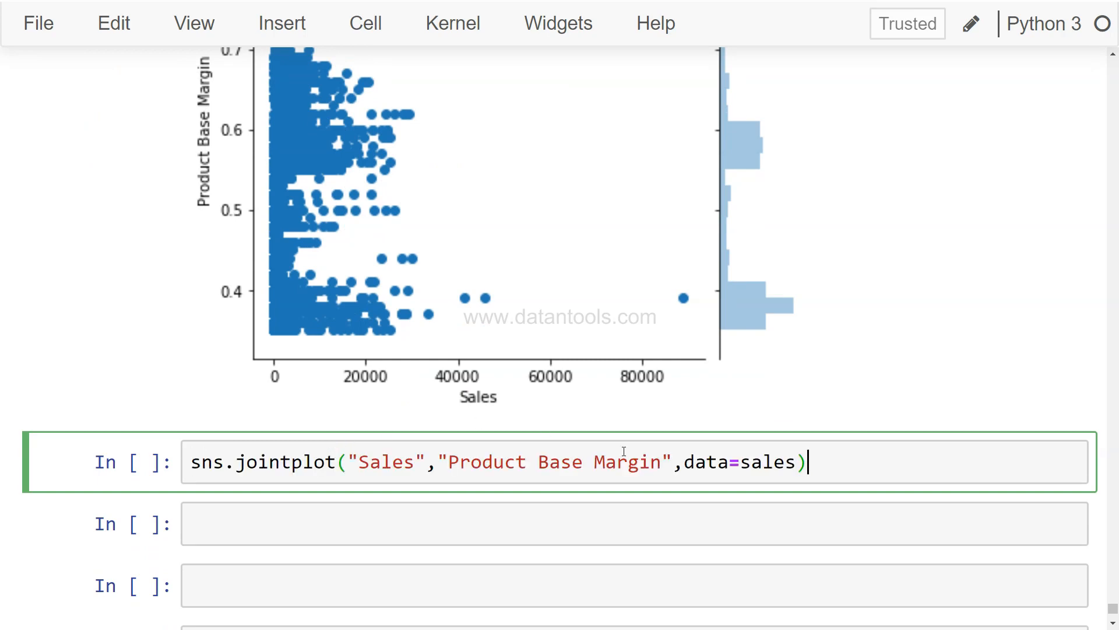
text(,)
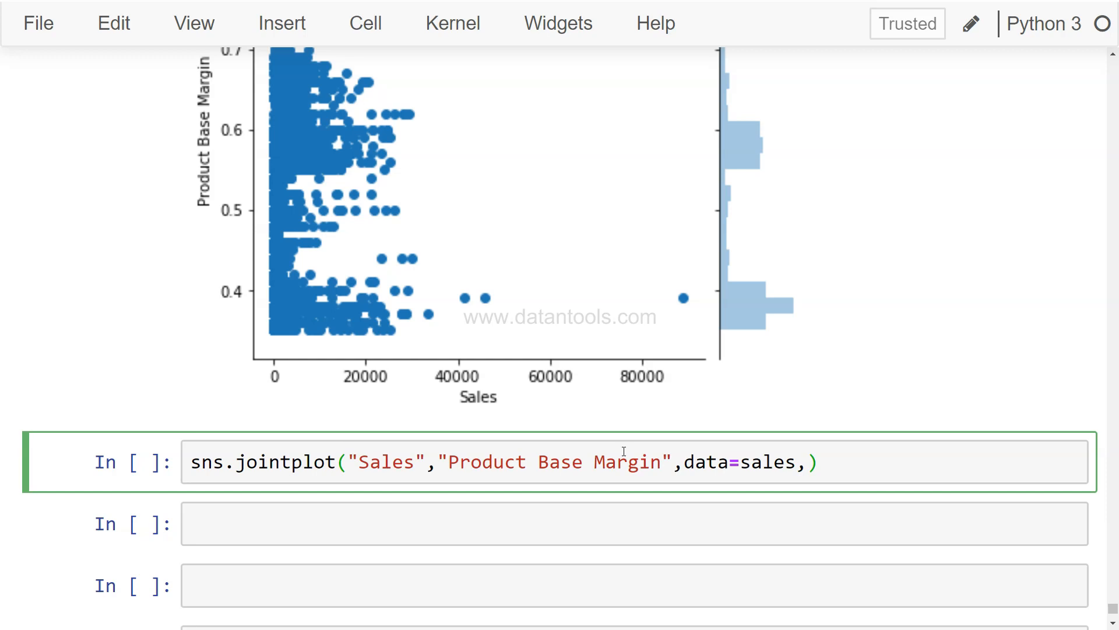
text(hex=)
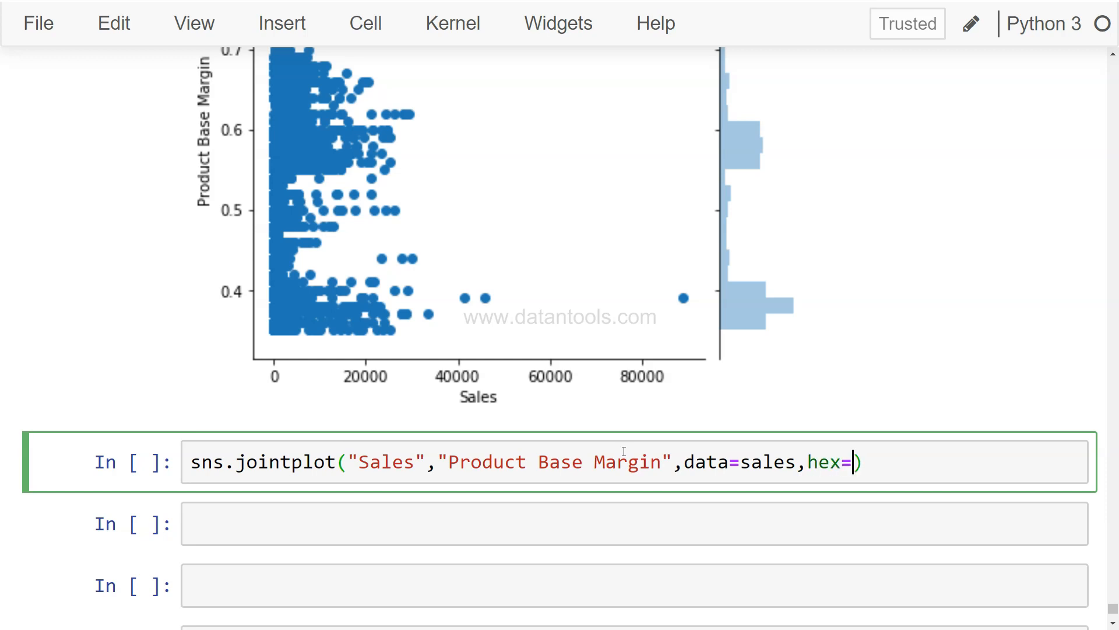
text(True)
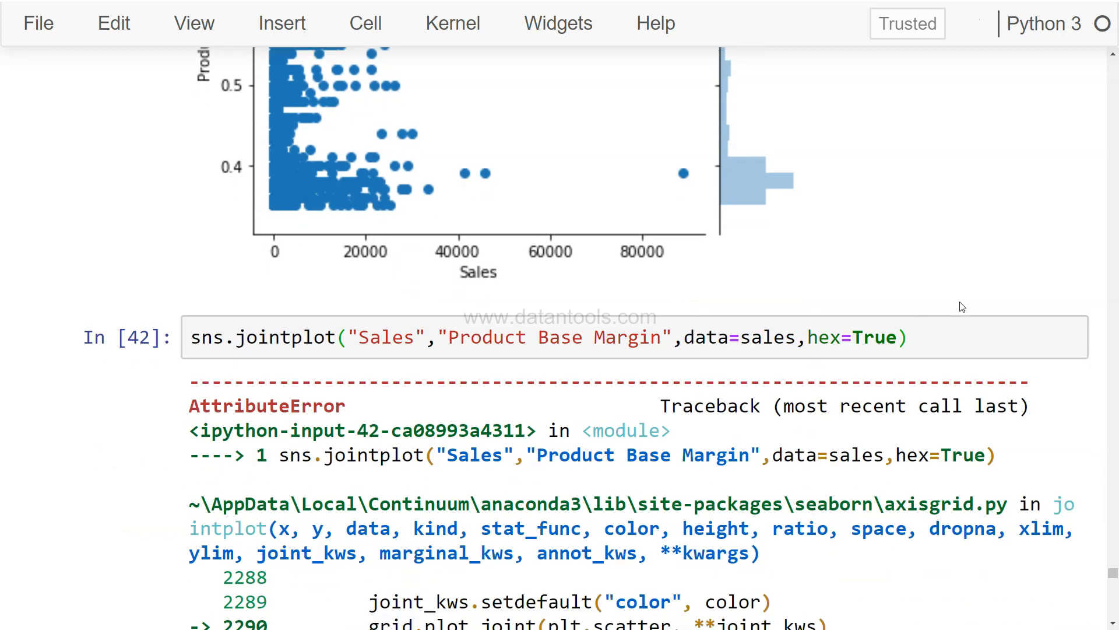
scroll(down, 3)
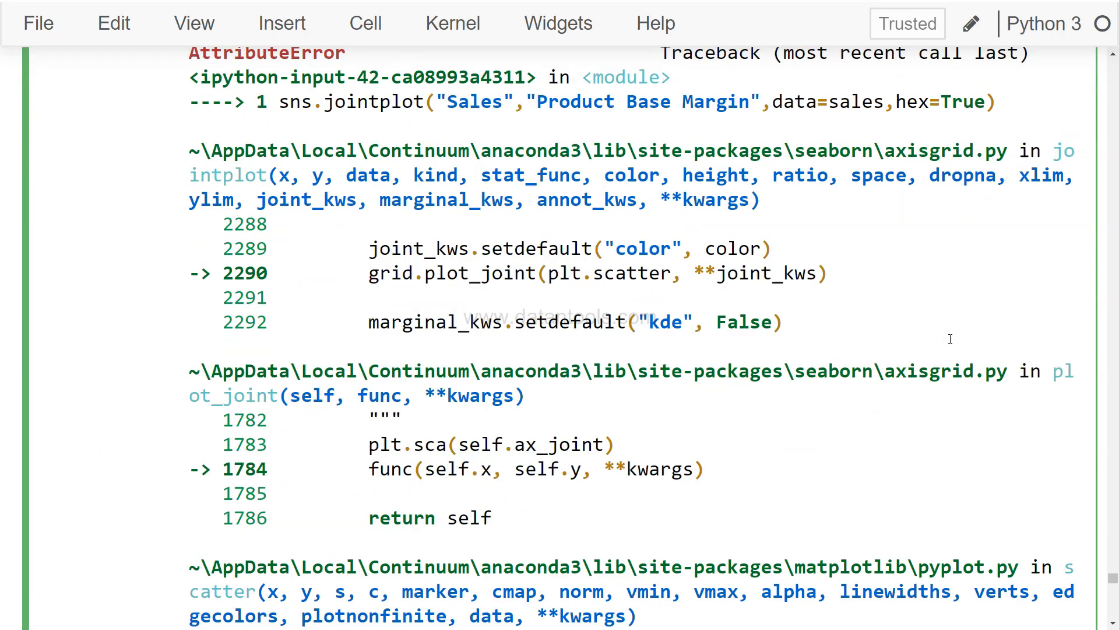
scroll(down, 3)
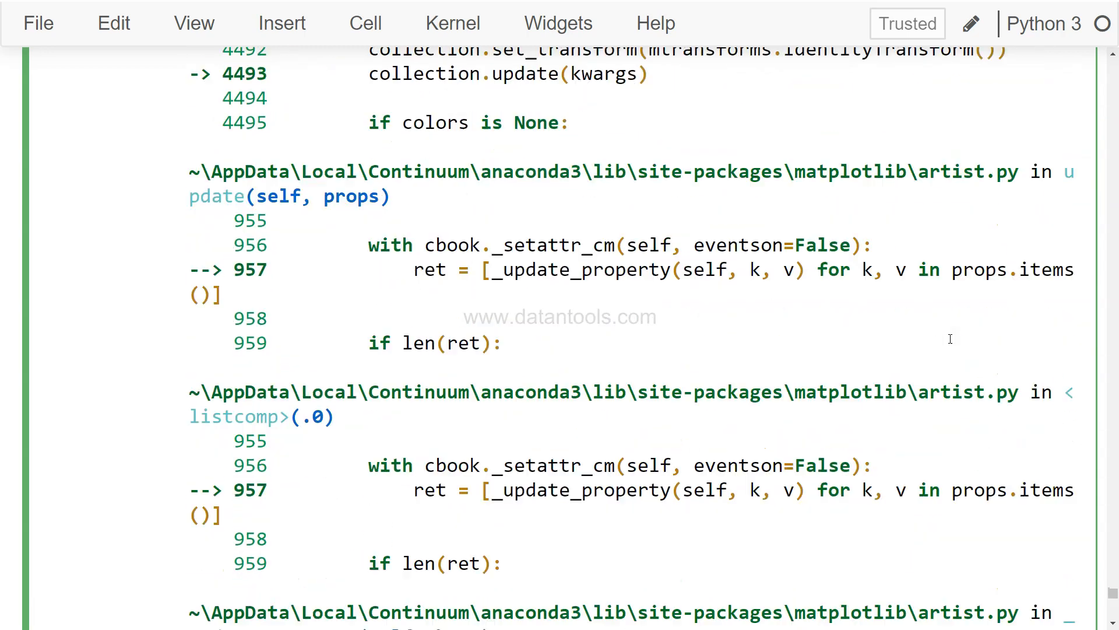
scroll(down, 3)
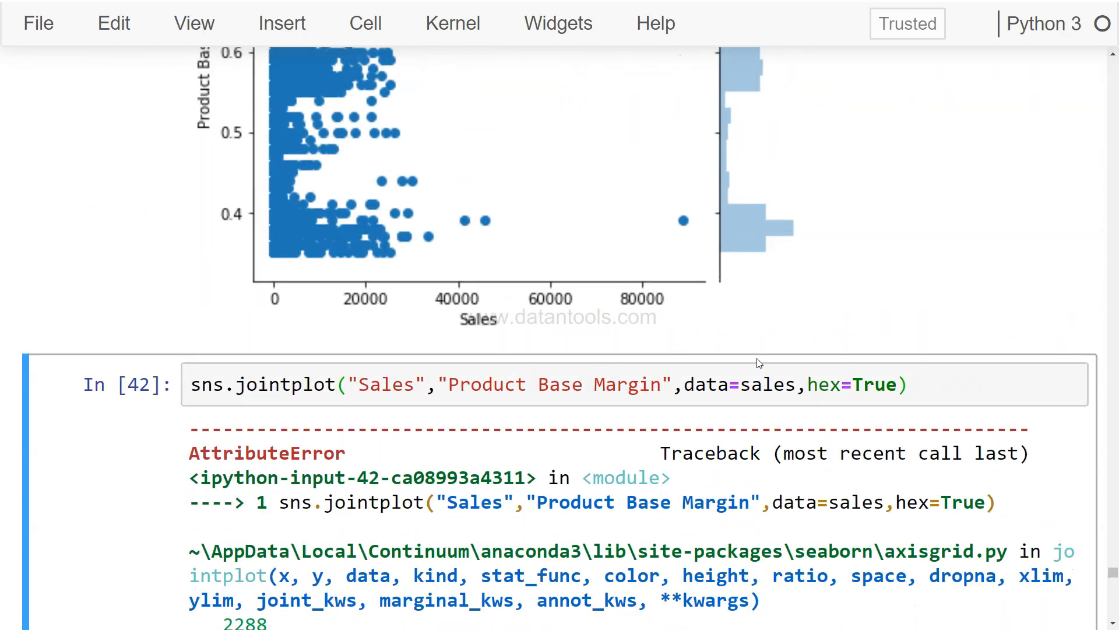
Replace hex=True with kind='hex', rerun to get the hexbin joint plot, and save the notebook.
double_click(876, 383)
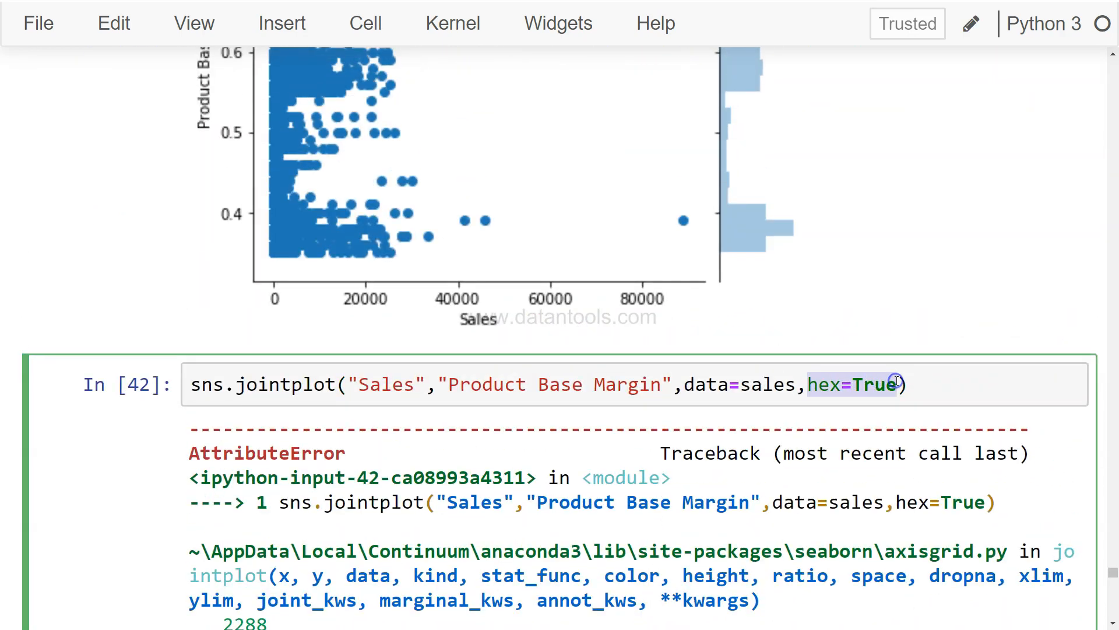
text(kind=)
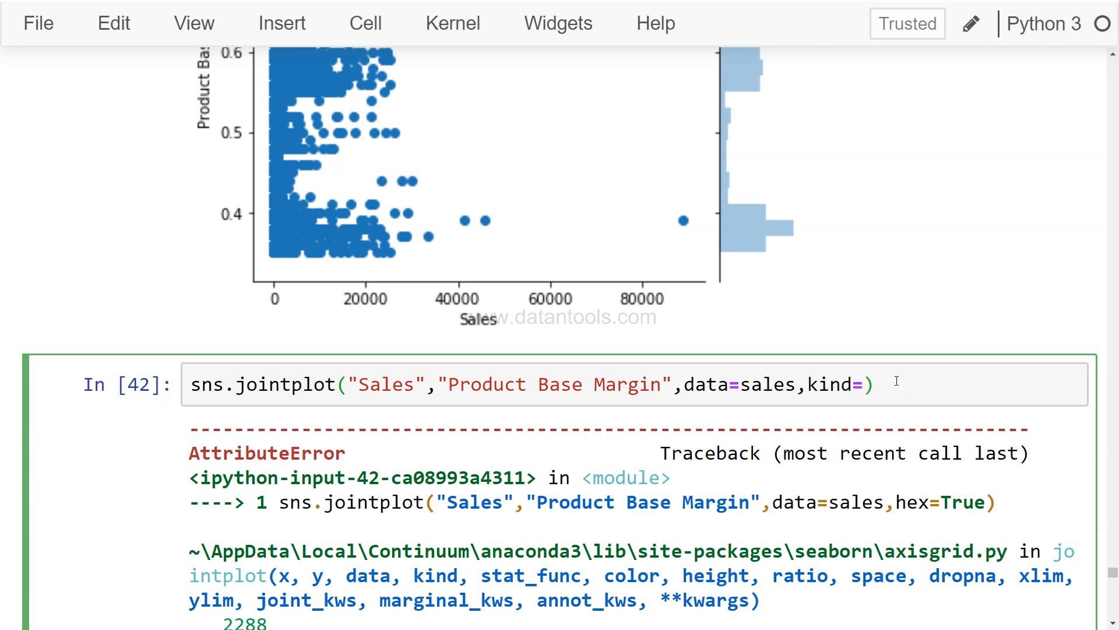
text(hex)
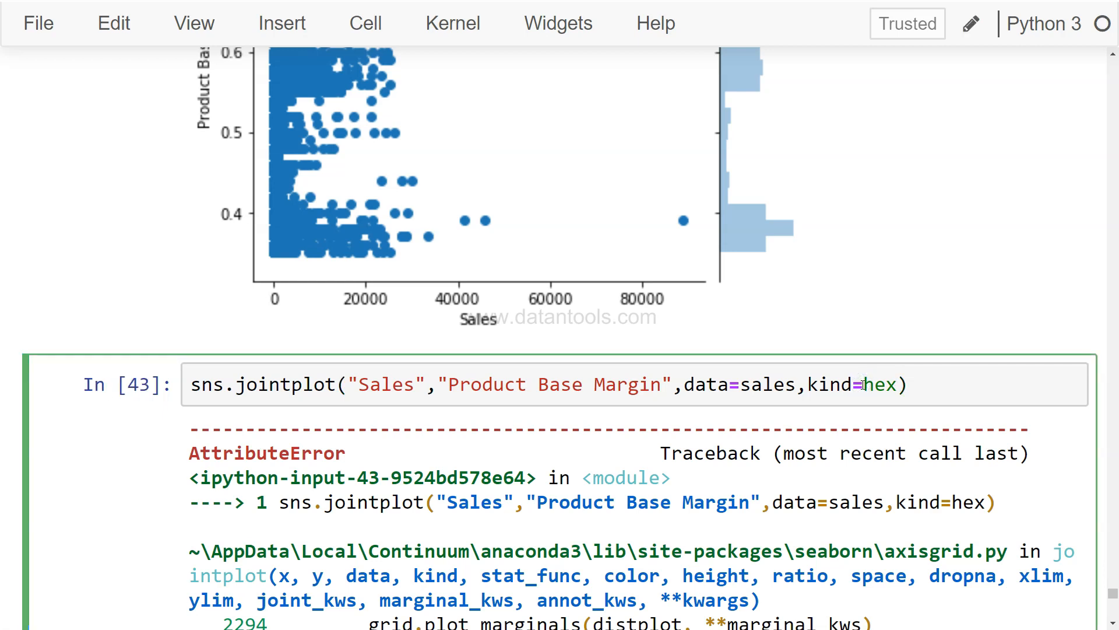
text('hex')
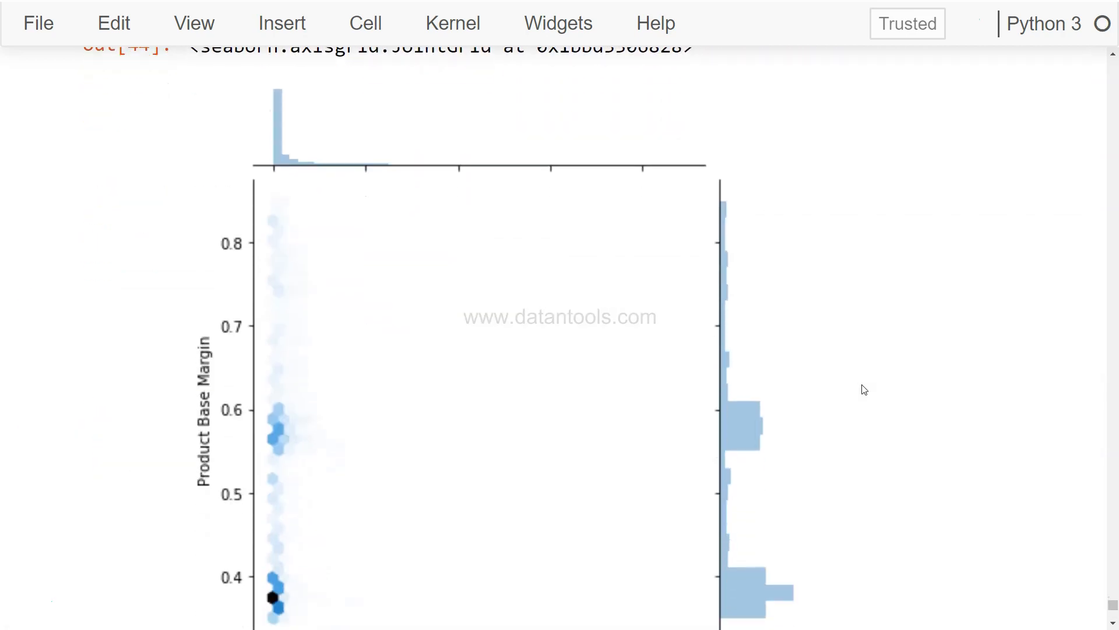
scroll(down, 3)
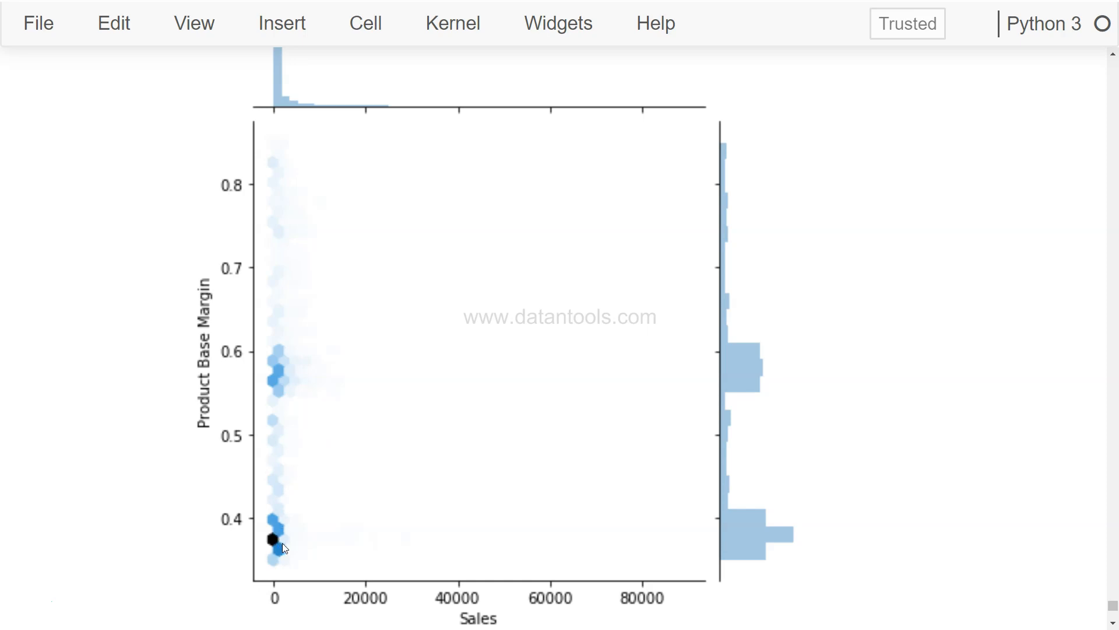
key(Ctrl+s)
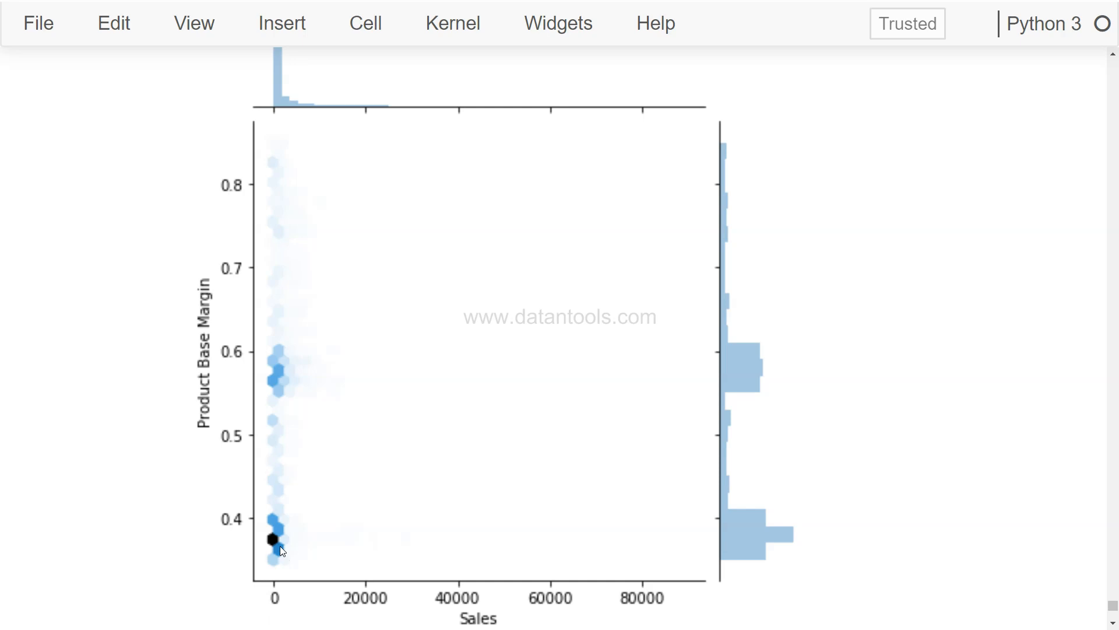
mouse_move(282, 553)
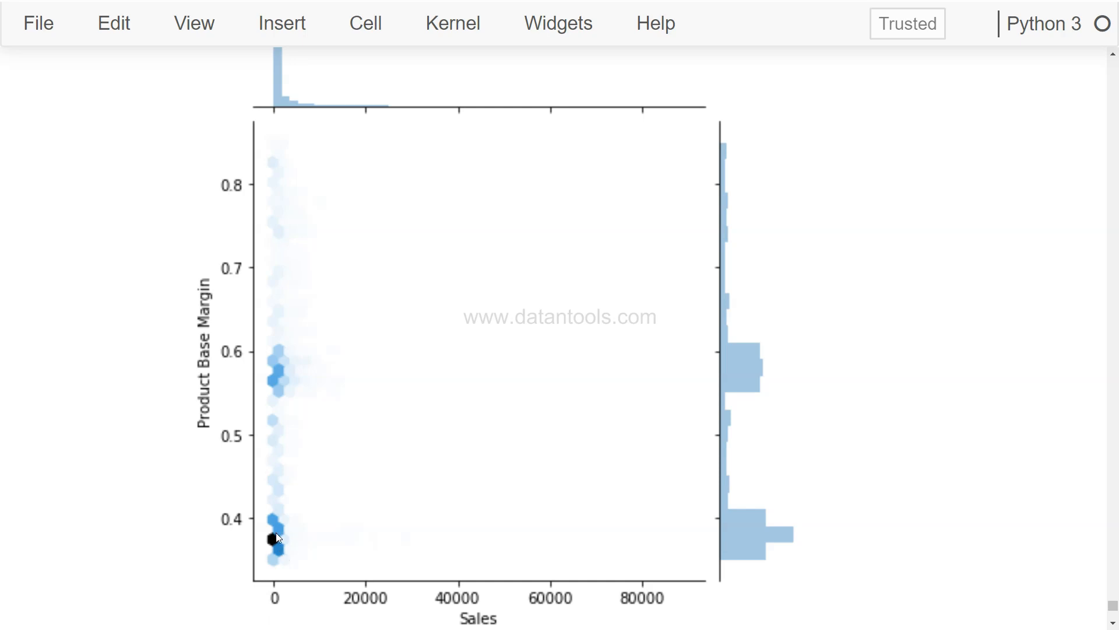
mouse_move(284, 525)
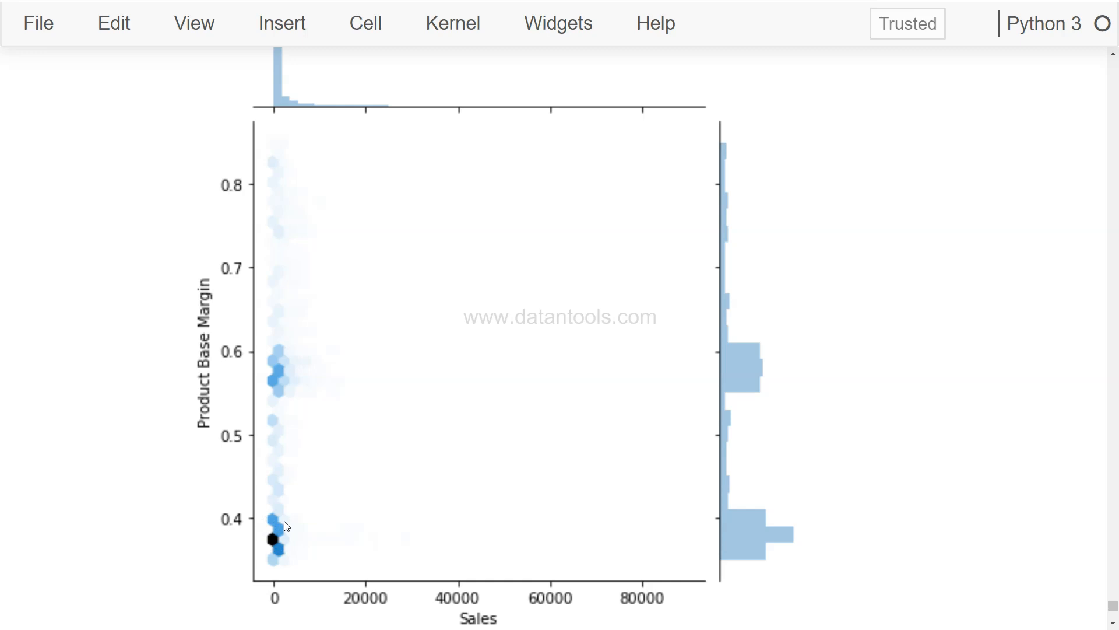
mouse_move(248, 415)
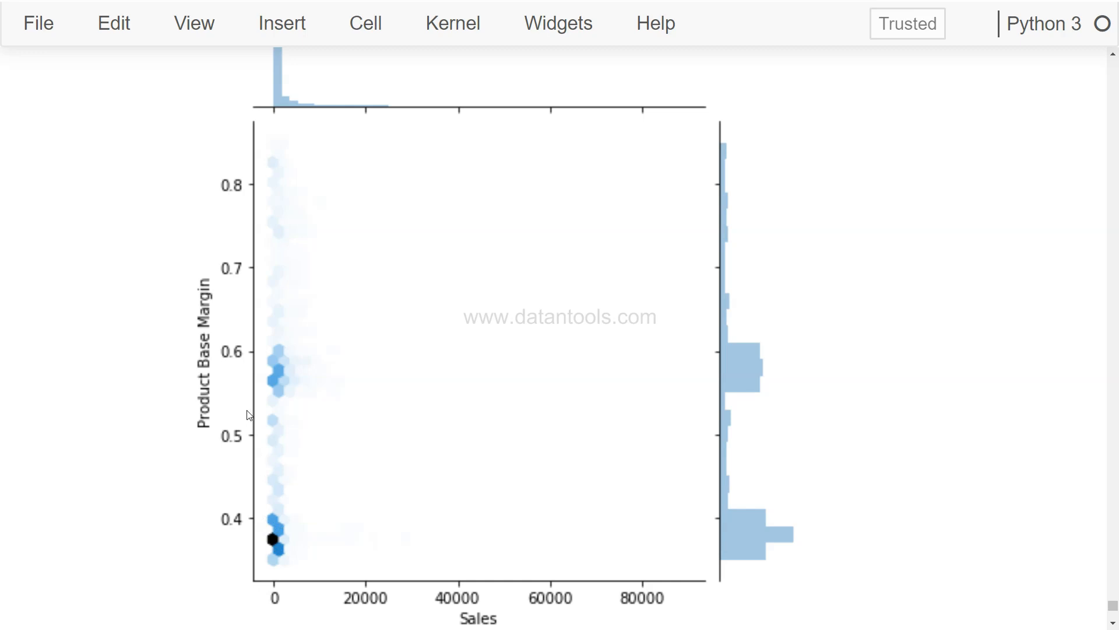
mouse_move(443, 603)
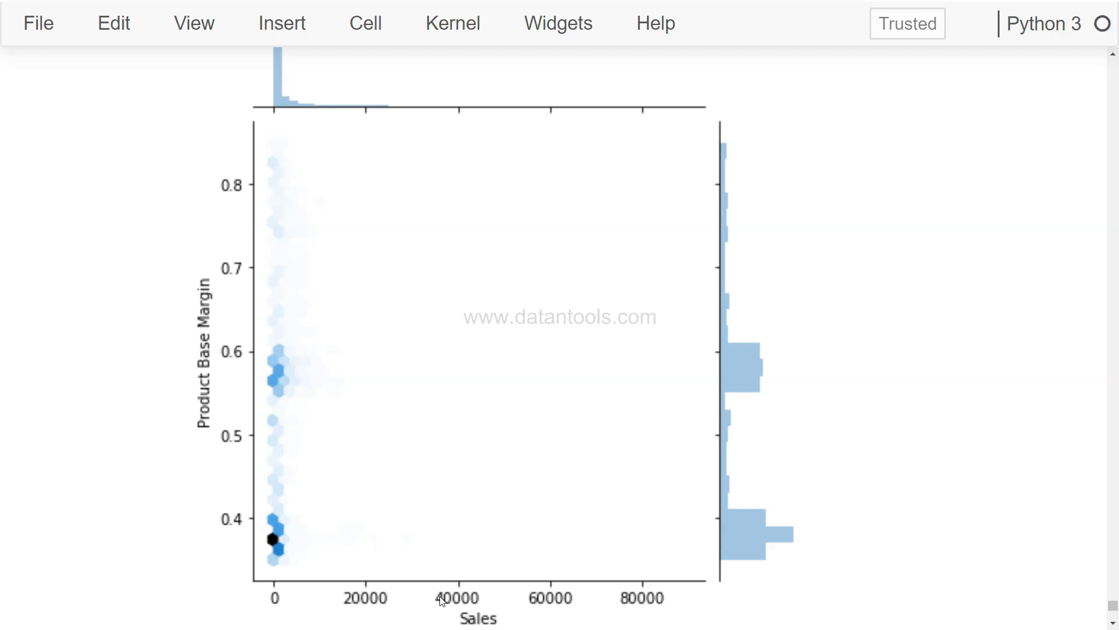
mouse_move(280, 396)
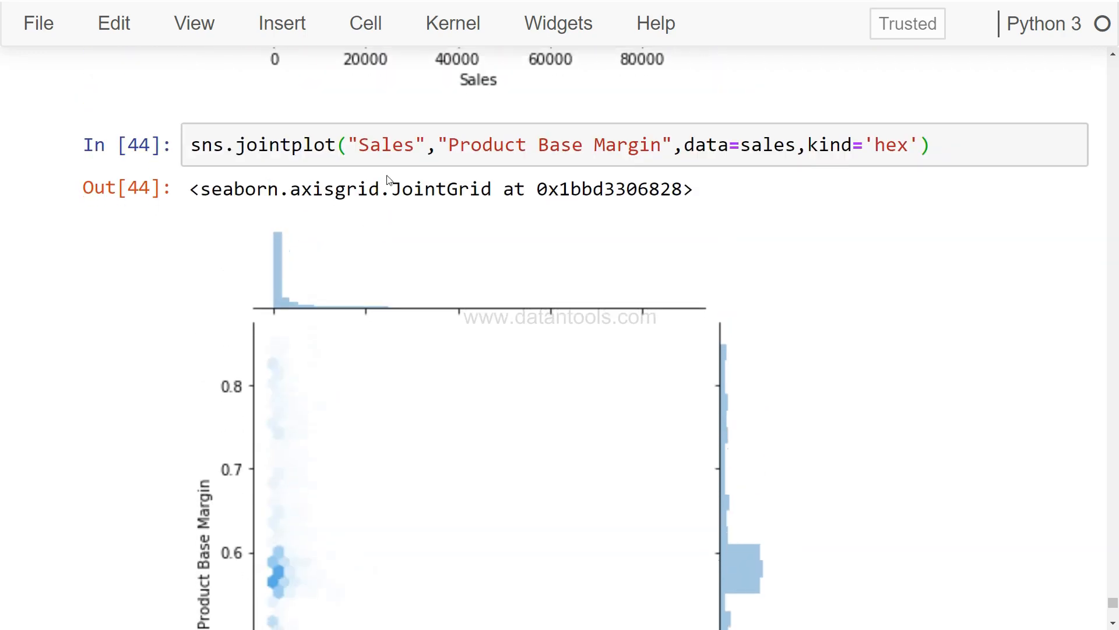
Run a kind='hex' jointplot of Discount against Product Base Margin, swapping Sales for Discount.
scroll(down, 3)
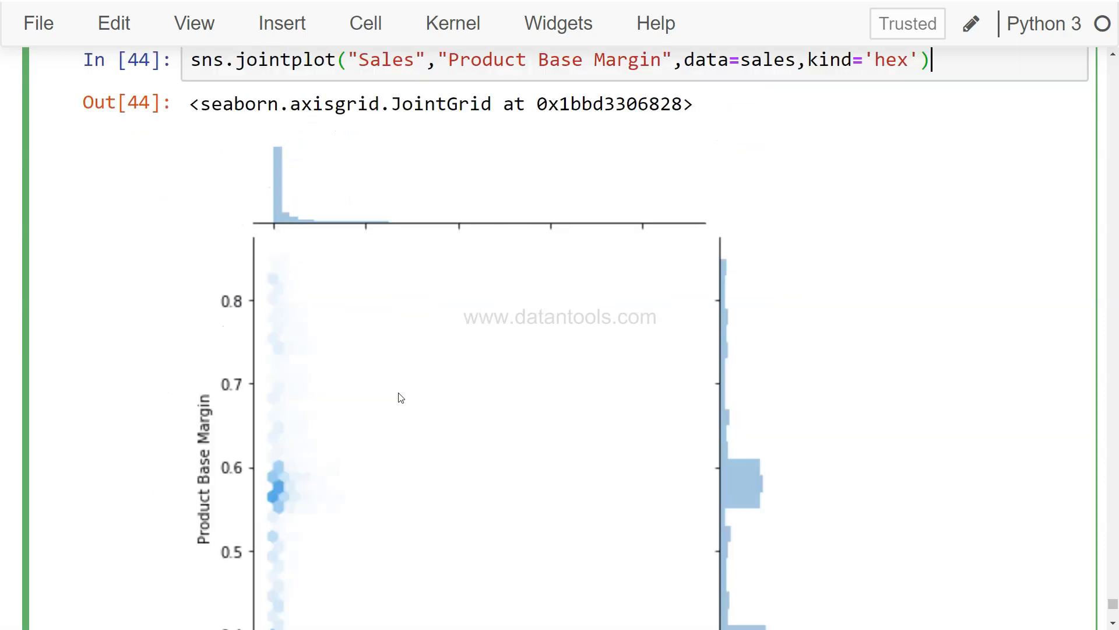
scroll(down, 3)
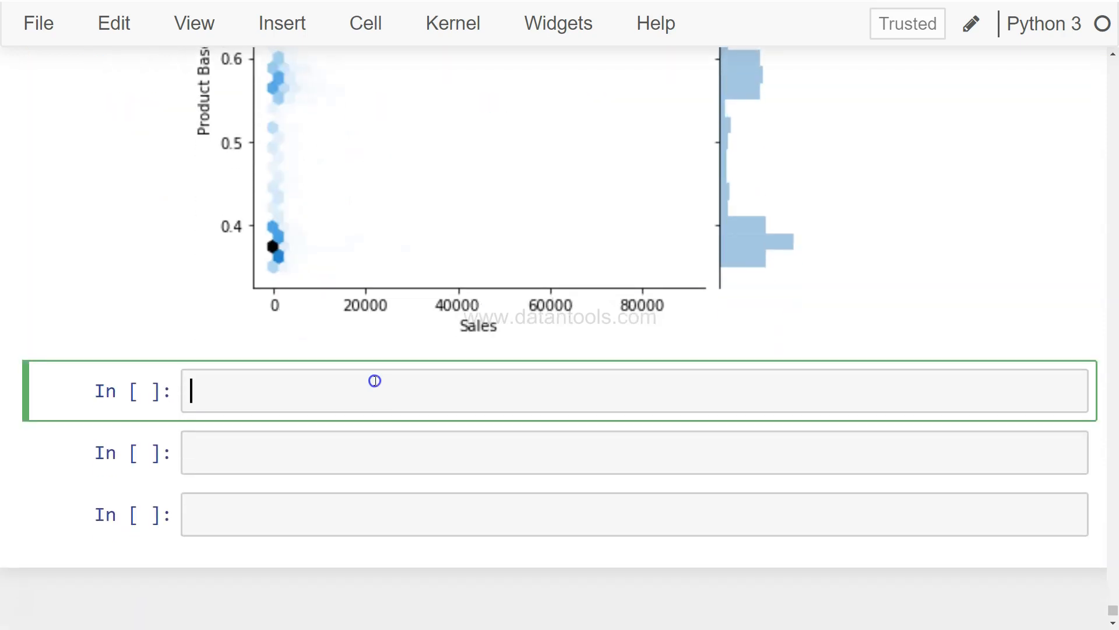
text(sns.jointplot("Sales","Product Base Margin",data=sales,kind='hex'))
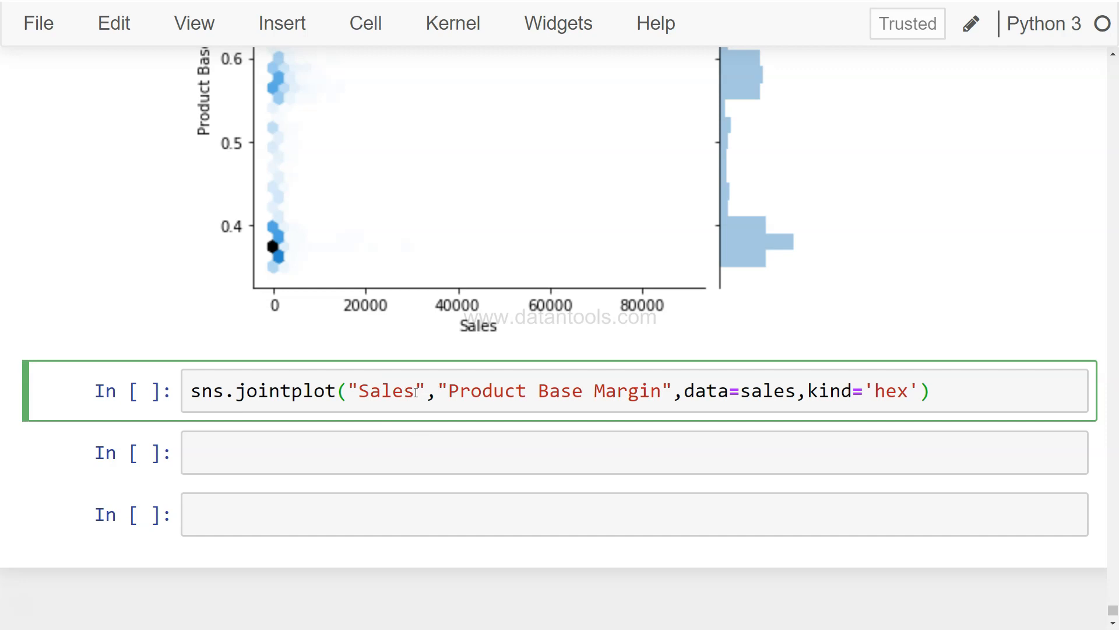
double_click(385, 389)
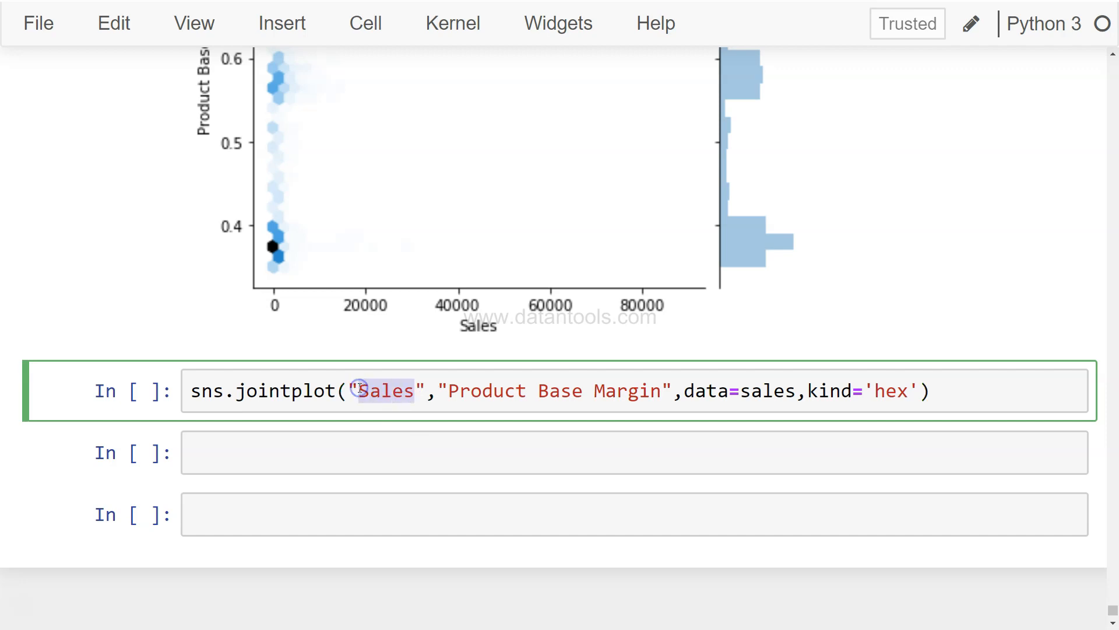
text(Discount)
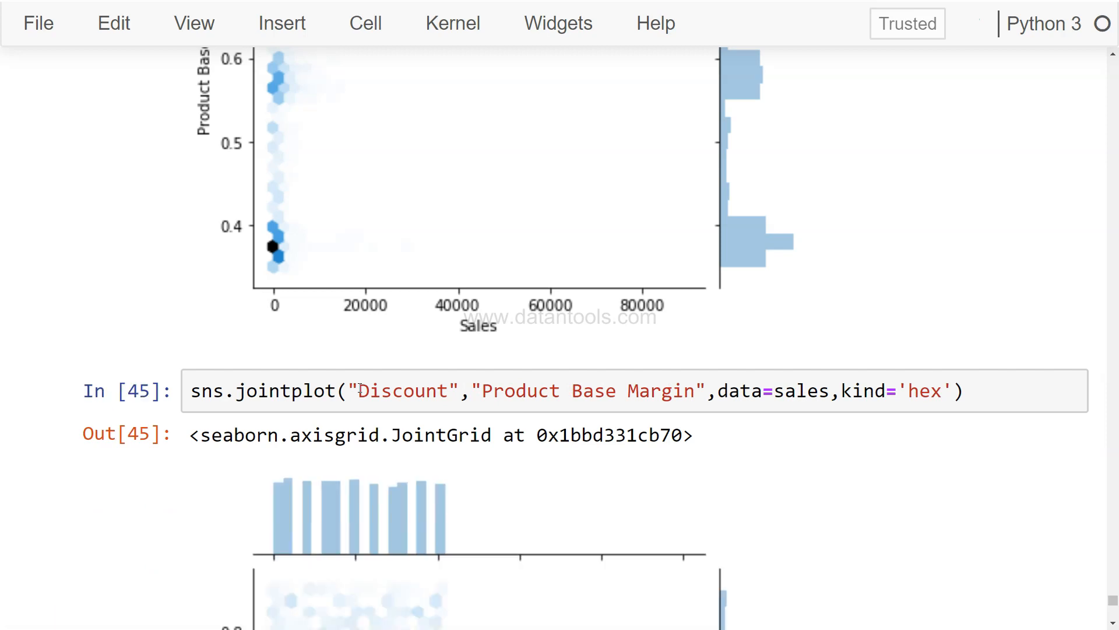
scroll(down, 3)
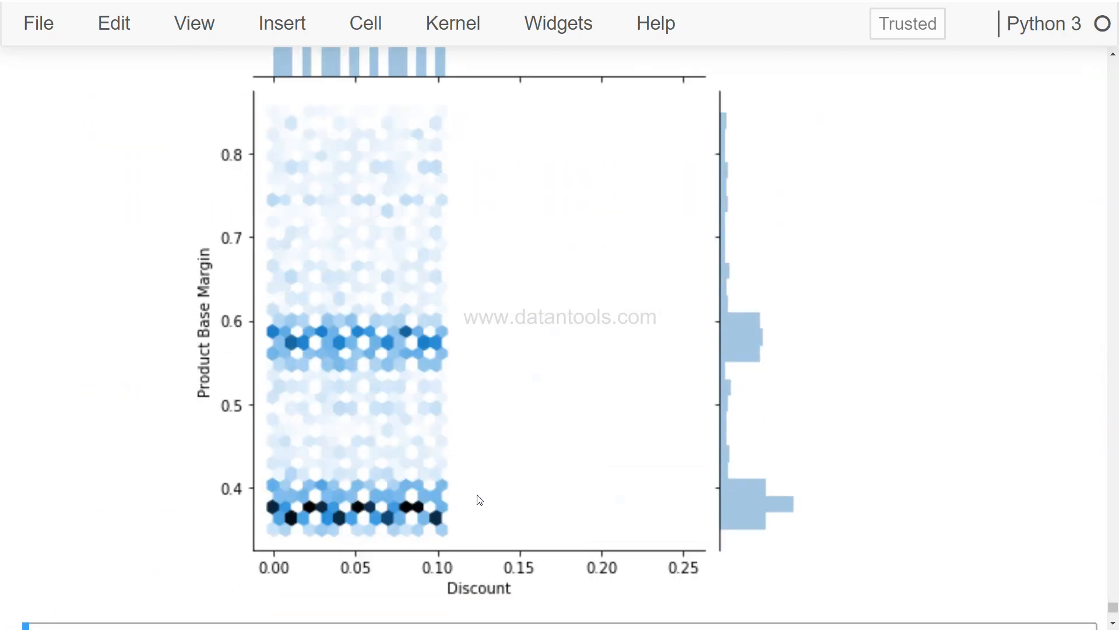
mouse_move(442, 548)
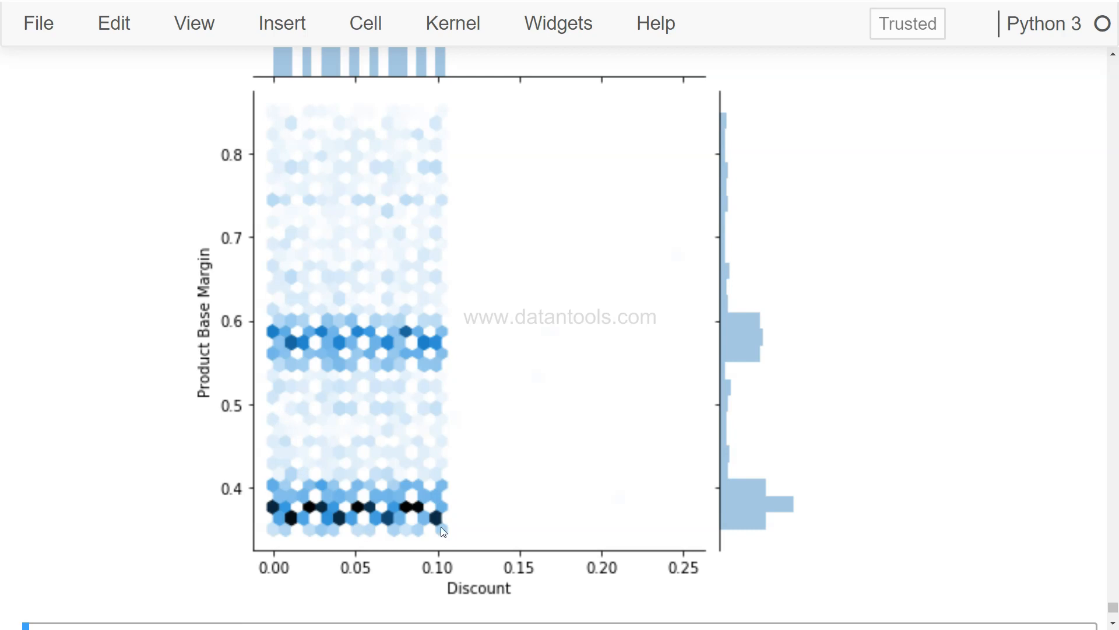
mouse_move(341, 487)
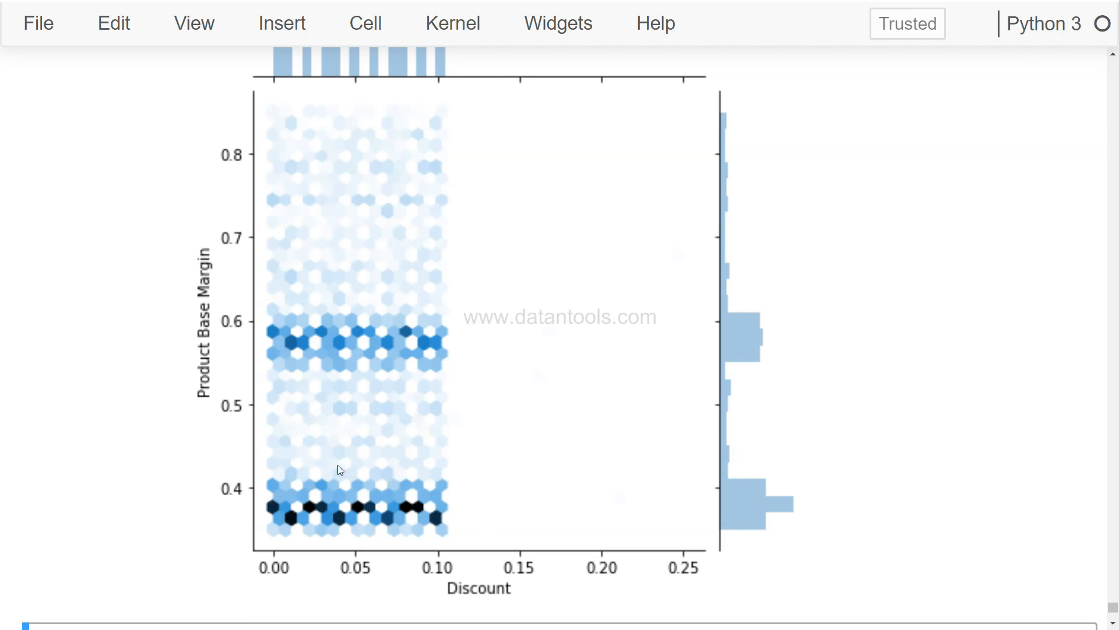
mouse_move(415, 517)
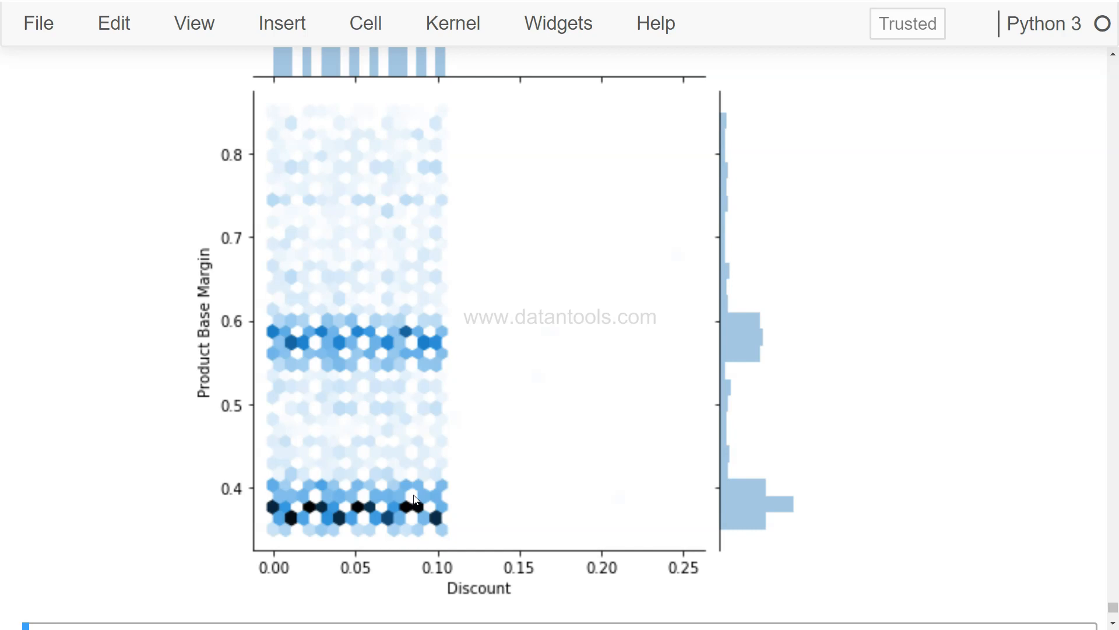
mouse_move(231, 367)
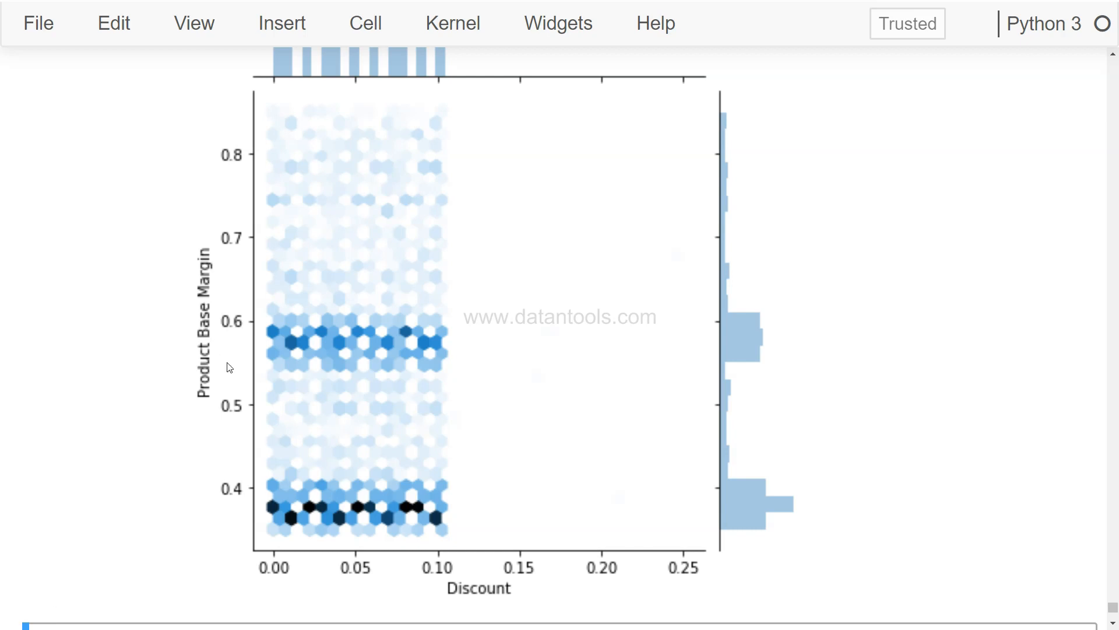
mouse_move(464, 515)
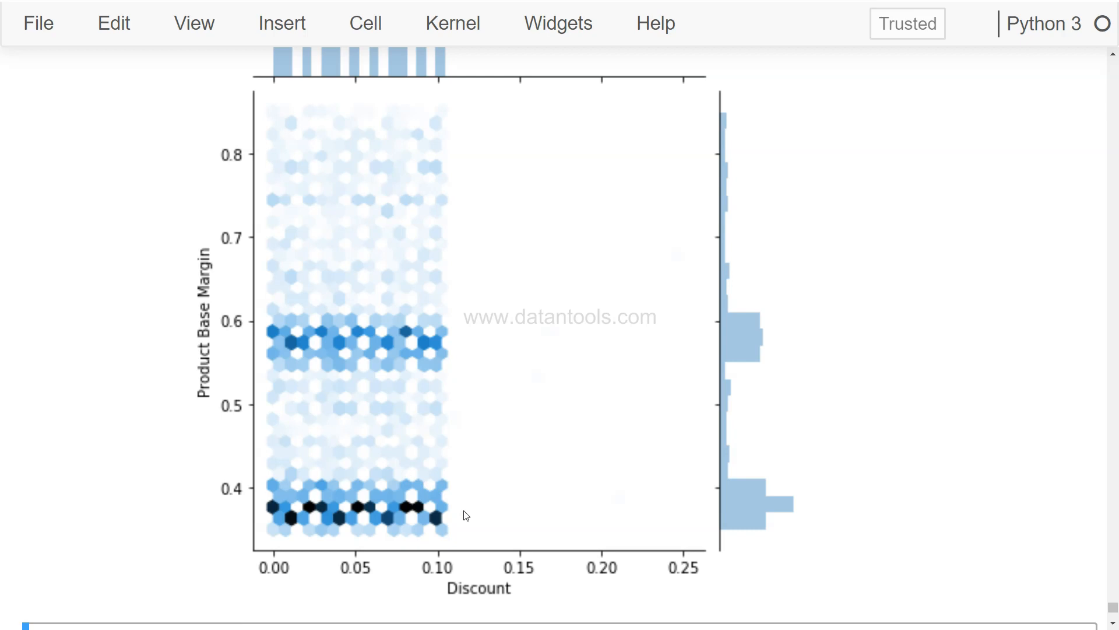
mouse_move(250, 338)
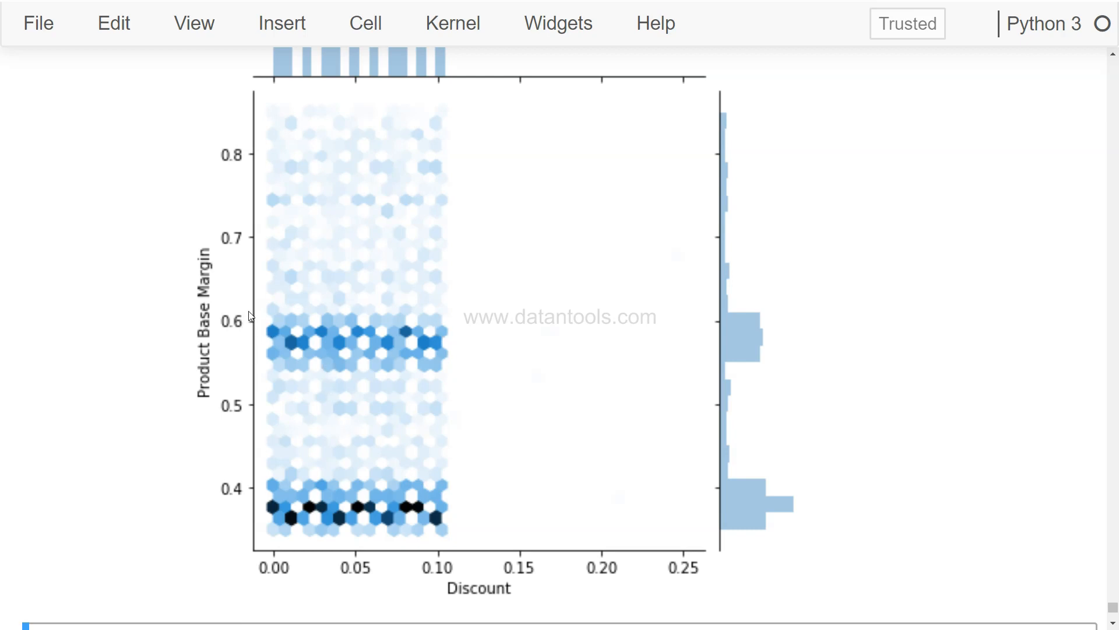
mouse_move(467, 310)
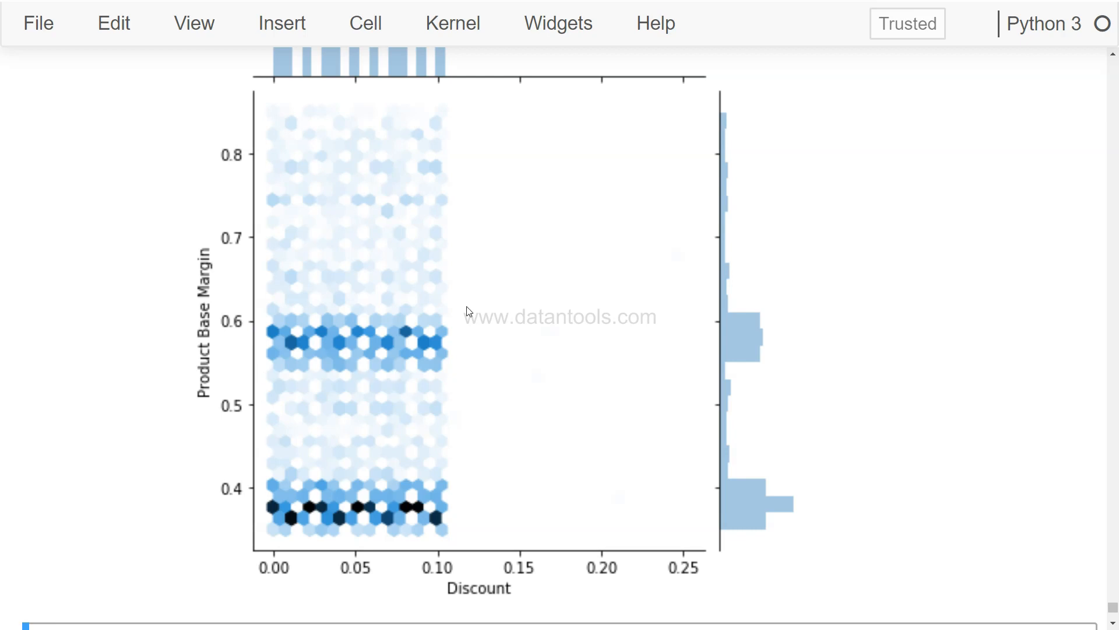
mouse_move(378, 365)
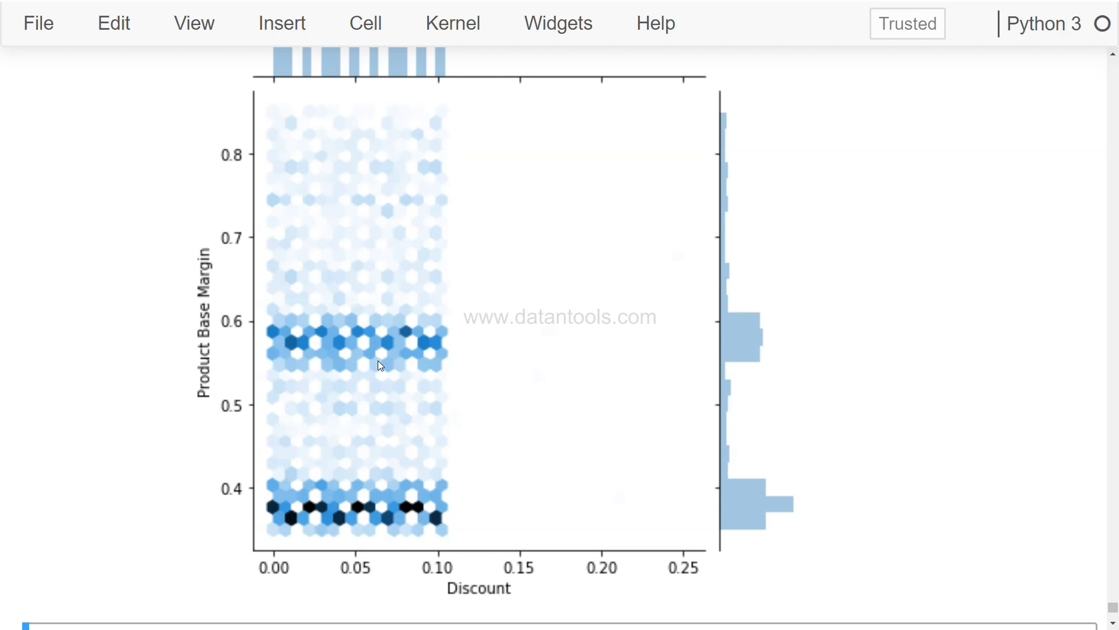
mouse_move(347, 318)
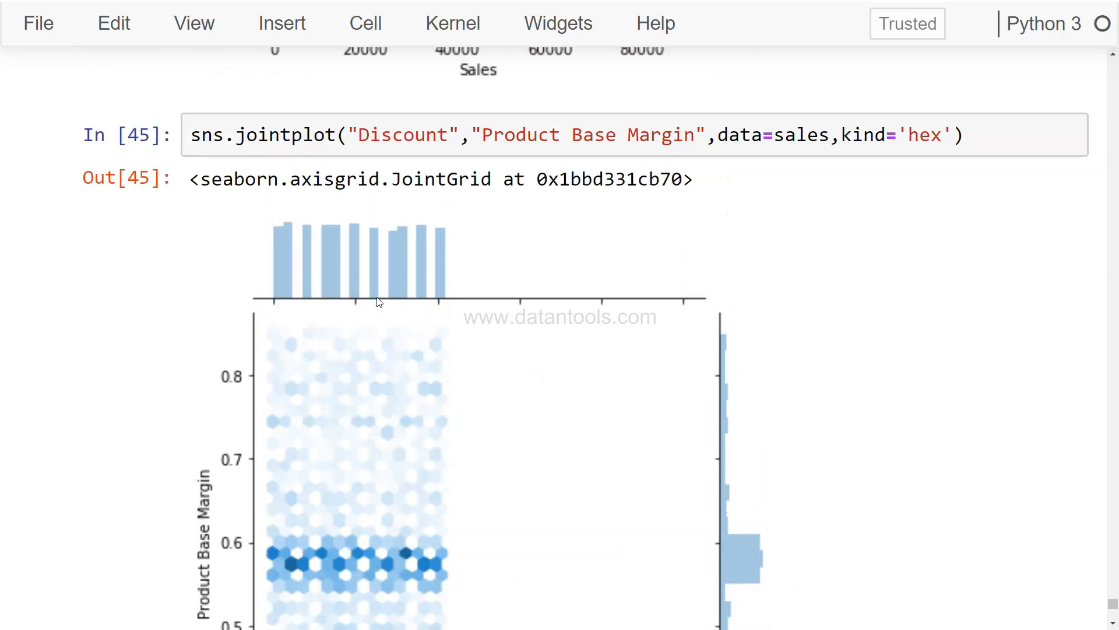
Rerun the Discount–Product Base Margin jointplot with kind='kde' and scroll through the density plot.
click(597, 136)
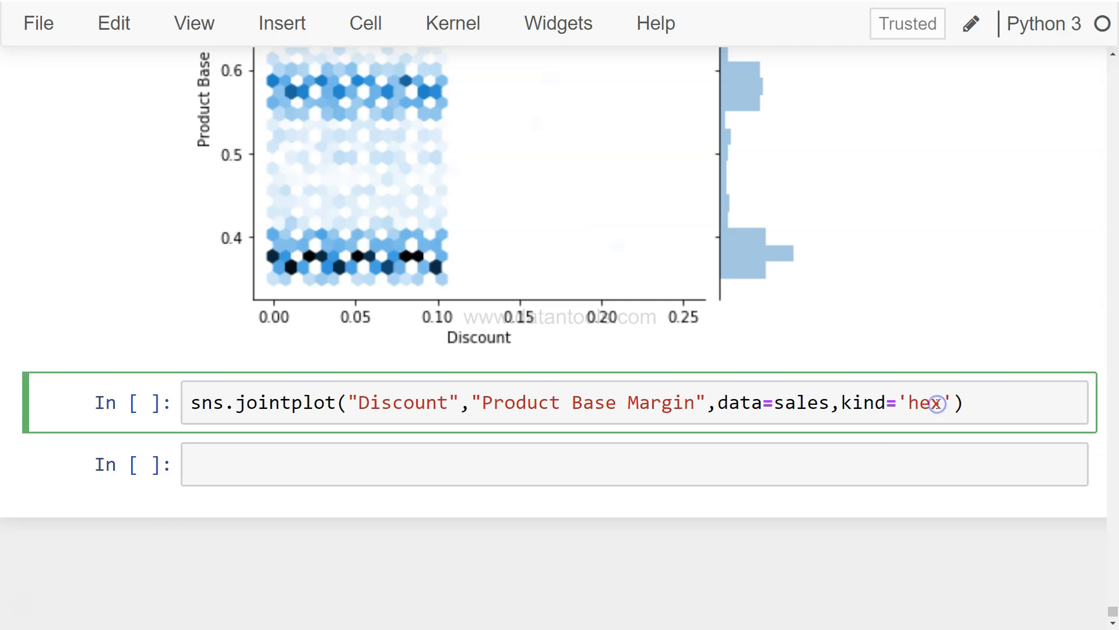
text(kde)
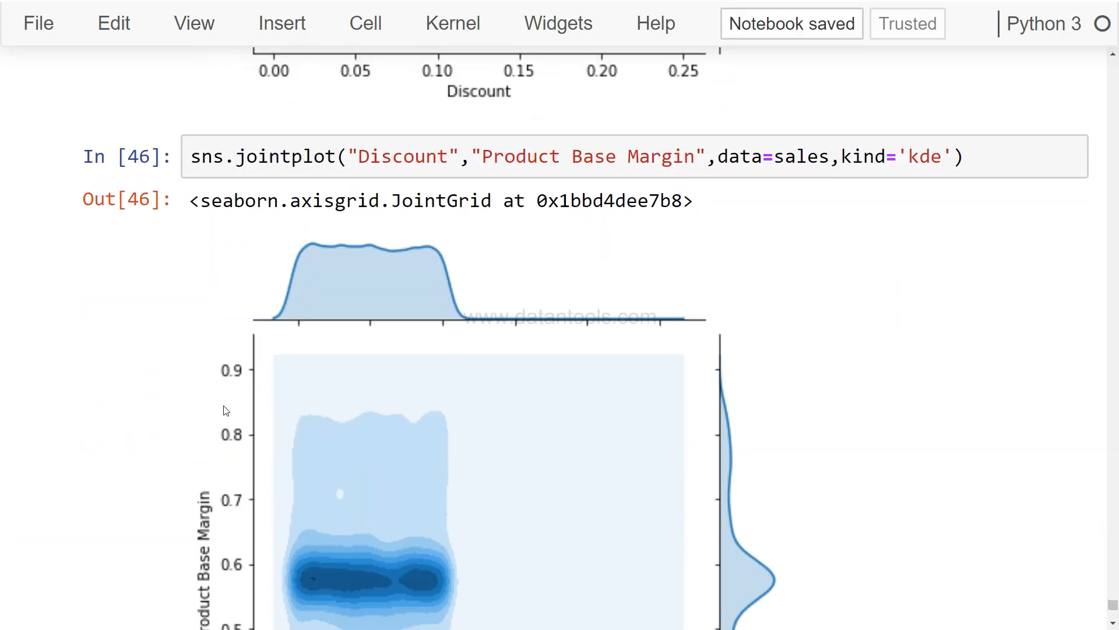
scroll(down, 3)
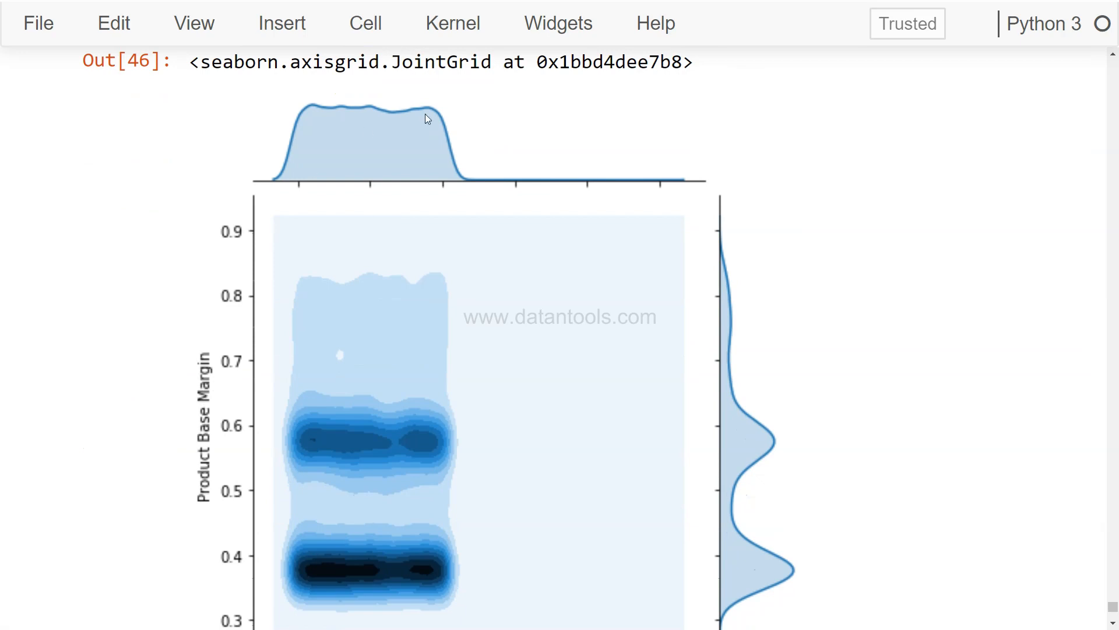
mouse_move(746, 493)
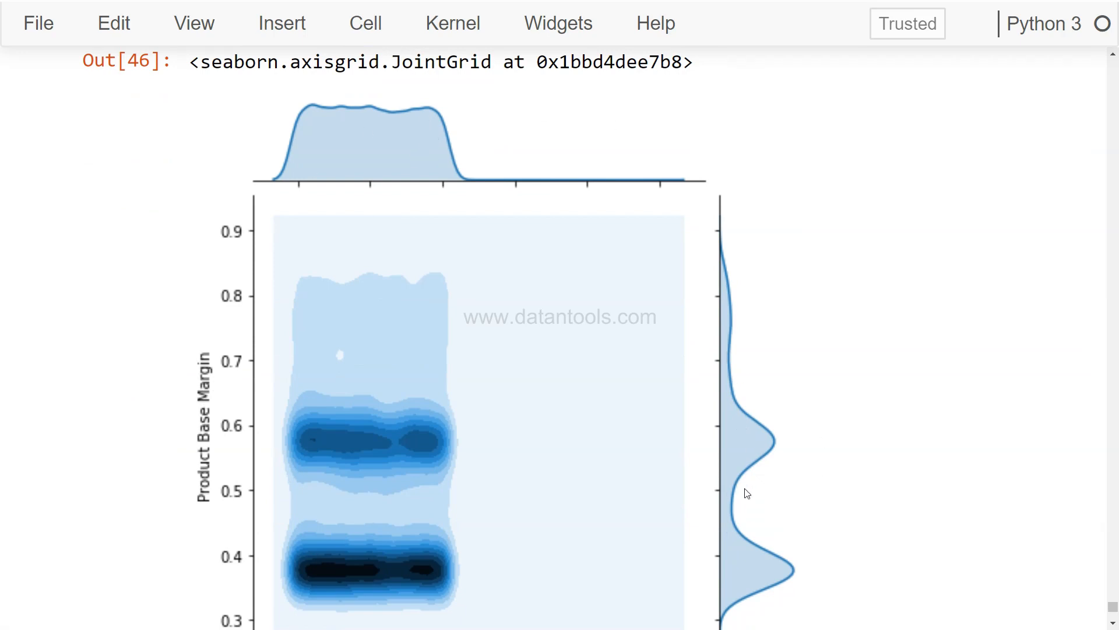
scroll(down, 3)
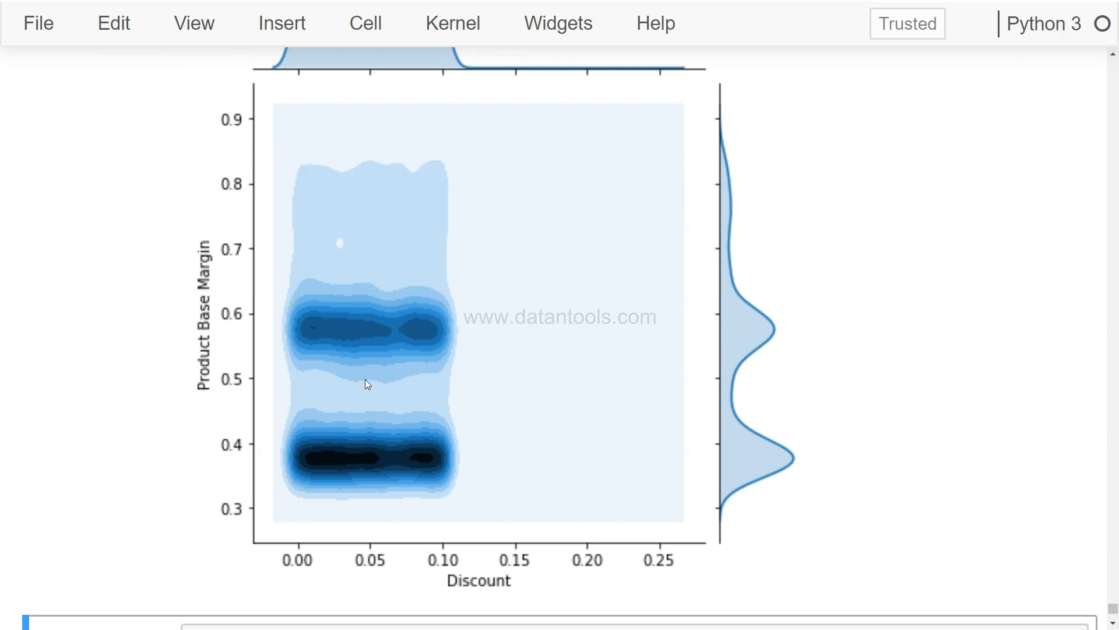
mouse_move(380, 344)
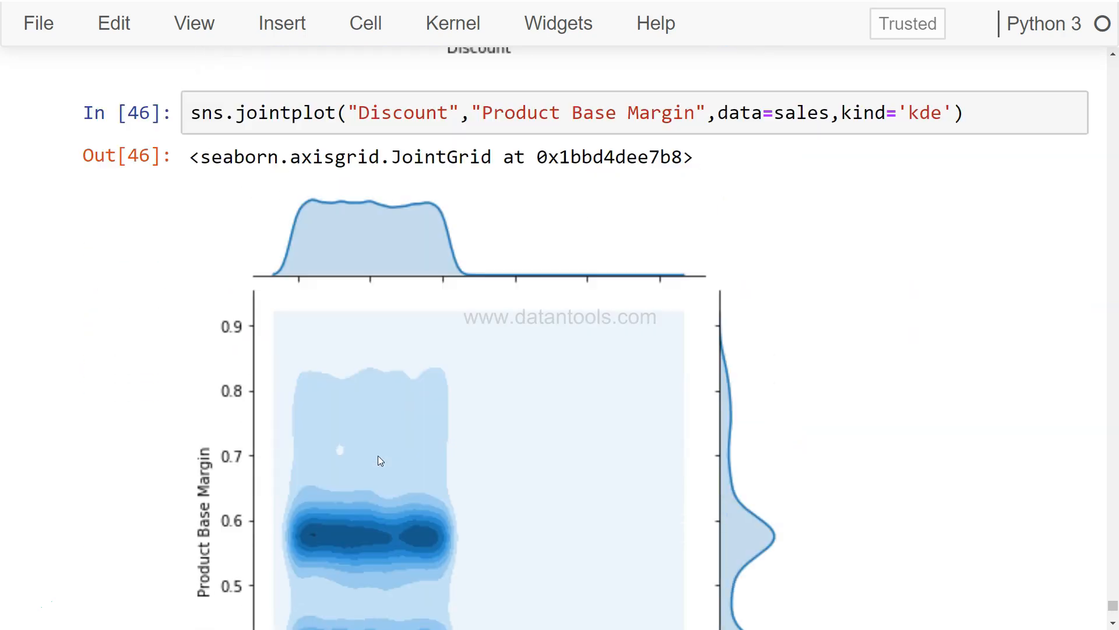
scroll(down, 3)
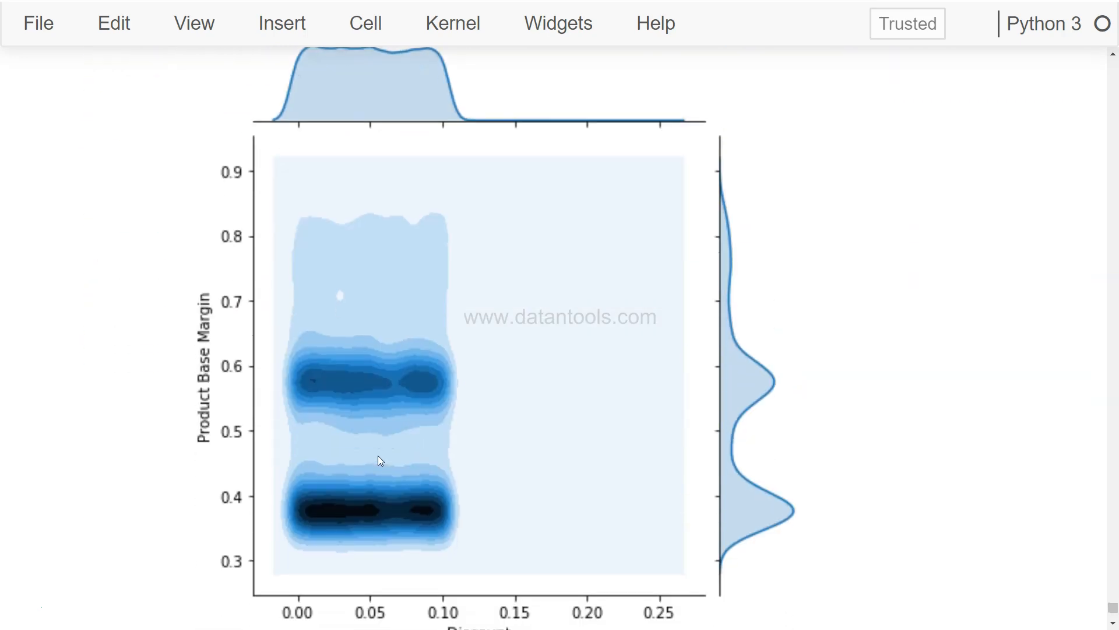
mouse_move(389, 480)
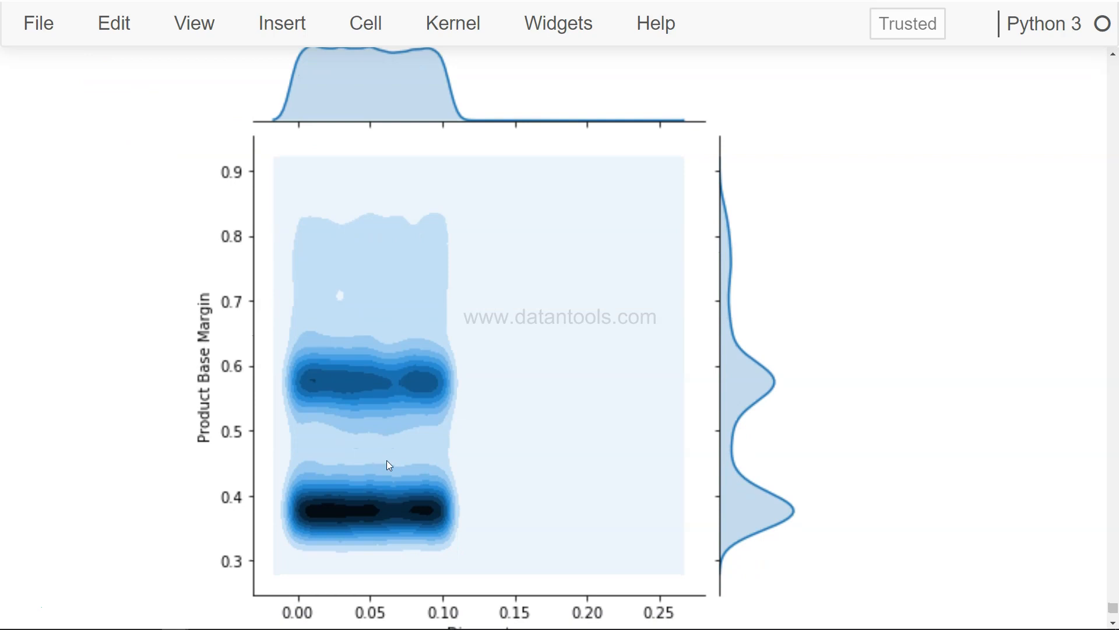
mouse_move(401, 546)
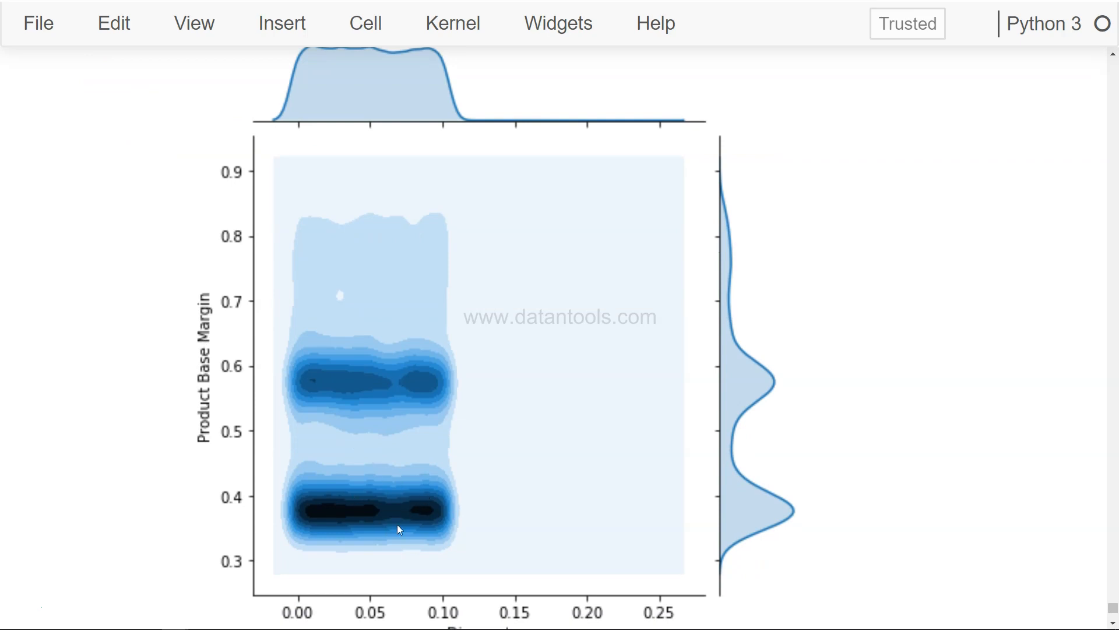
mouse_move(387, 512)
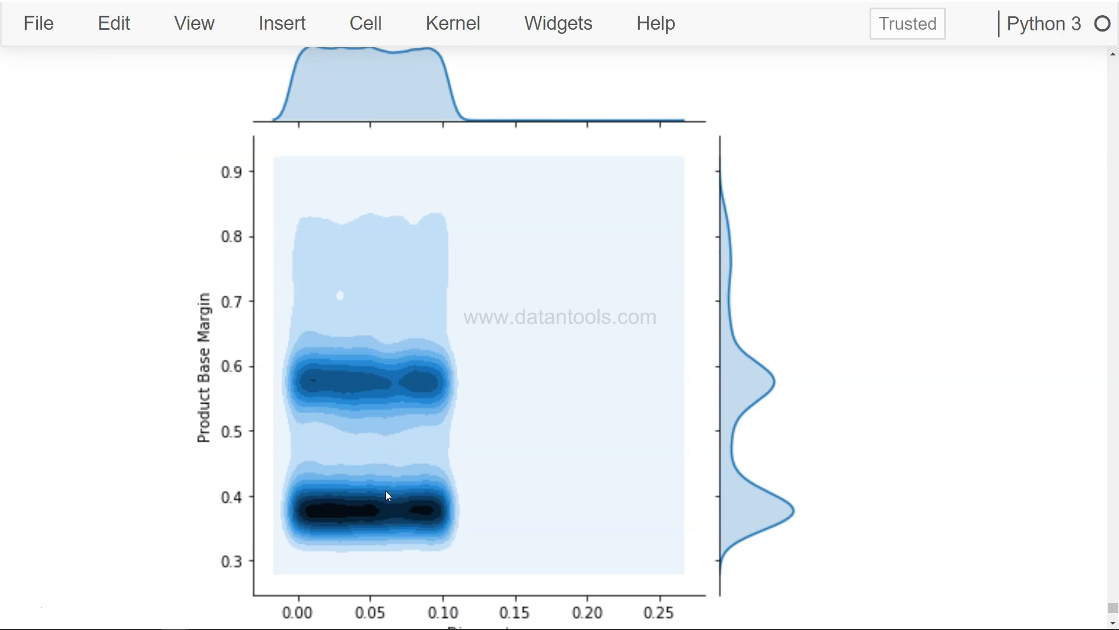
mouse_move(431, 474)
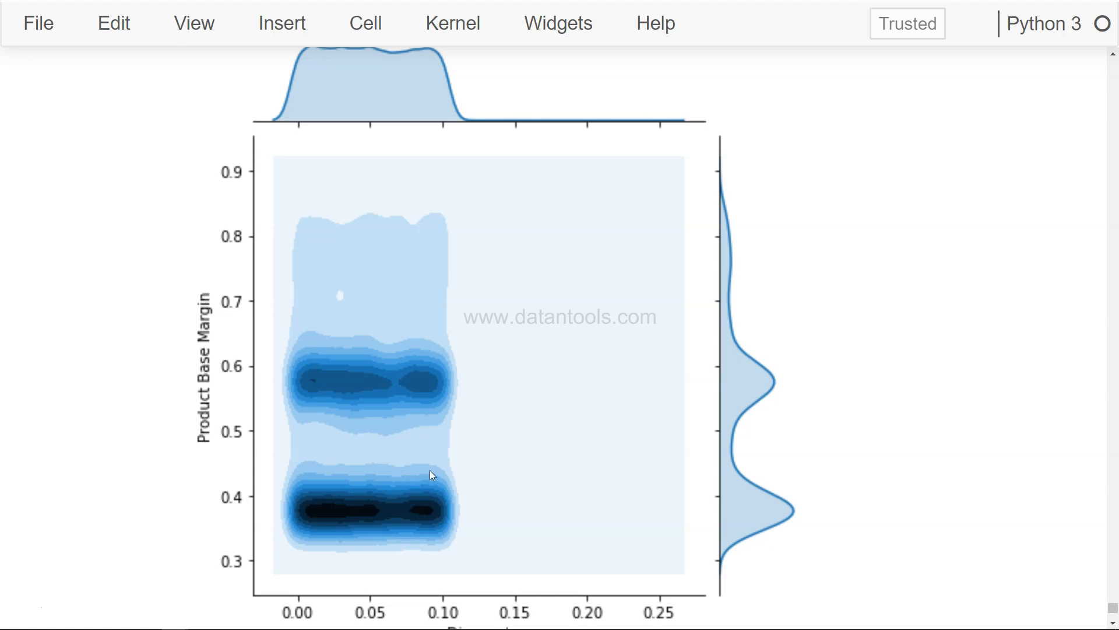
mouse_move(408, 512)
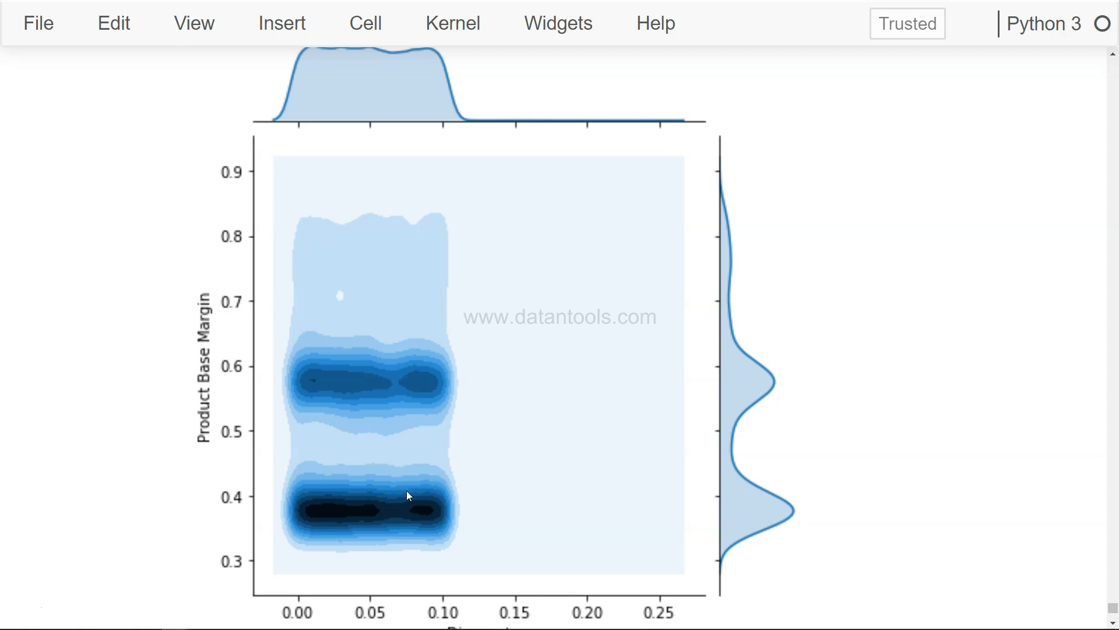
mouse_move(428, 443)
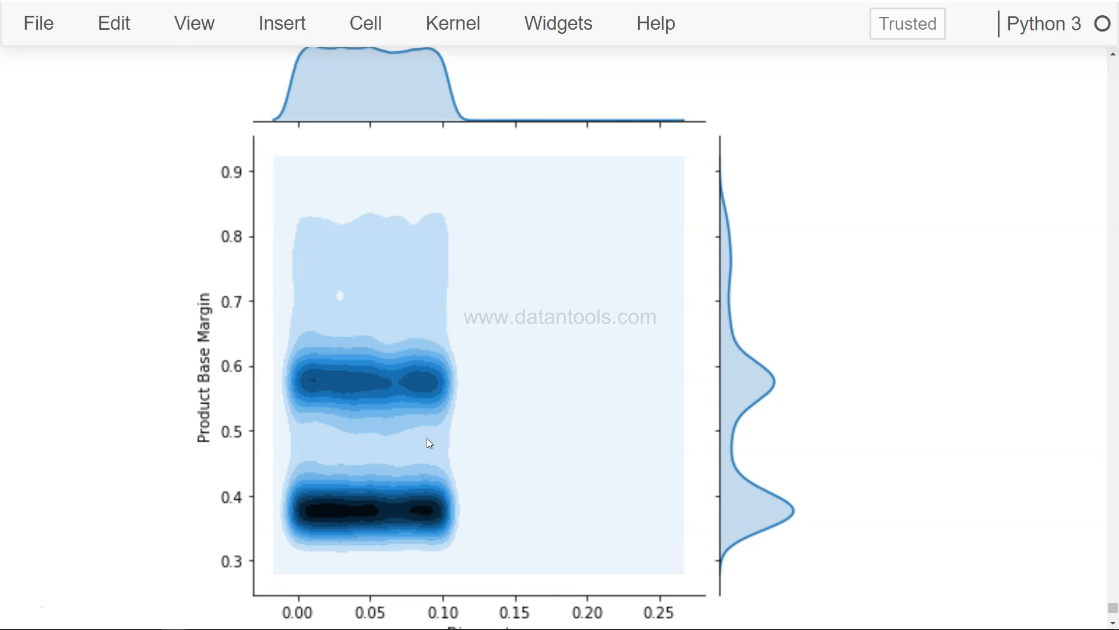
mouse_move(410, 457)
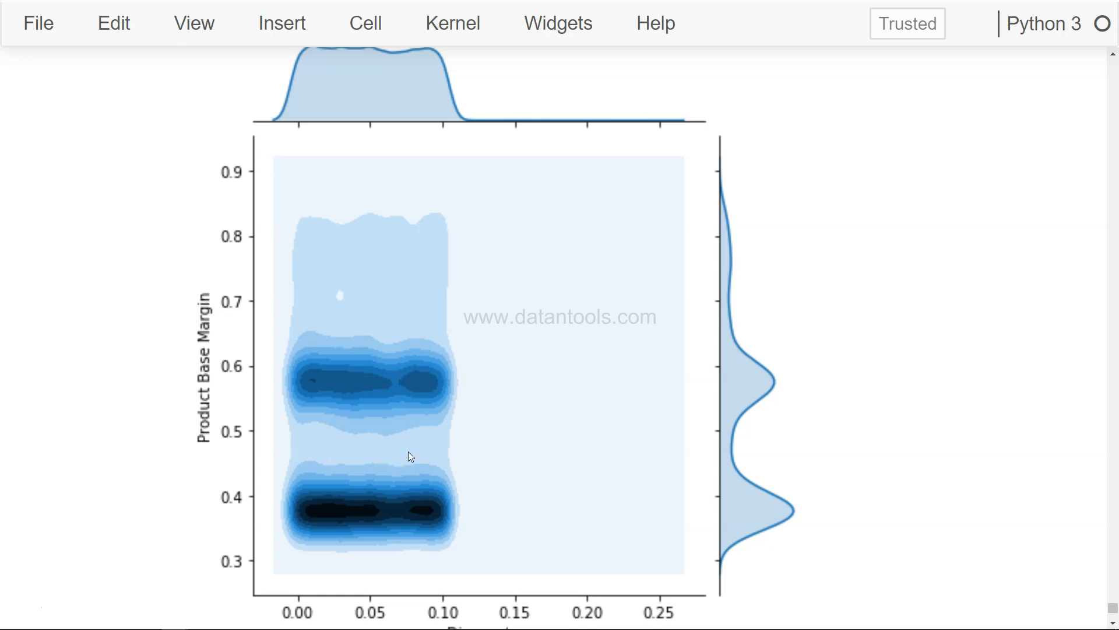
mouse_move(394, 453)
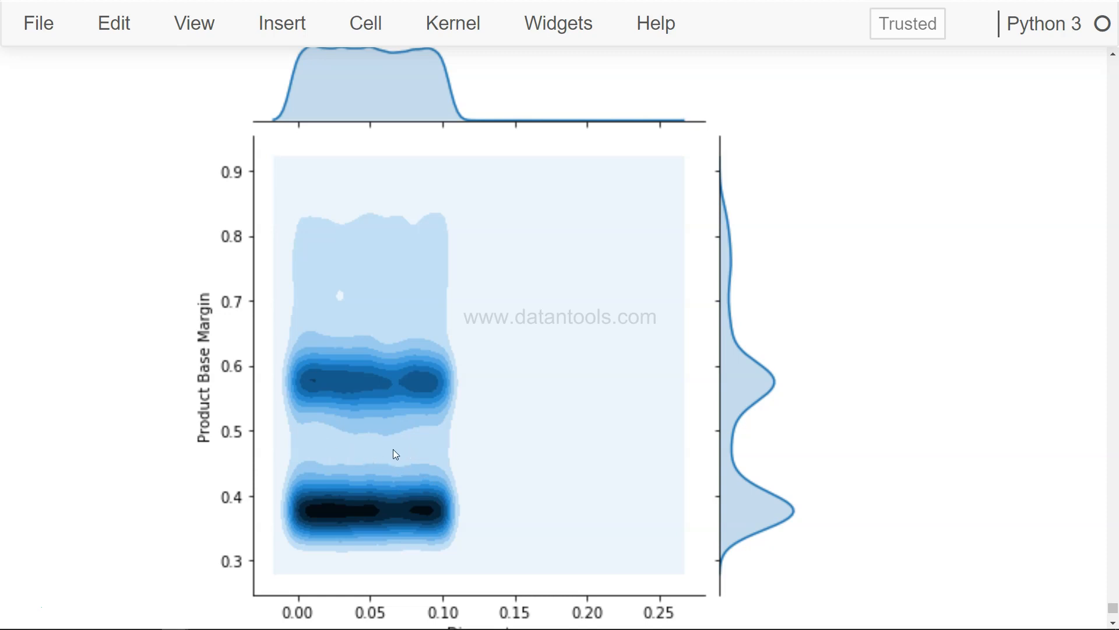
mouse_move(378, 408)
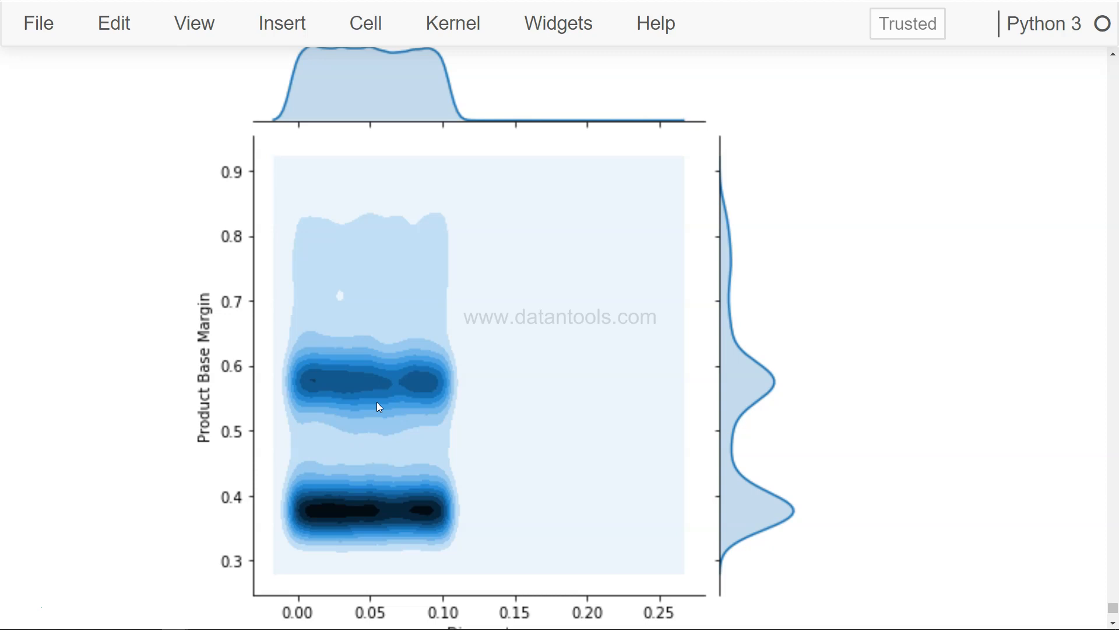
mouse_move(469, 544)
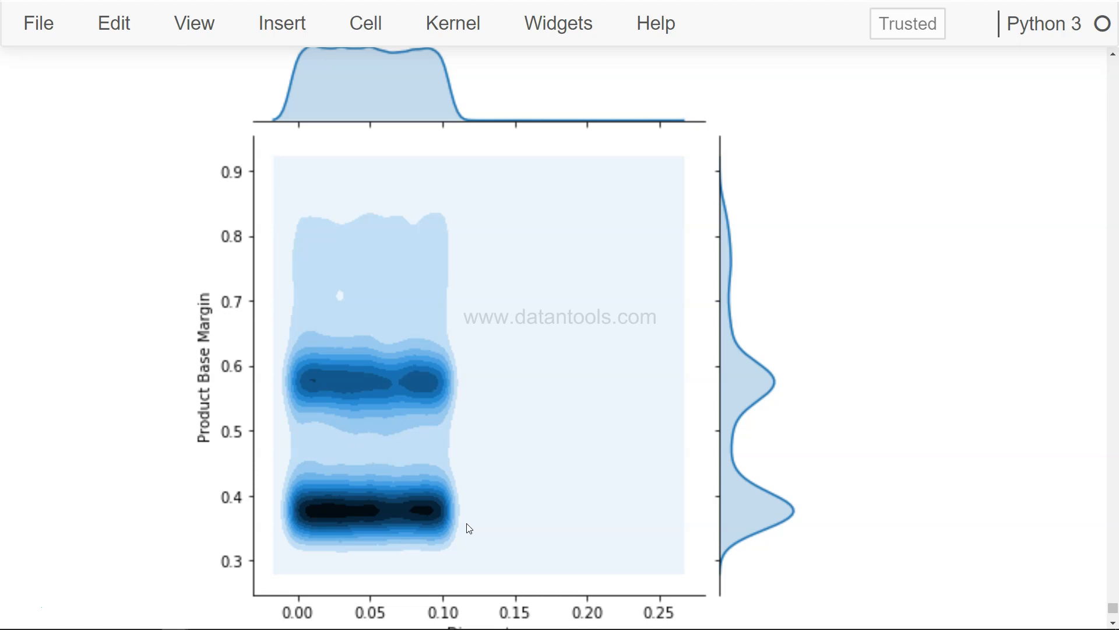
scroll(down, 3)
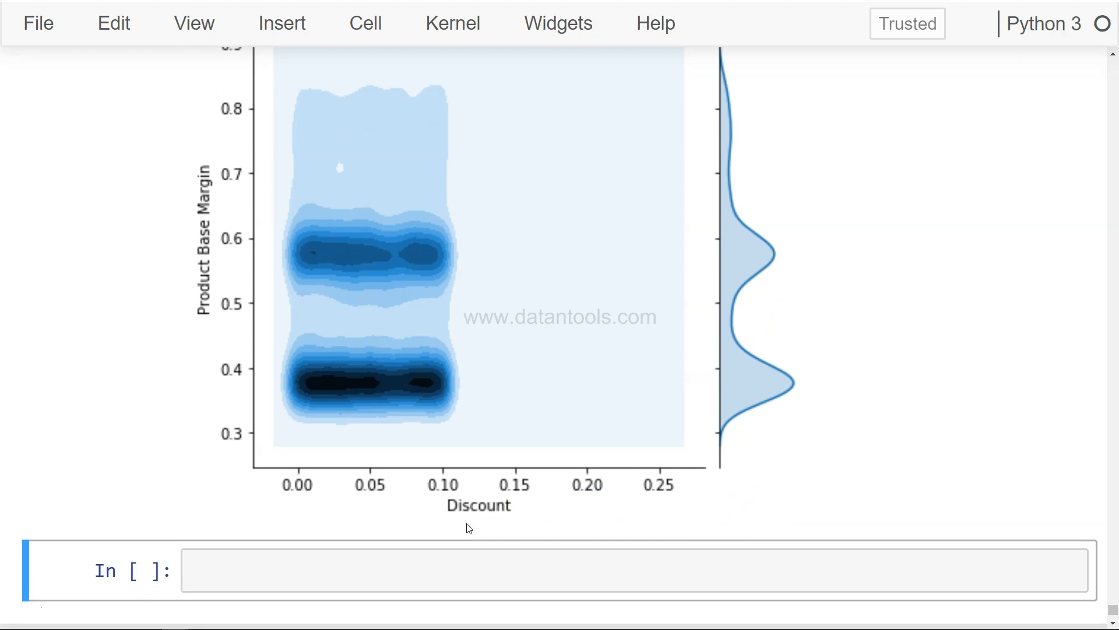
Run sns.pairplot(sales) on the whole dataset in the empty cell below.
click(446, 576)
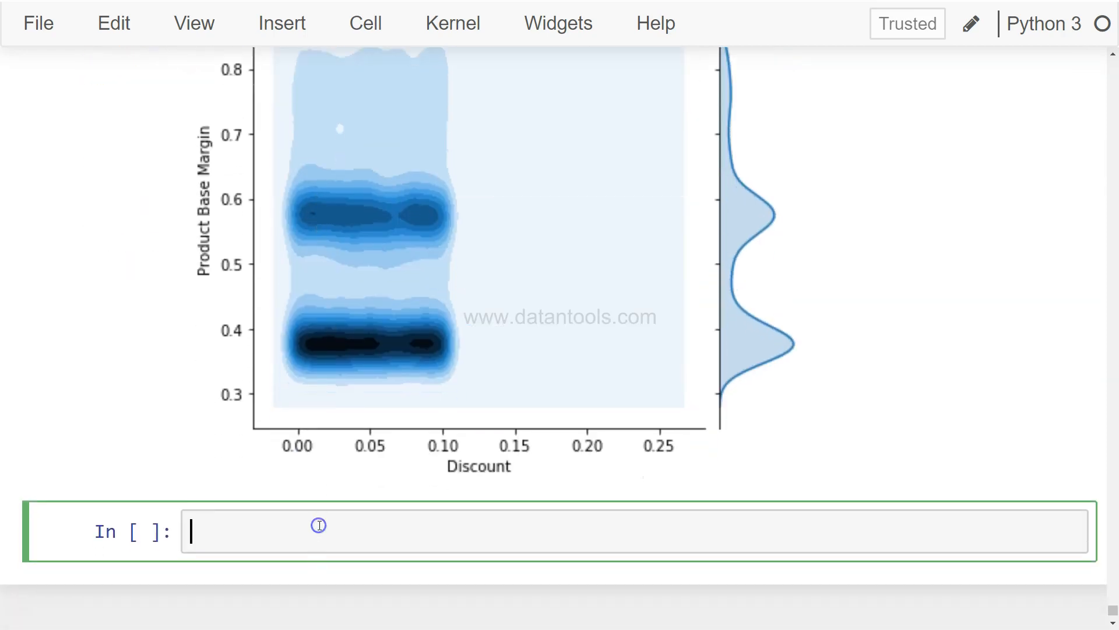
text(sns)
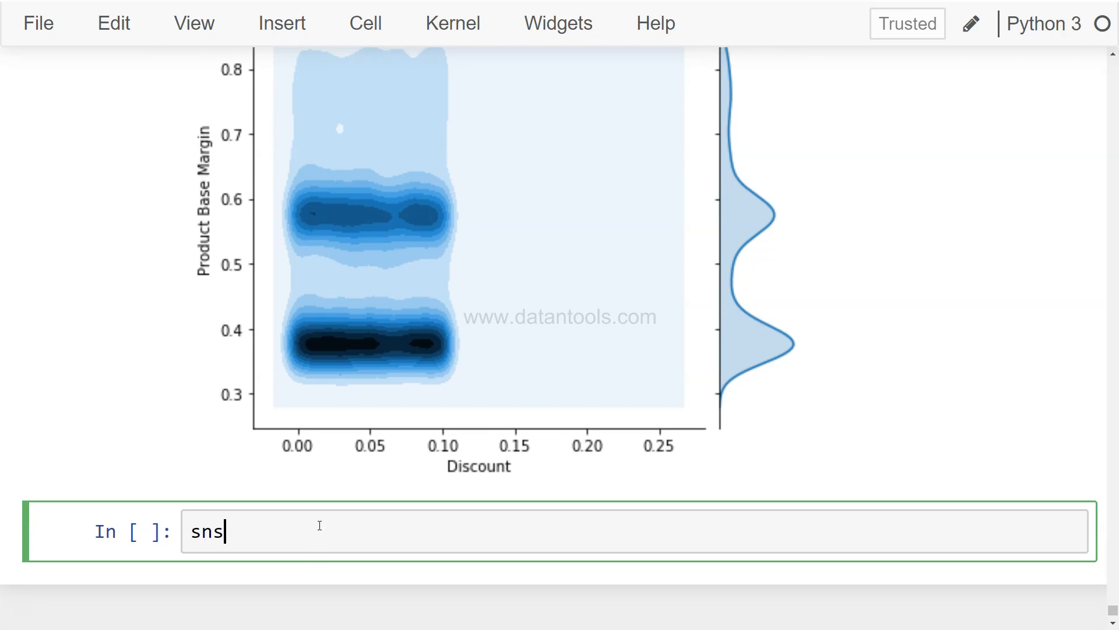
text(.pairplot)
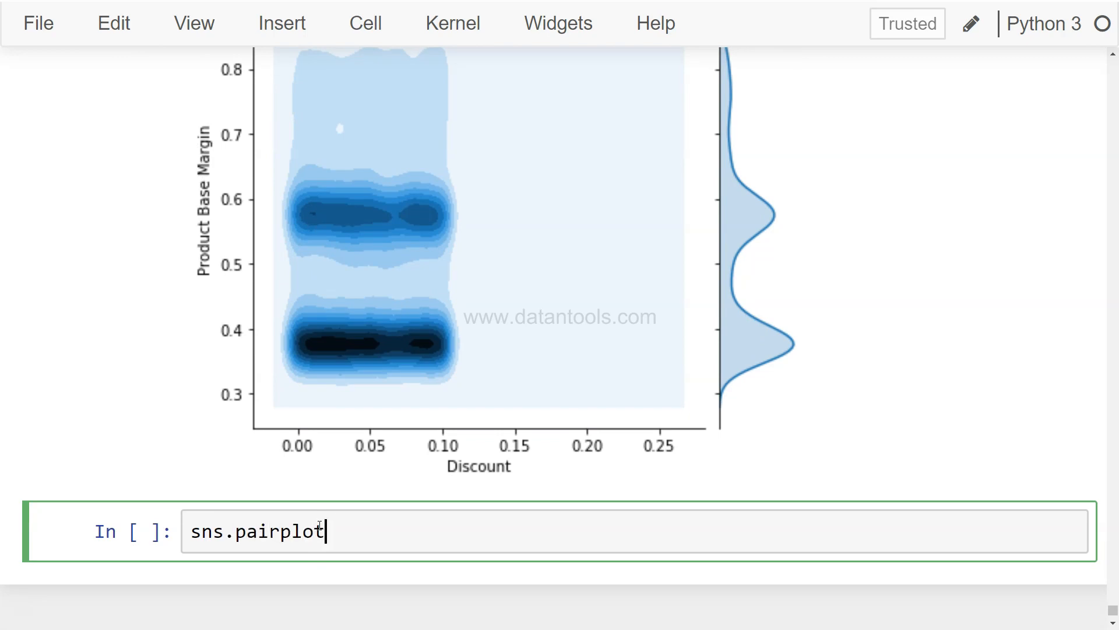
text(())
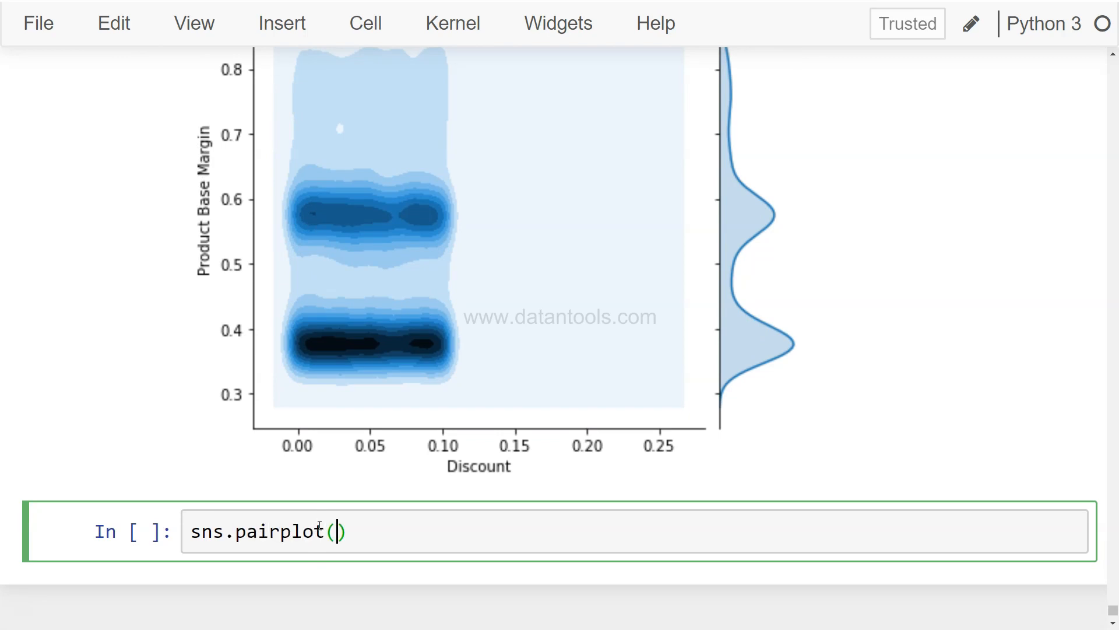
text(sales)
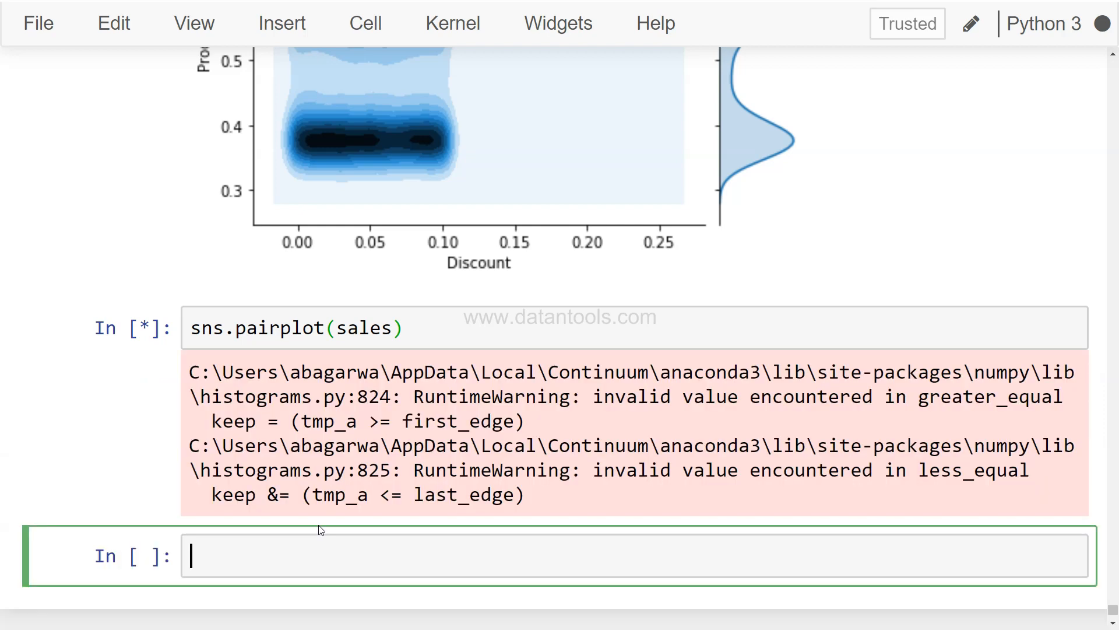
Scroll down to view the finished PairGrid of scatter plots and diagonal histograms.
scroll(down, 3)
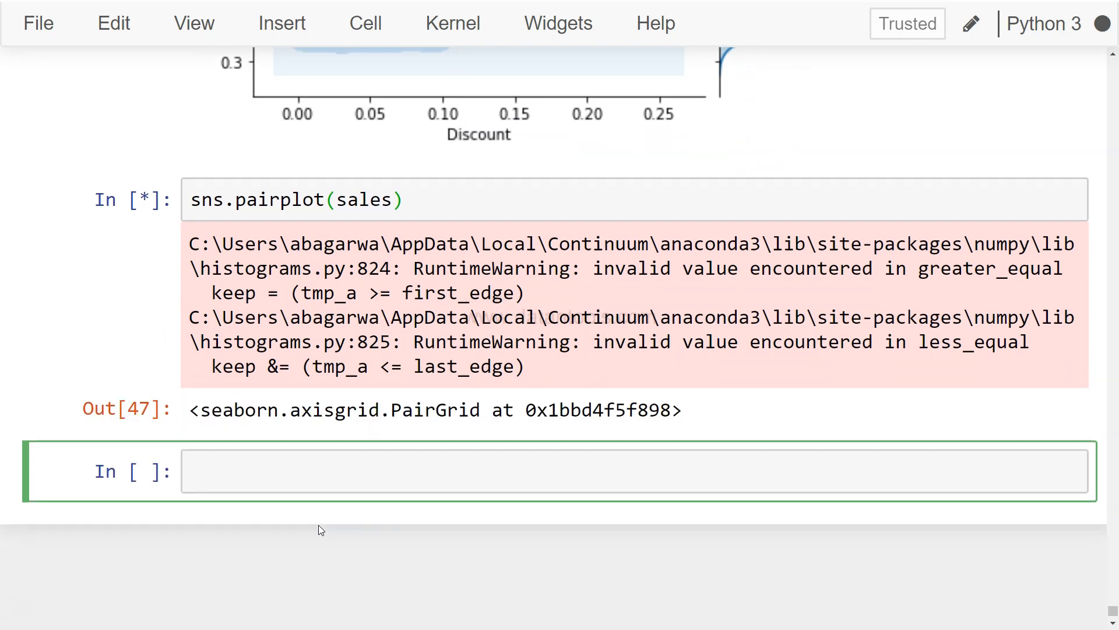
scroll(down, 3)
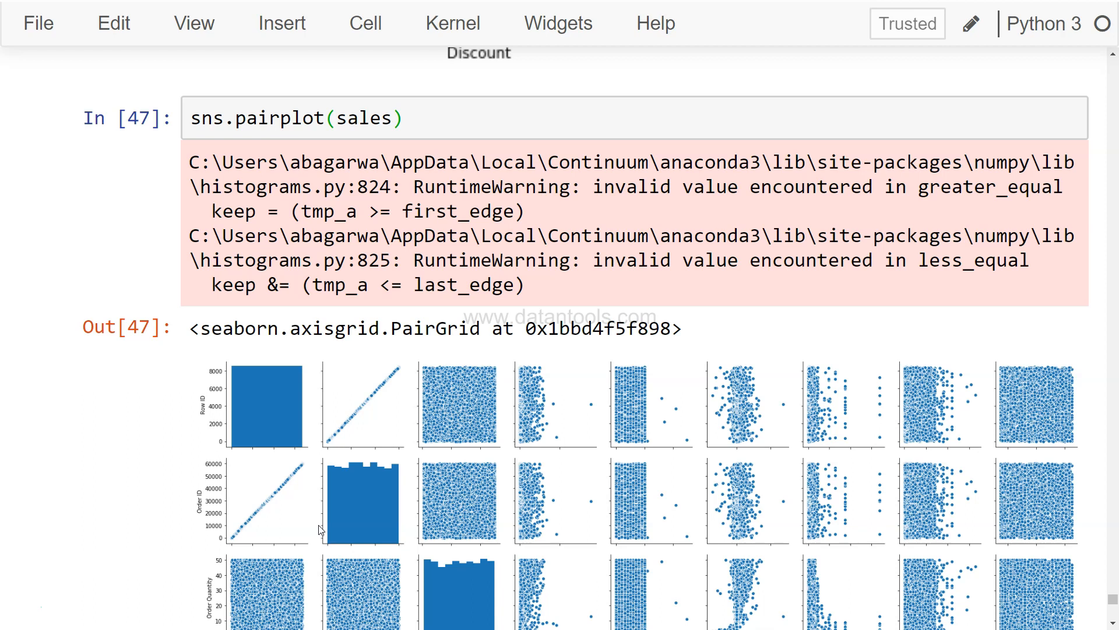
scroll(down, 3)
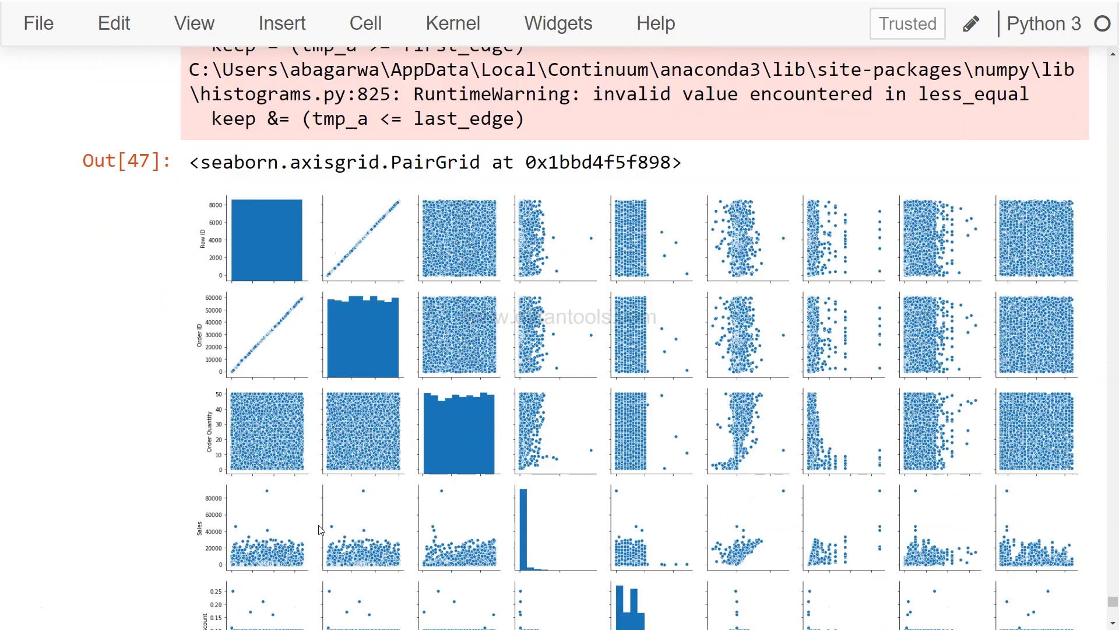
scroll(down, 3)
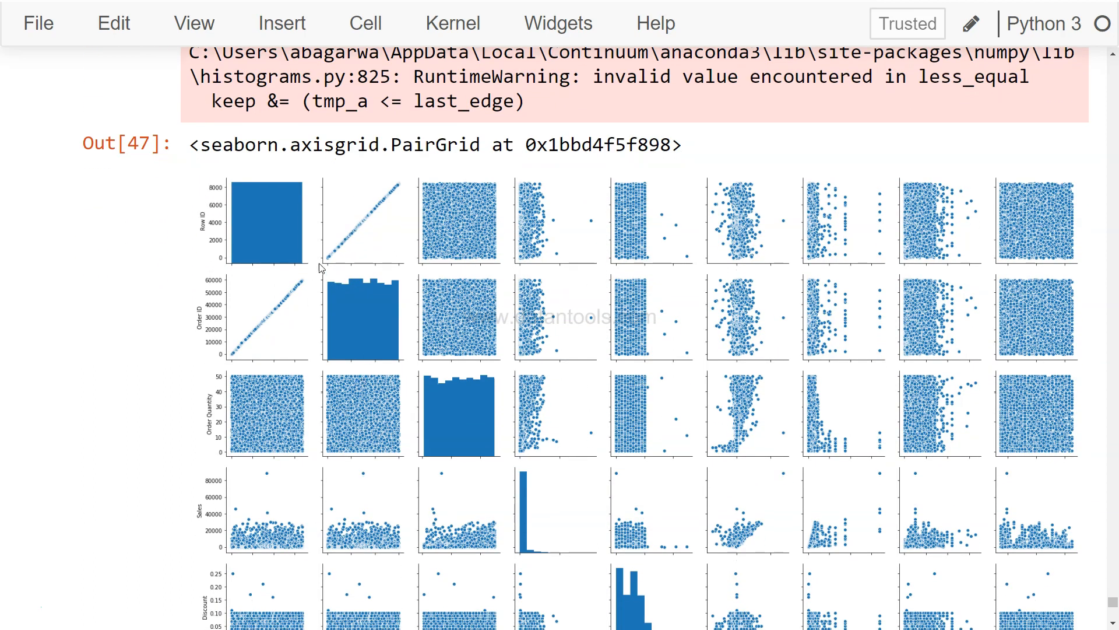
scroll(down, 3)
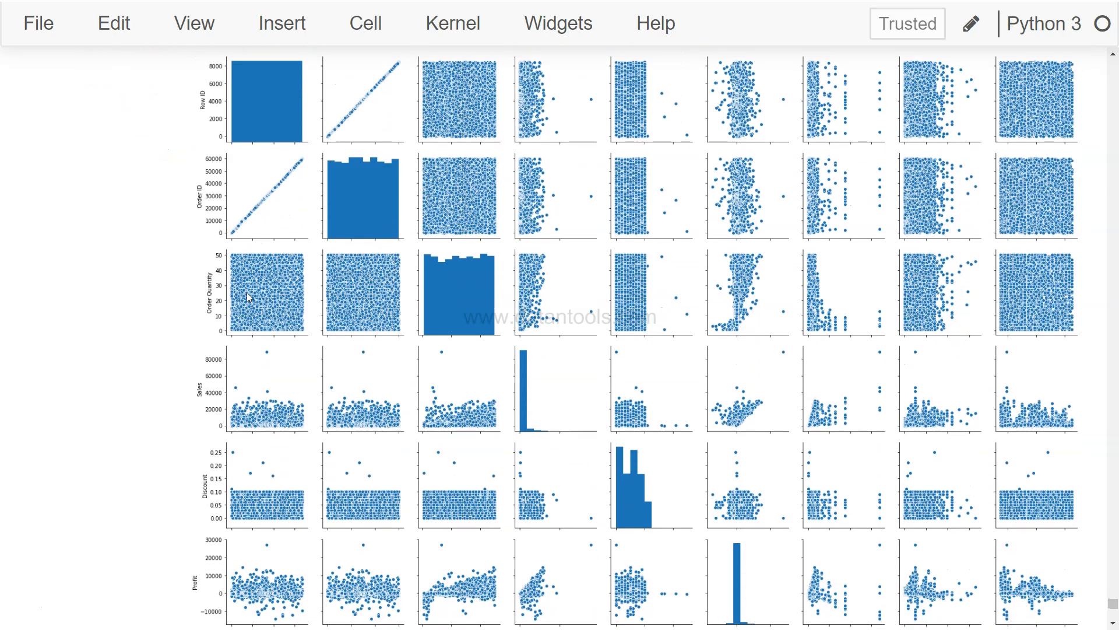
scroll(down, 3)
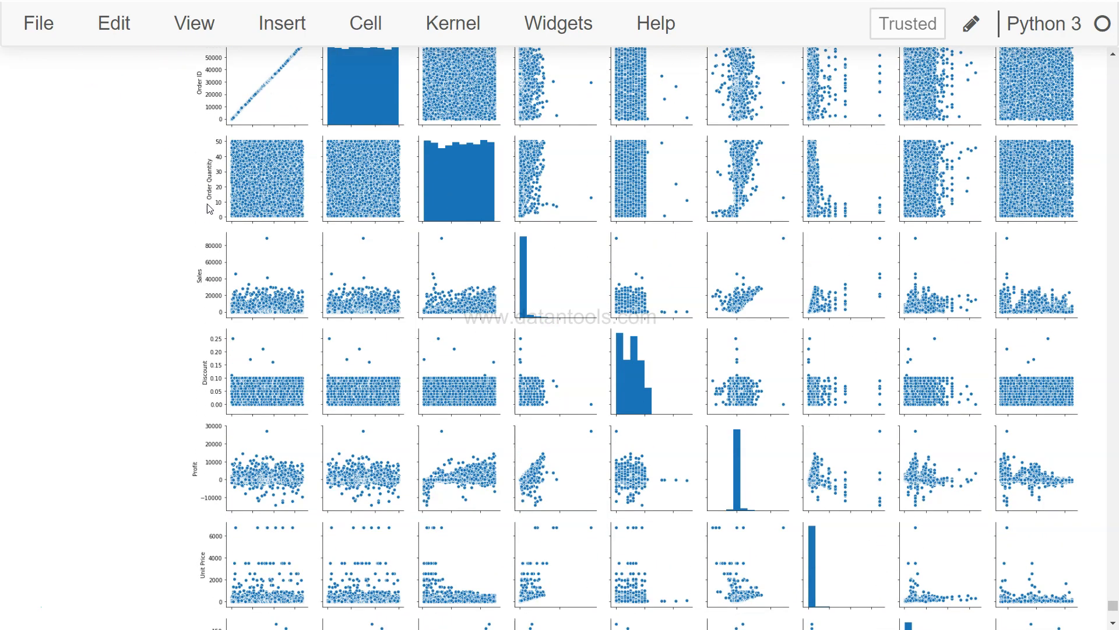
scroll(down, 3)
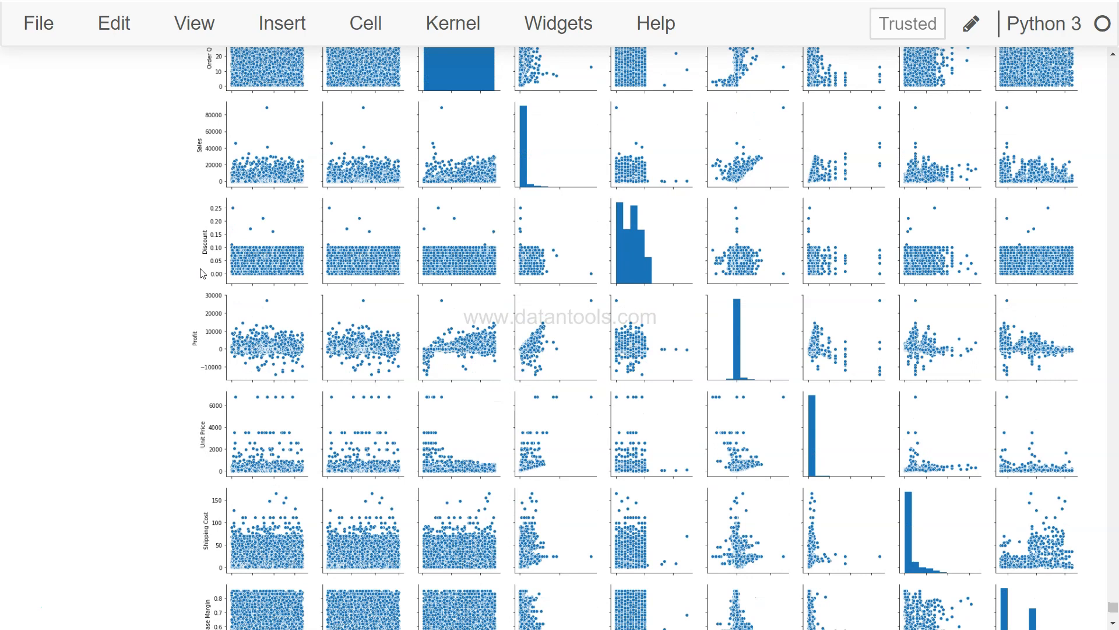
scroll(down, 3)
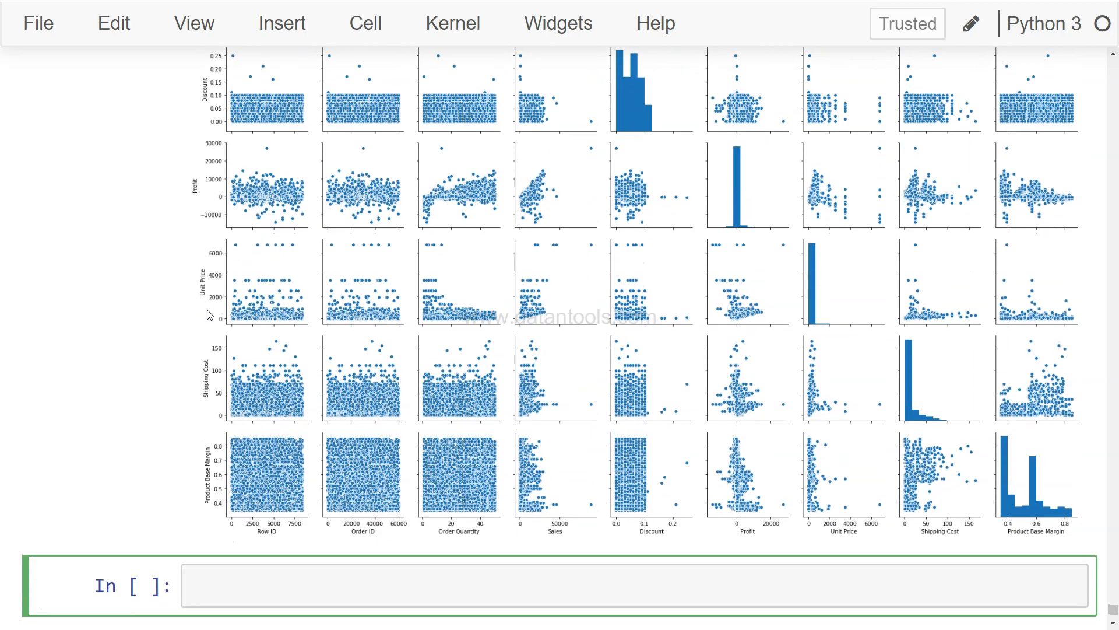
mouse_move(220, 473)
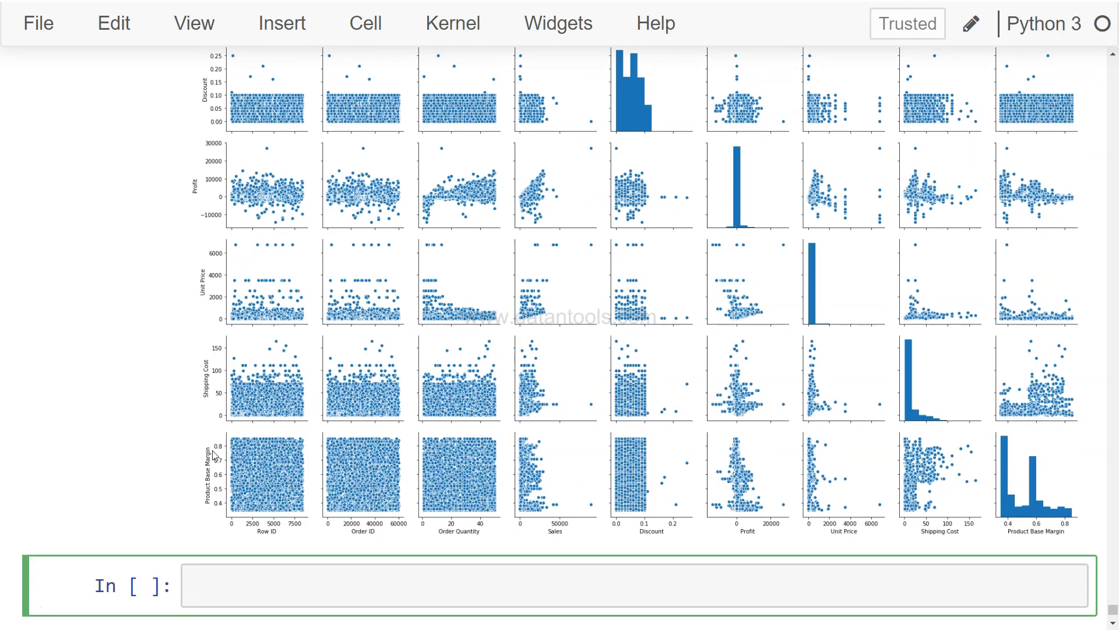
mouse_move(219, 532)
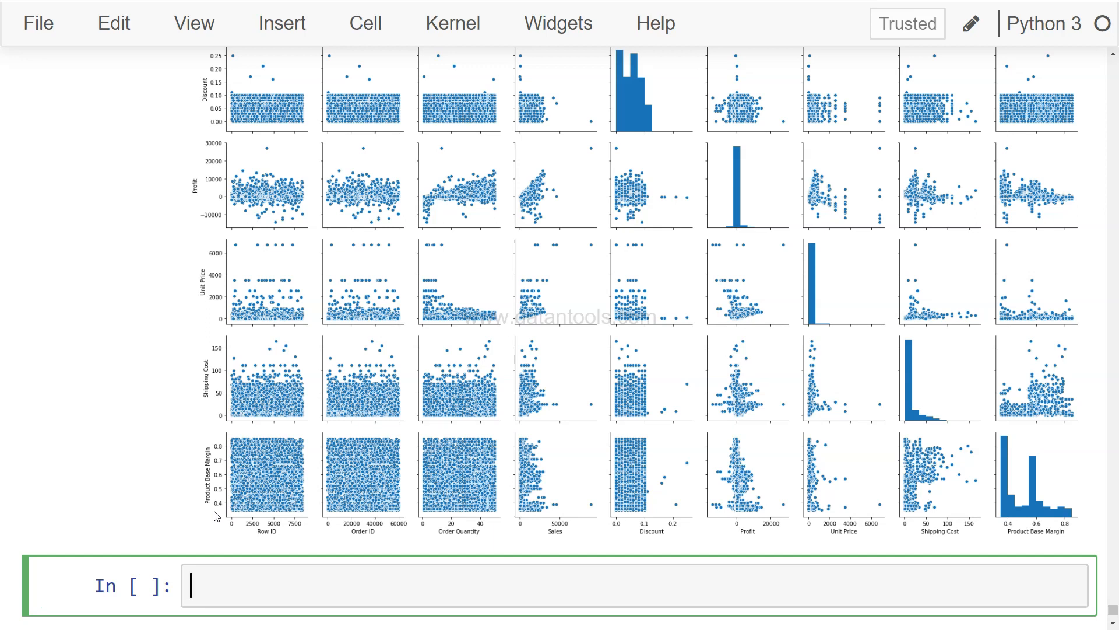
mouse_move(641, 275)
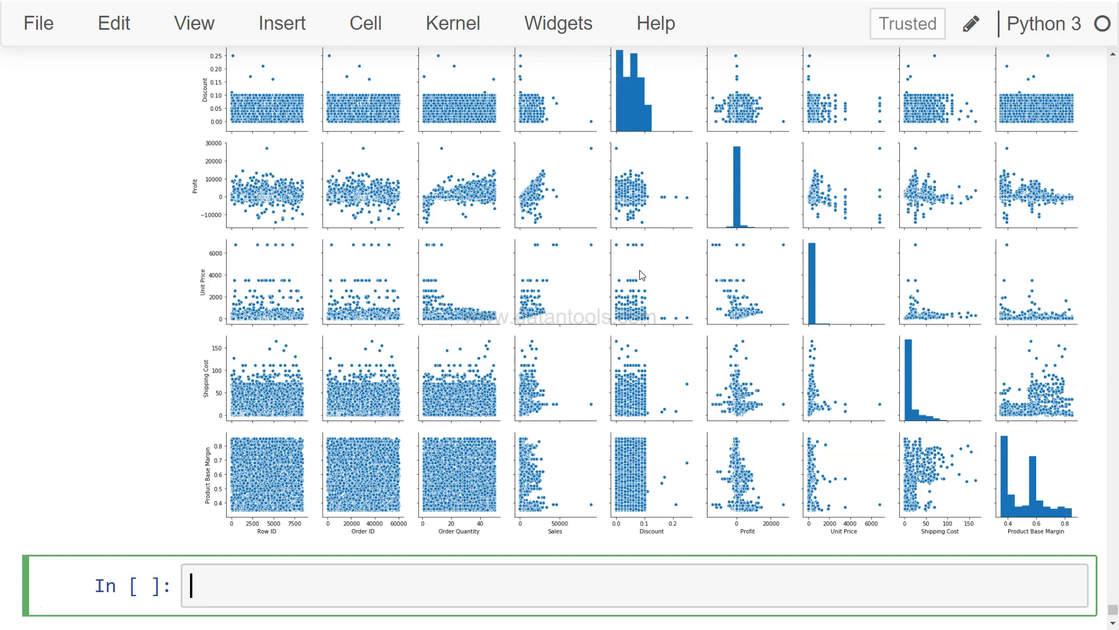
mouse_move(256, 184)
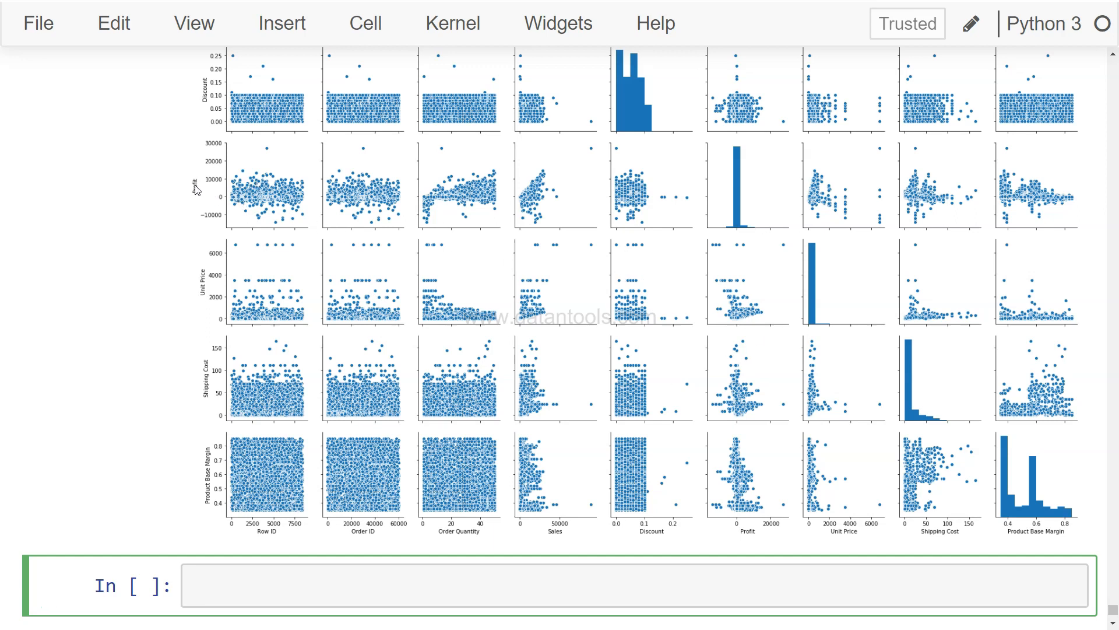
mouse_move(291, 521)
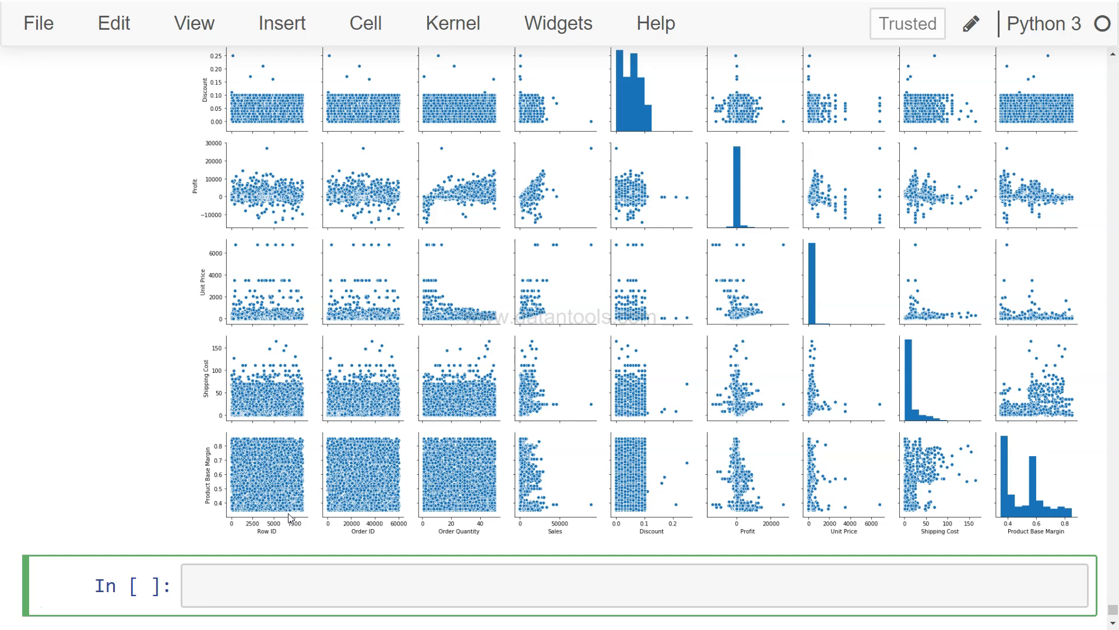
click(296, 592)
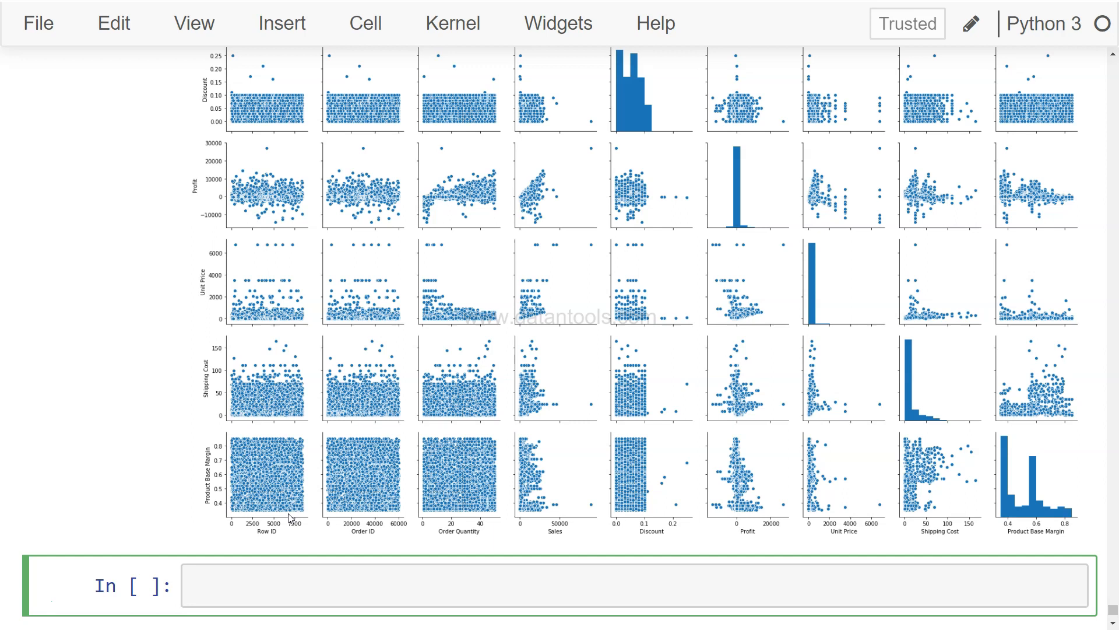
mouse_move(416, 442)
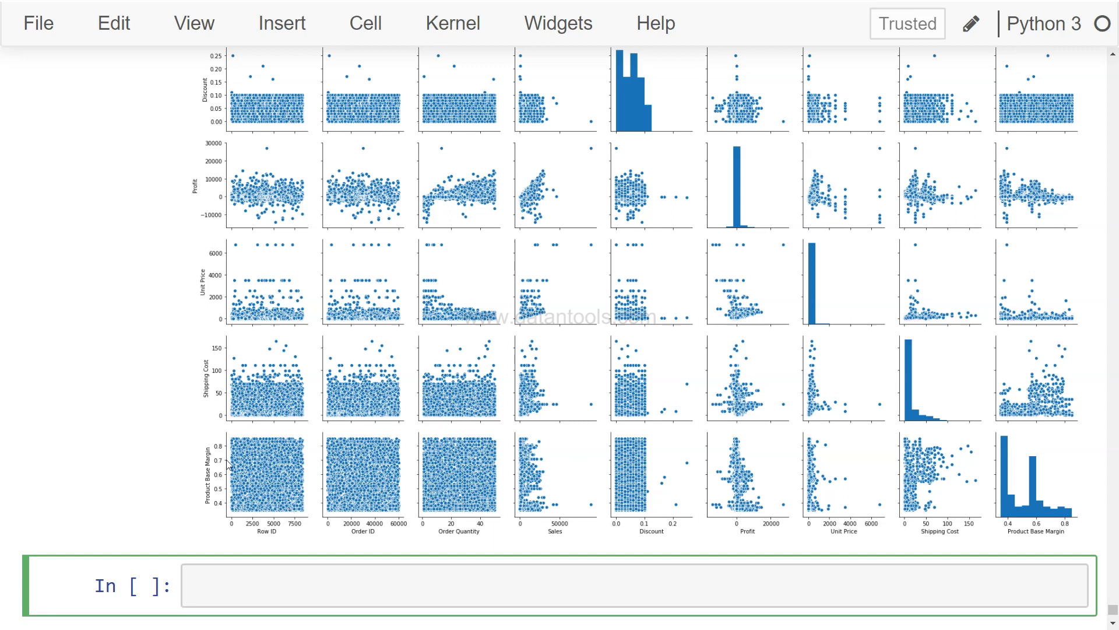
mouse_move(739, 484)
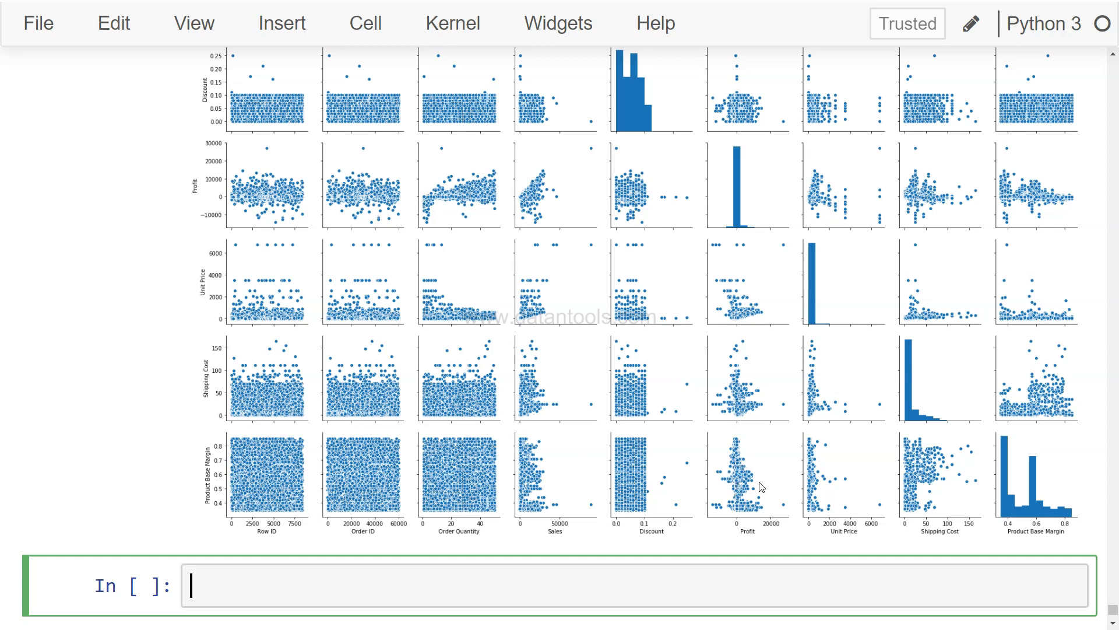
mouse_move(301, 424)
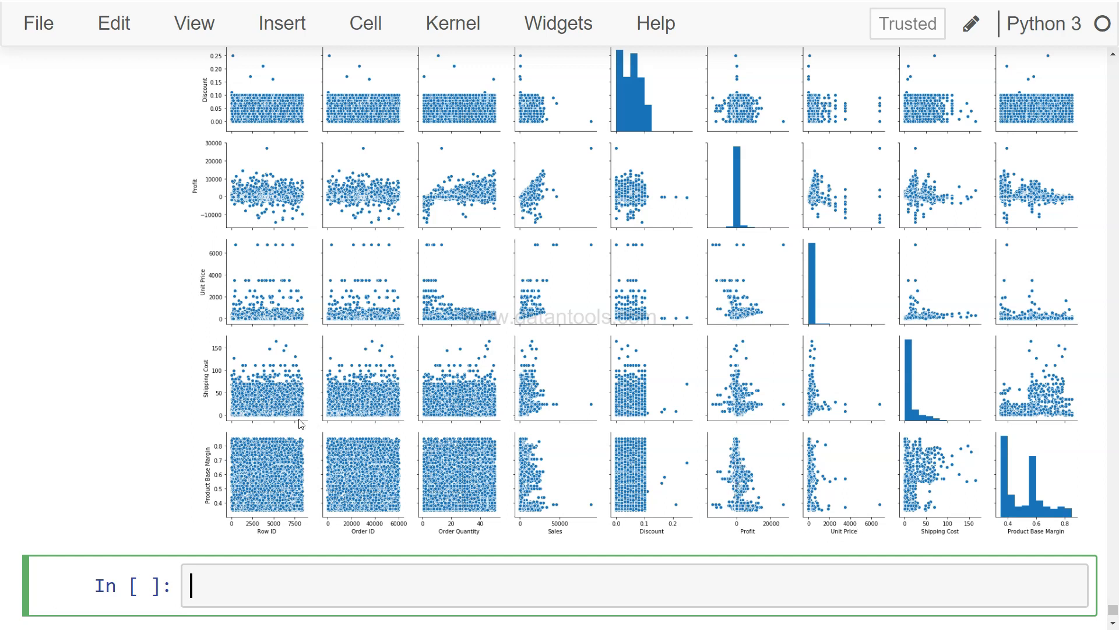
mouse_move(548, 448)
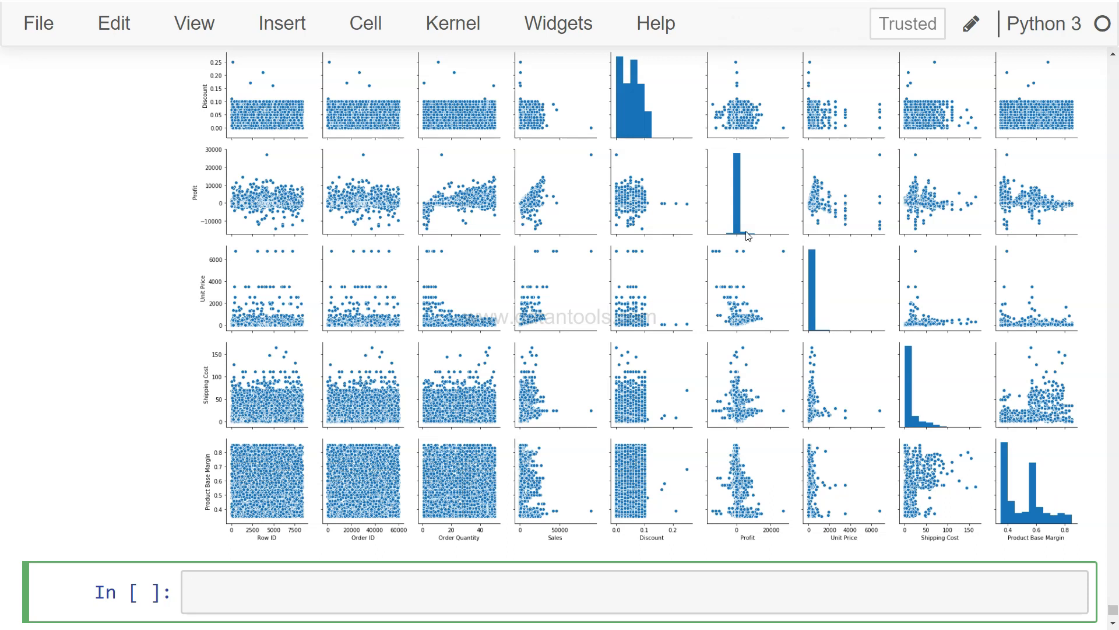
scroll(up, 3)
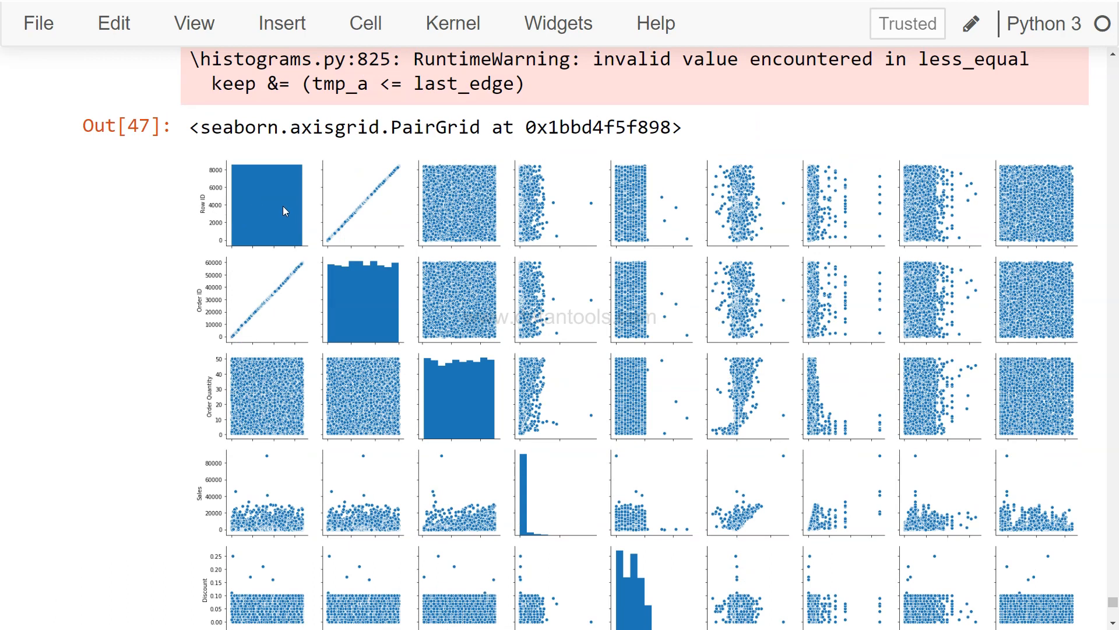
scroll(down, 3)
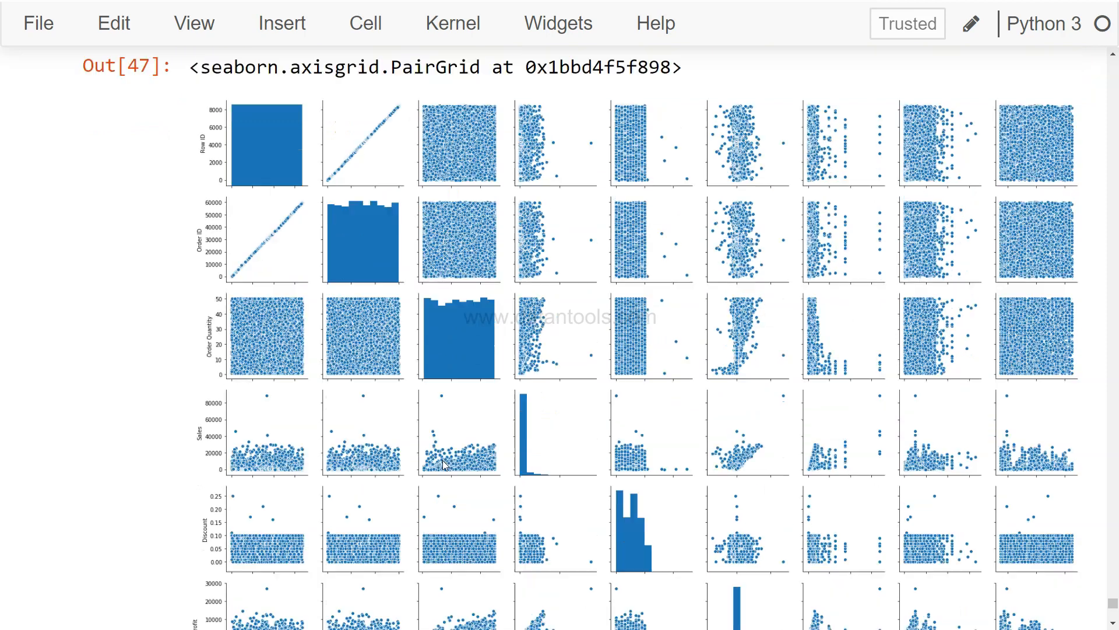
scroll(down, 3)
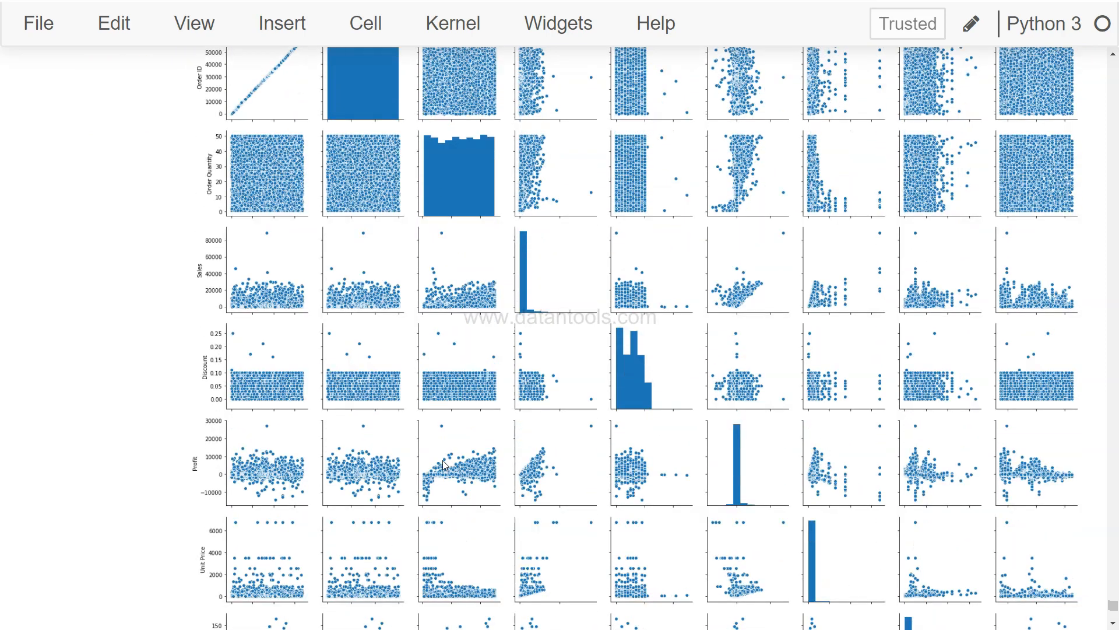
scroll(down, 3)
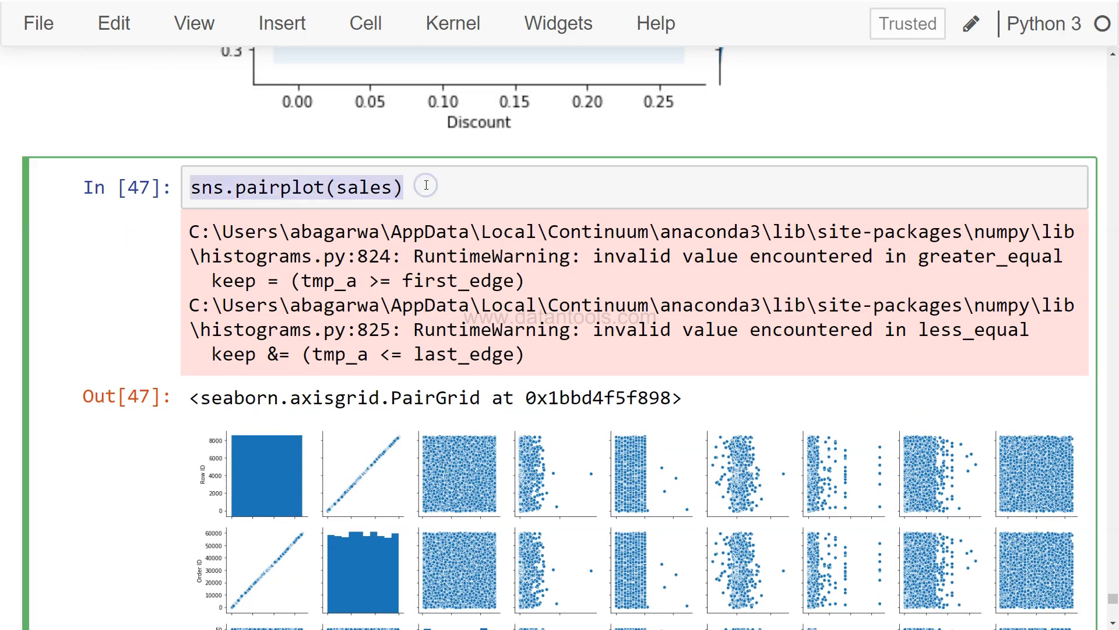
scroll(down, 3)
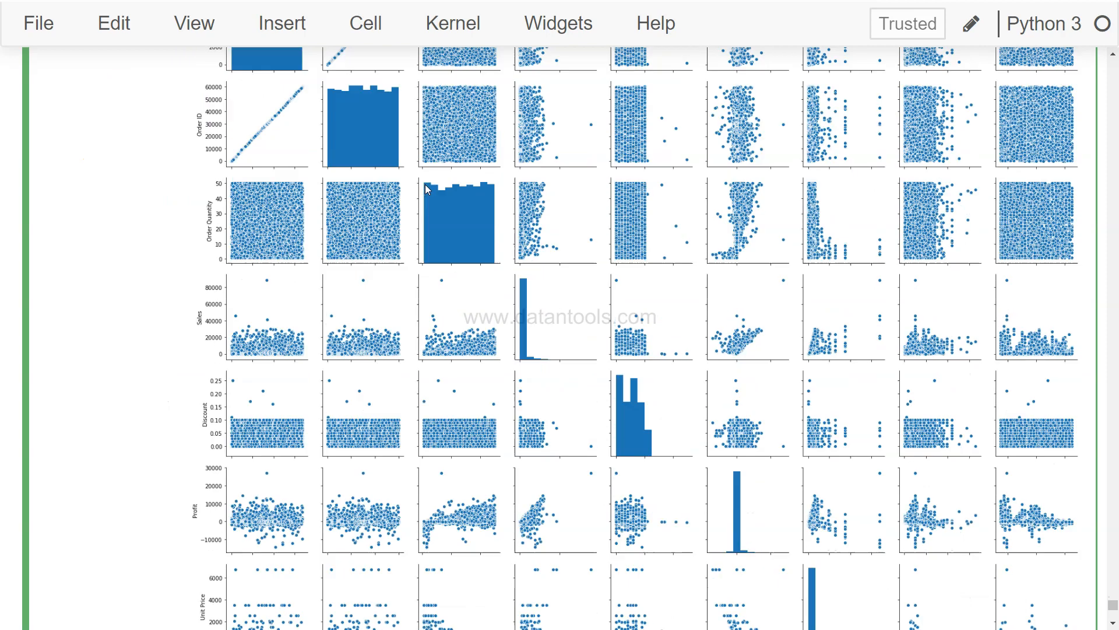
scroll(down, 3)
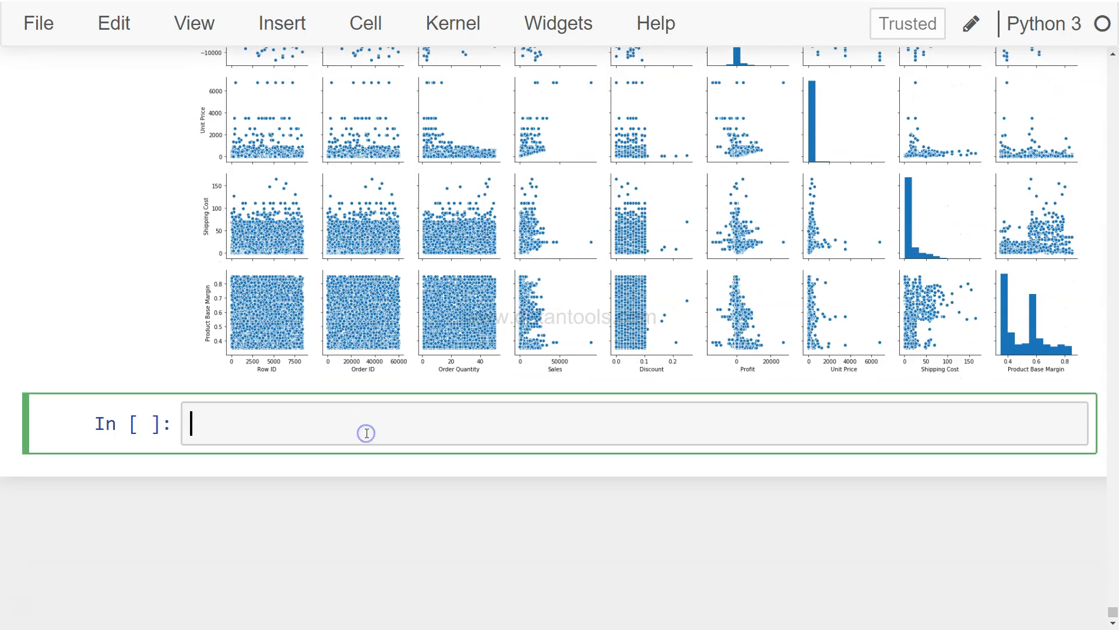
Write sns.pairplot(sales, hue='Ship Mode') and run it to produce a PairGrid coloured by Ship Mode.
text(sns.pairplot(sales))
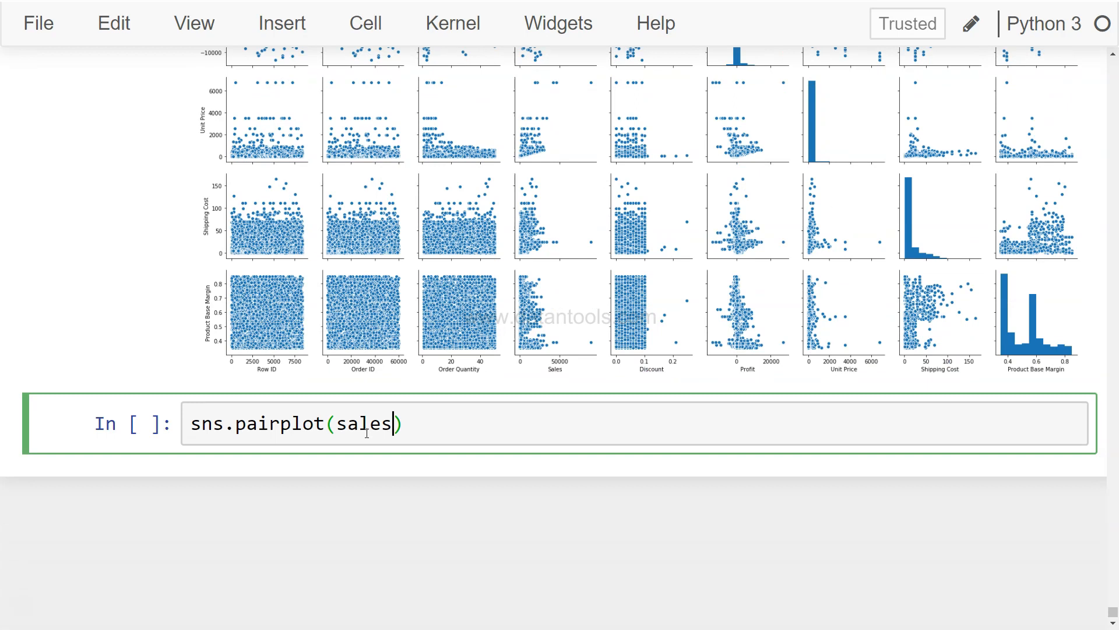
text(,)
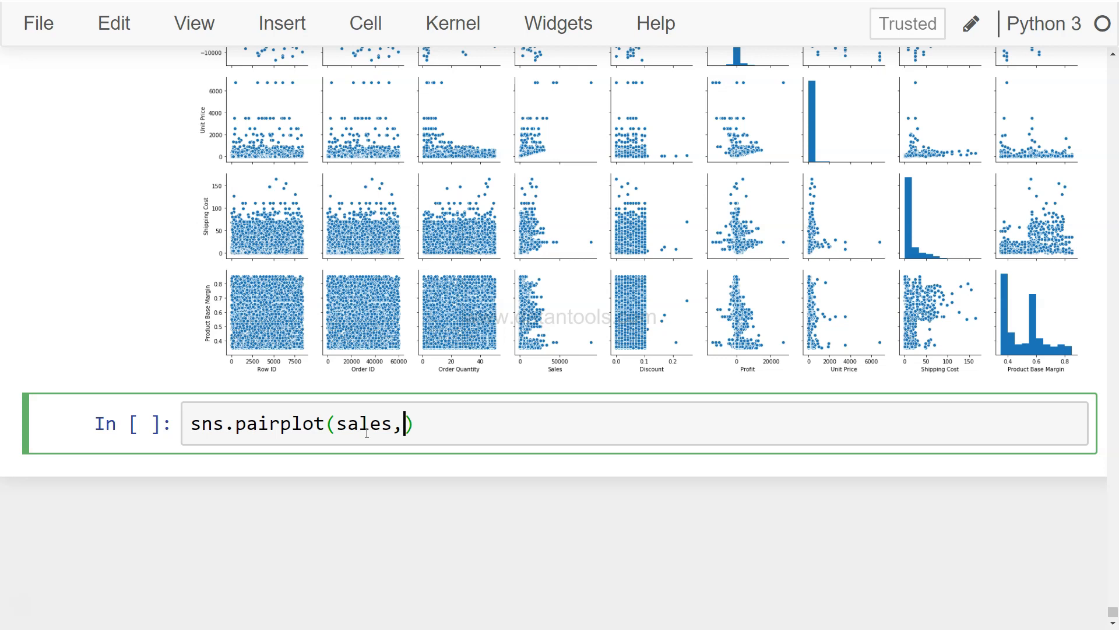
text(h)
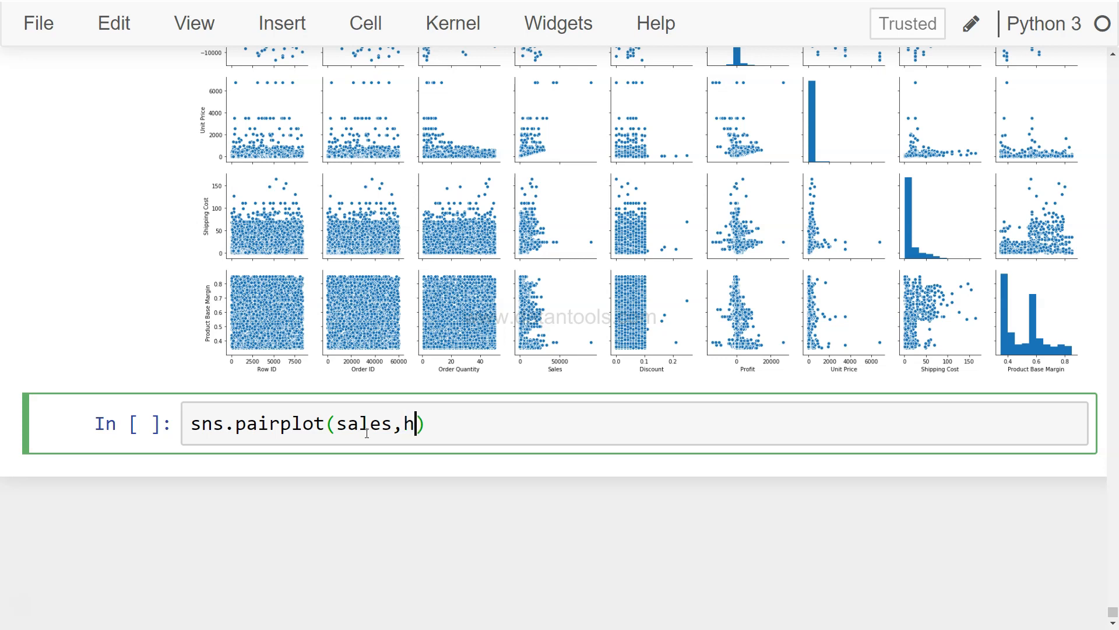
text(ue=)
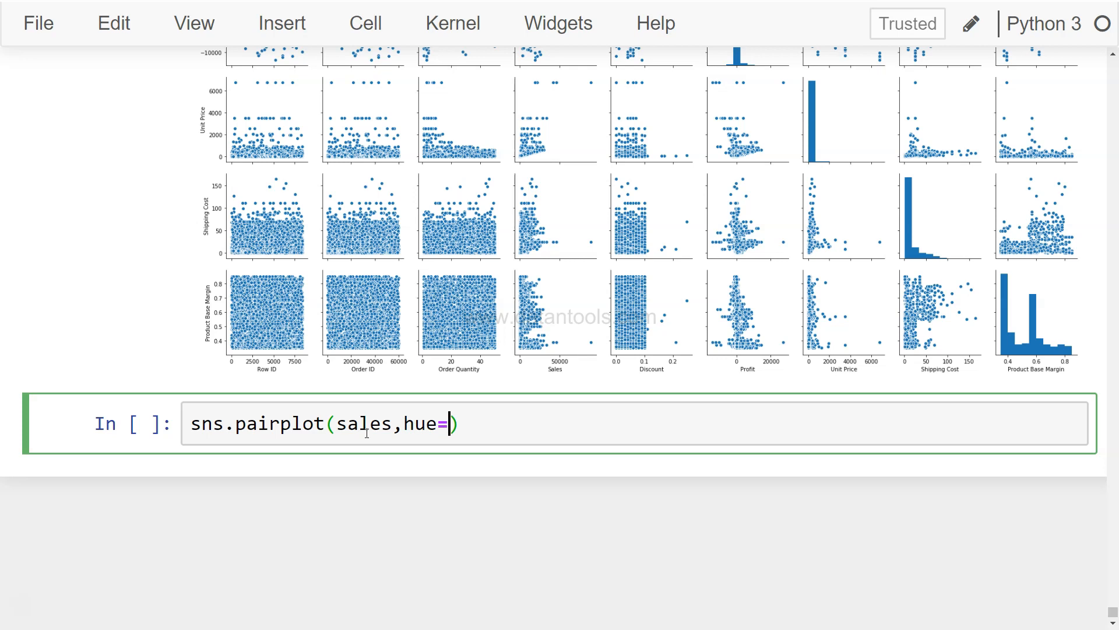
text('')
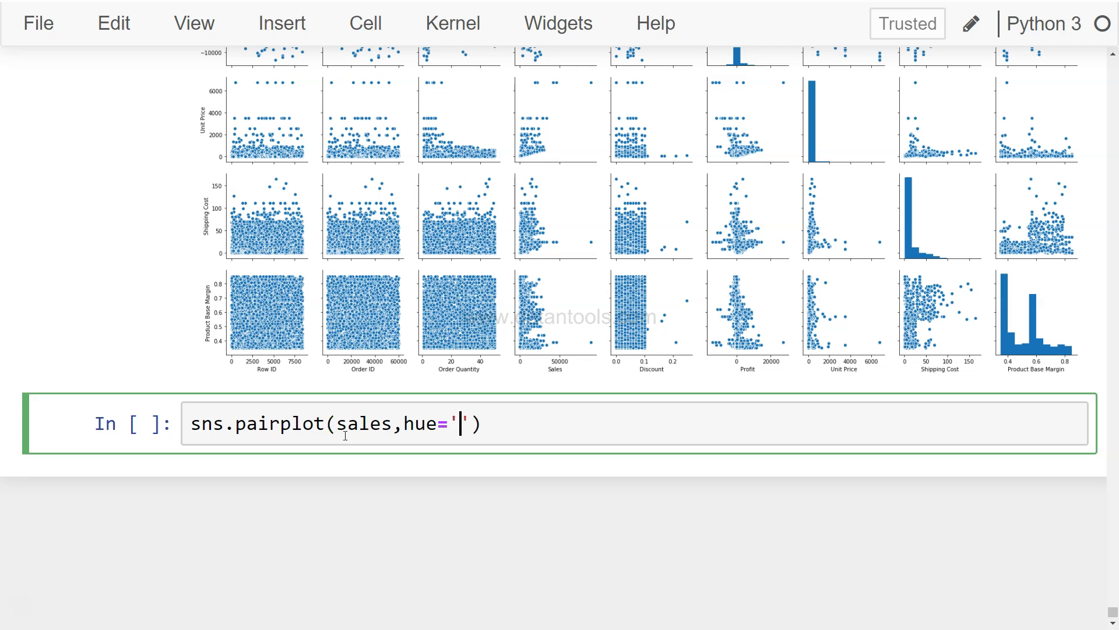
text(Sji)
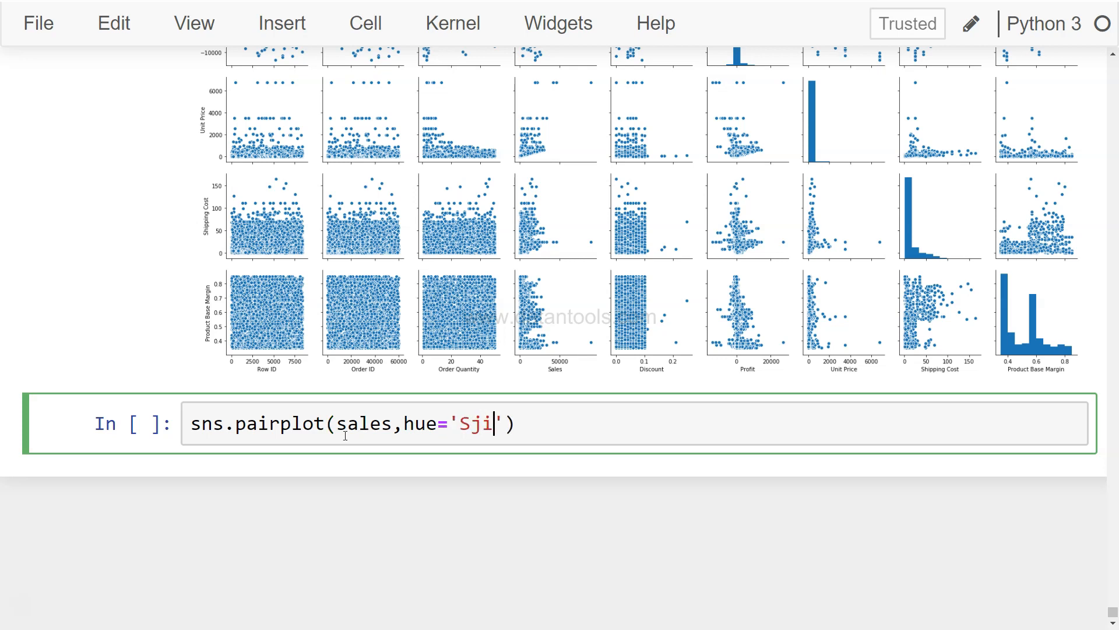
text(Ship Mode)
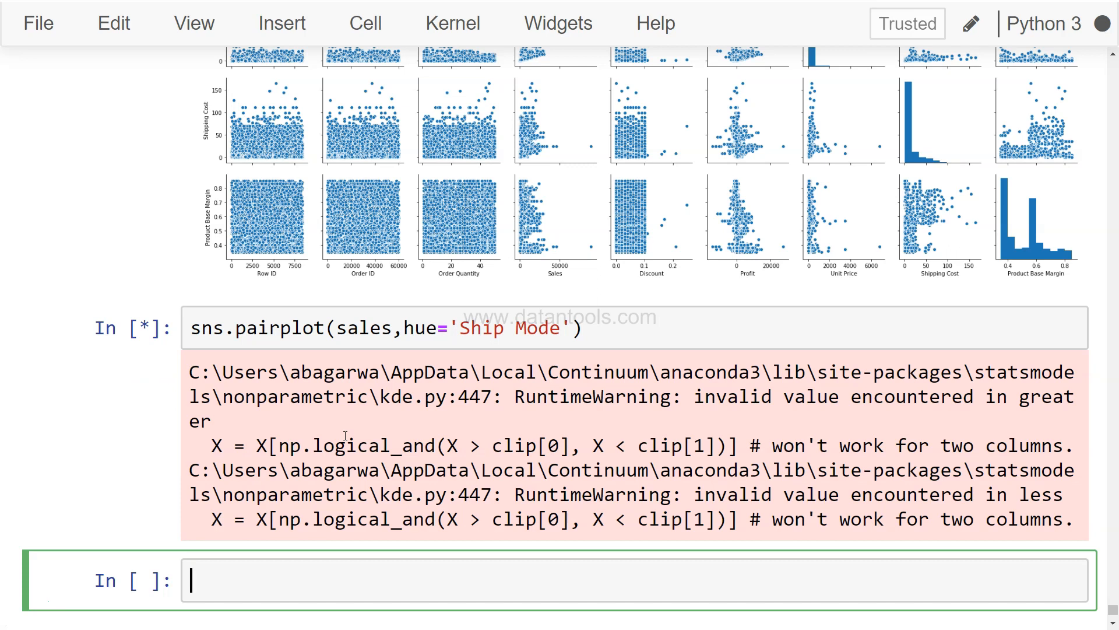
mouse_move(481, 296)
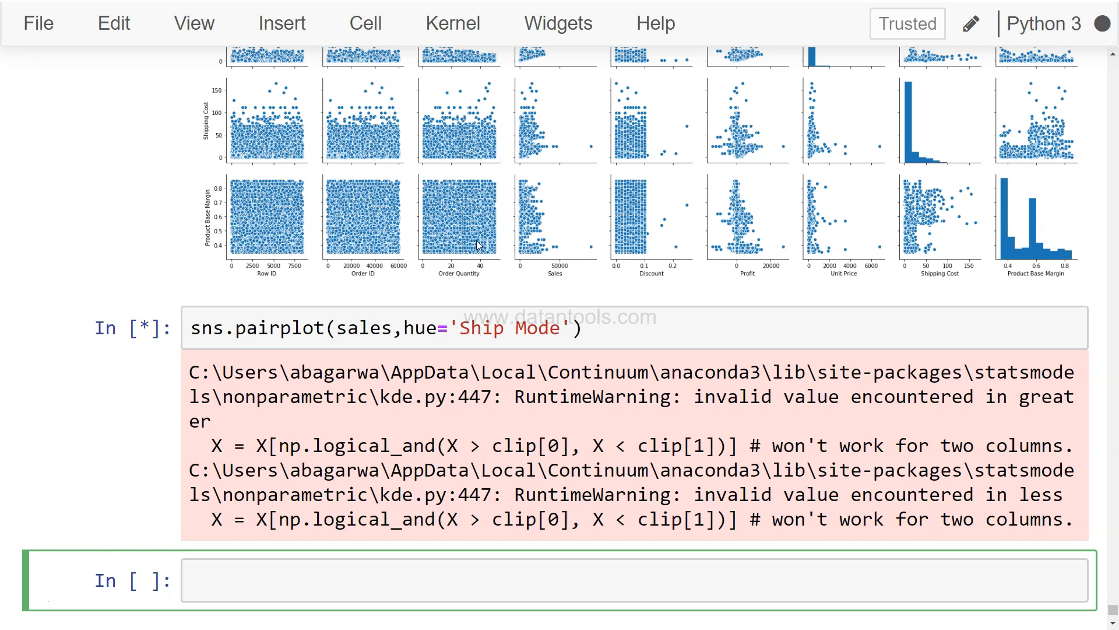
mouse_move(459, 219)
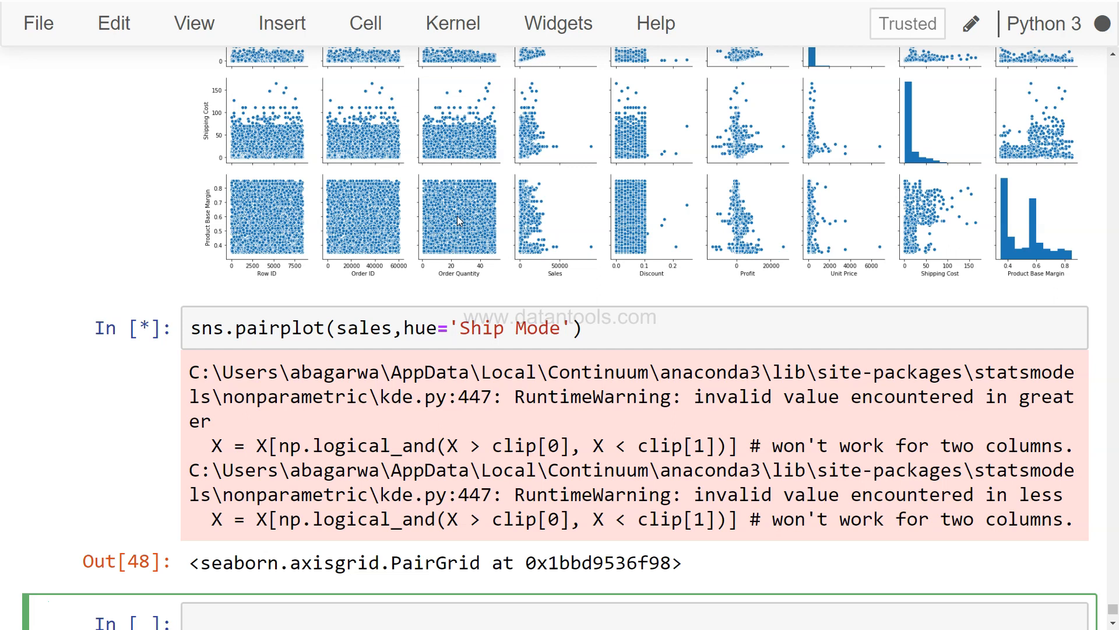
scroll(down, 3)
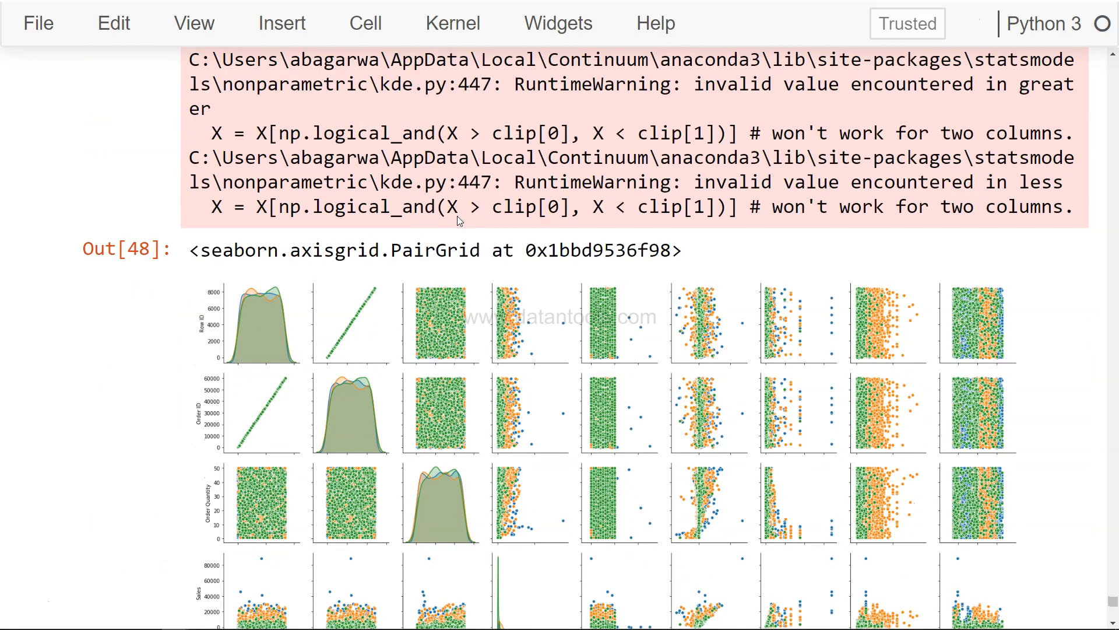
scroll(down, 3)
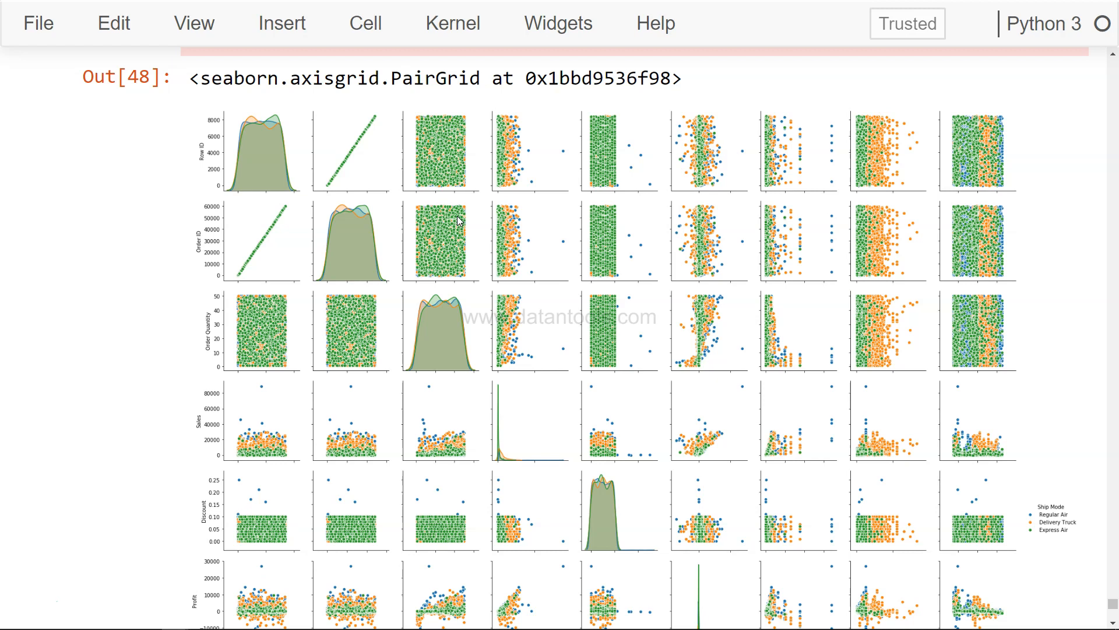
mouse_move(974, 438)
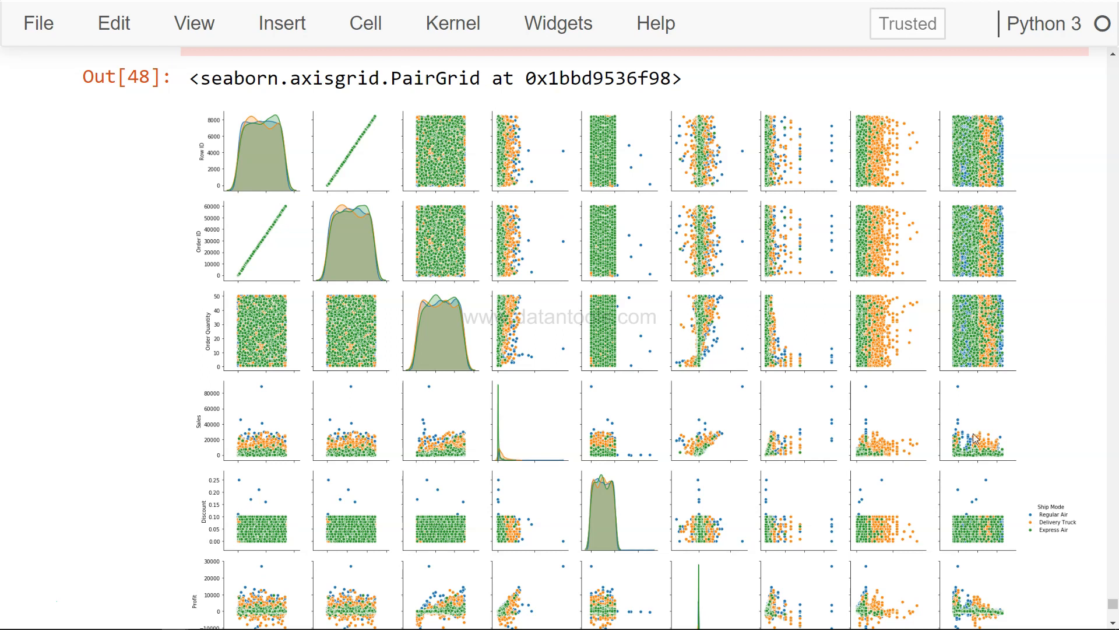
mouse_move(1045, 529)
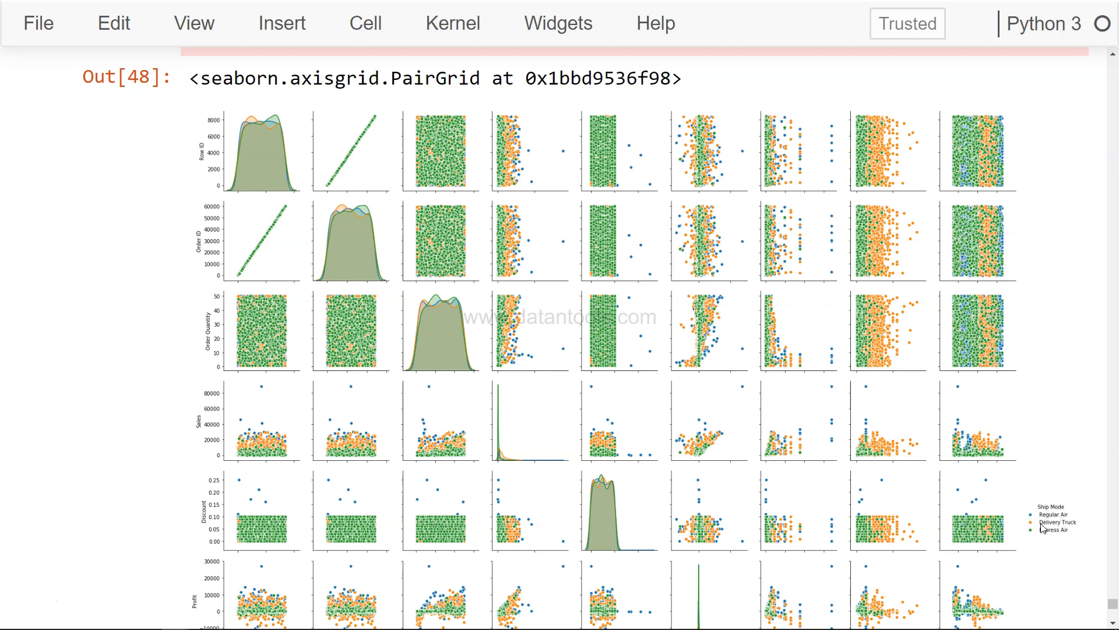
mouse_move(1075, 531)
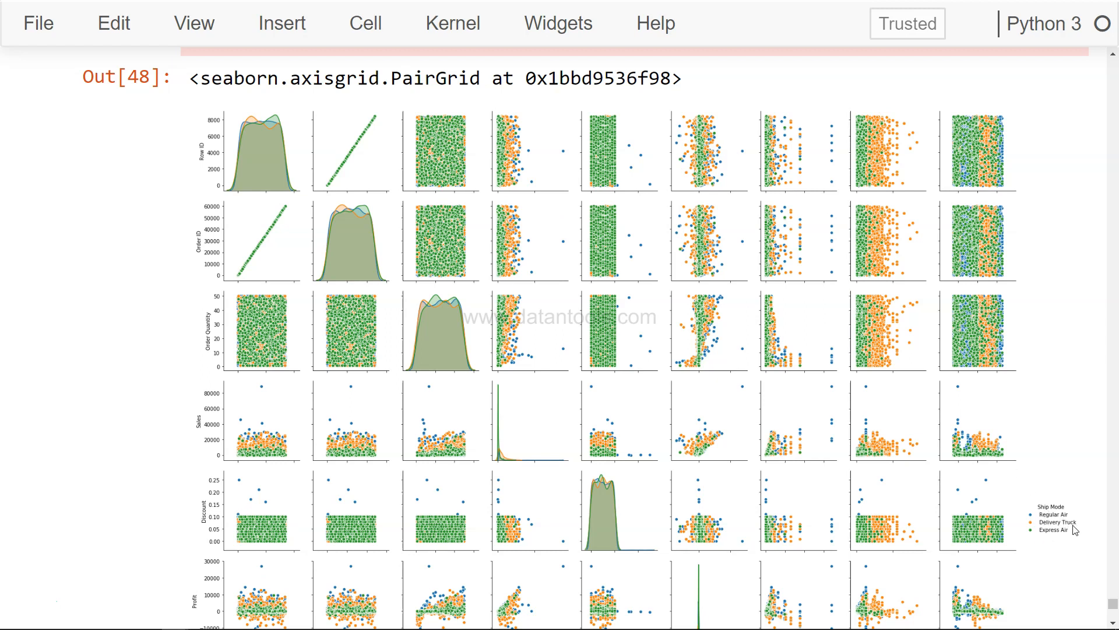
mouse_move(583, 419)
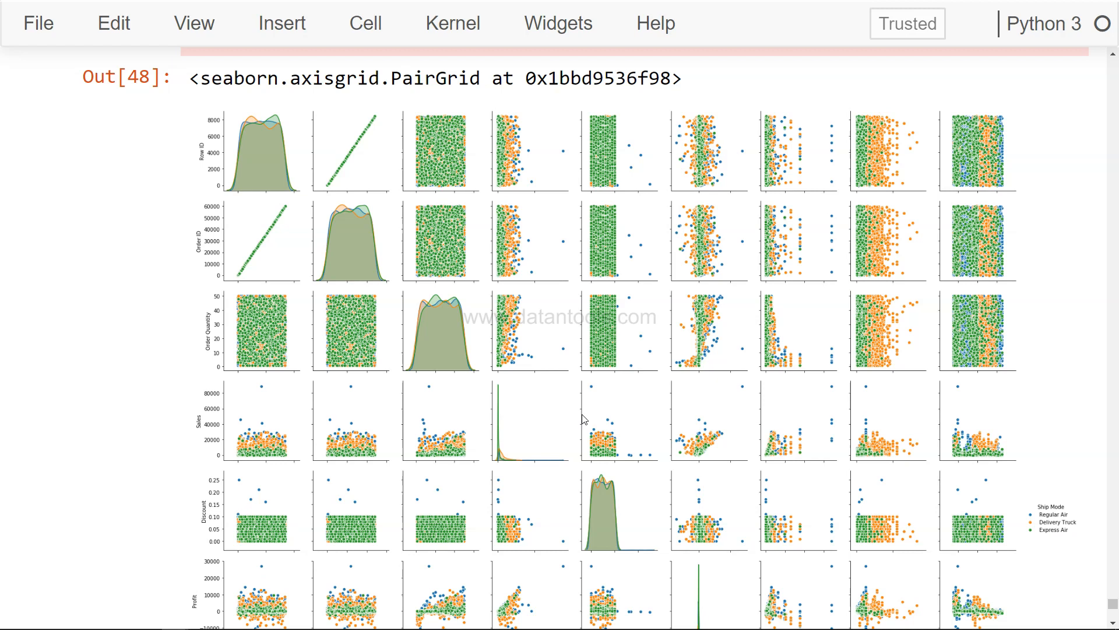
scroll(down, 3)
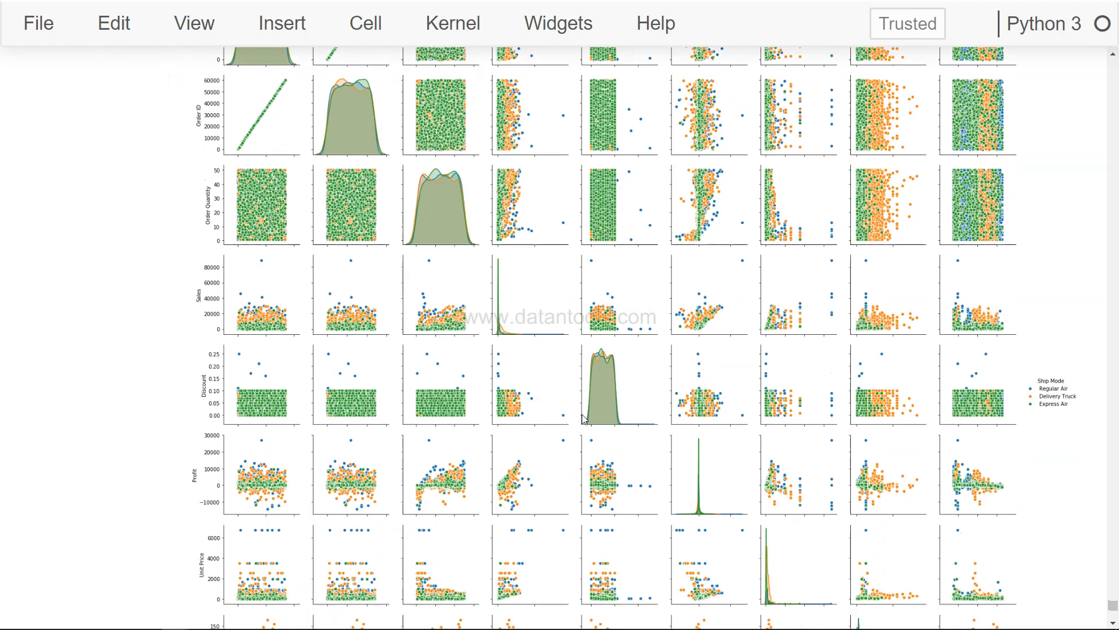
mouse_move(1036, 419)
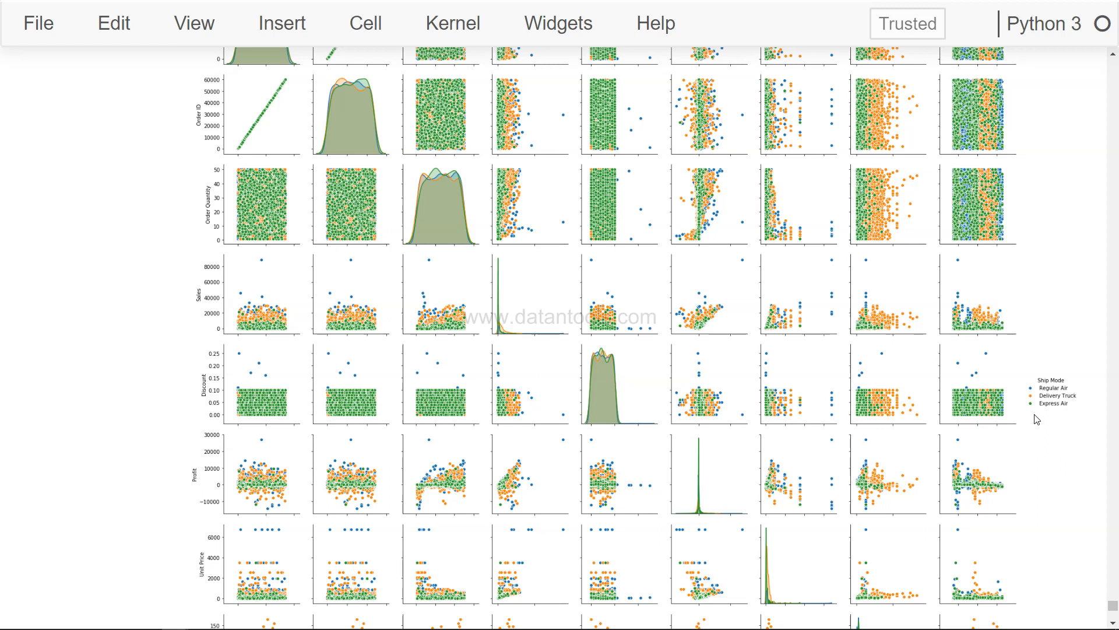
mouse_move(1045, 405)
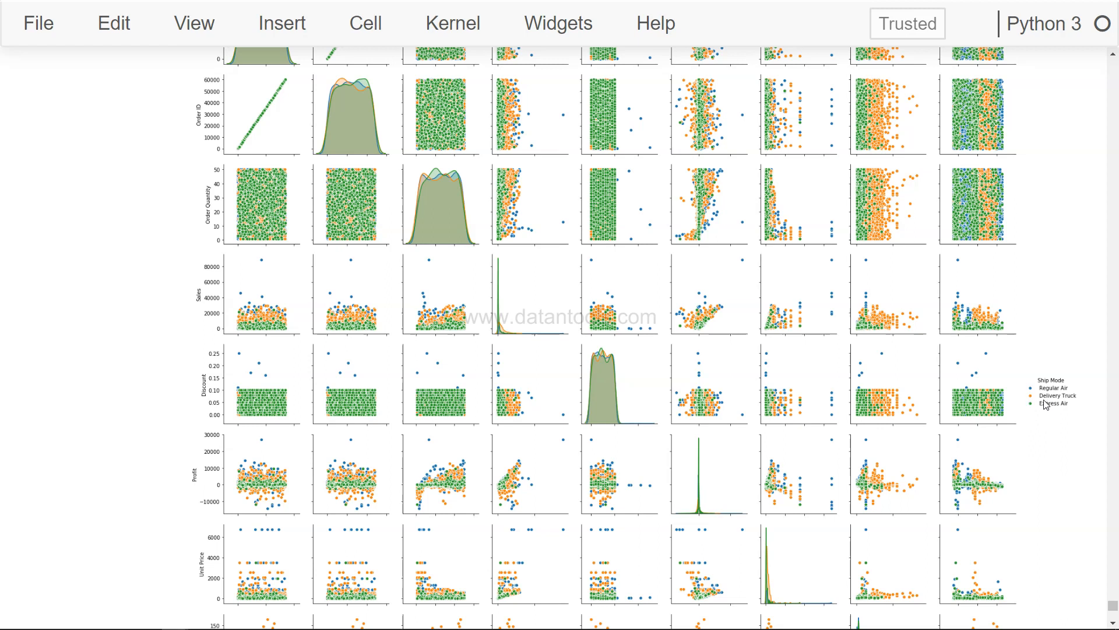
mouse_move(1052, 404)
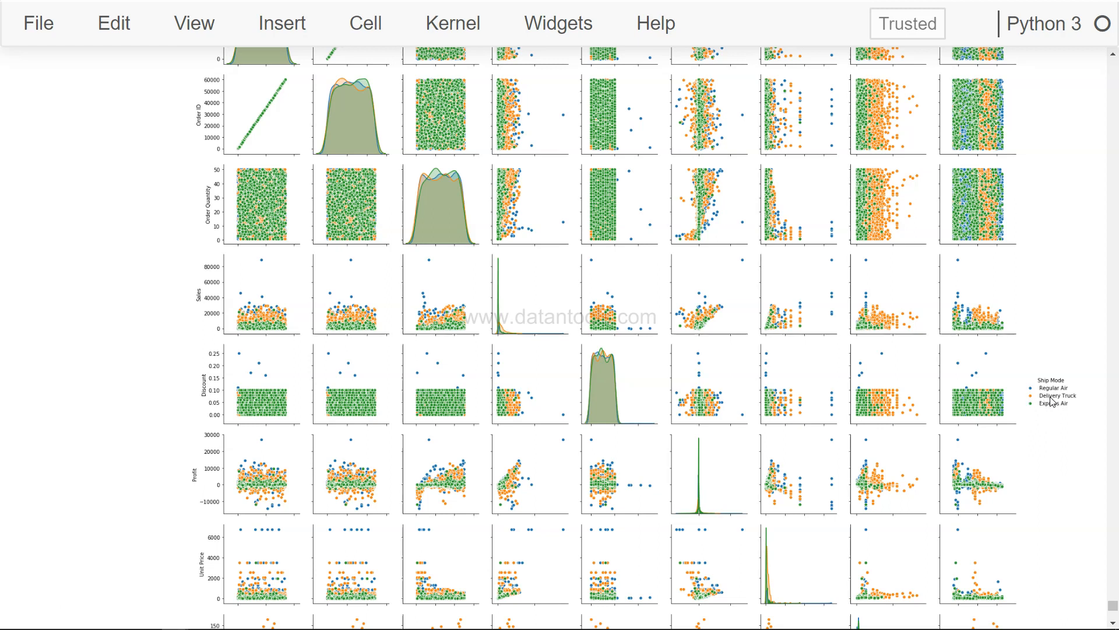
mouse_move(825, 394)
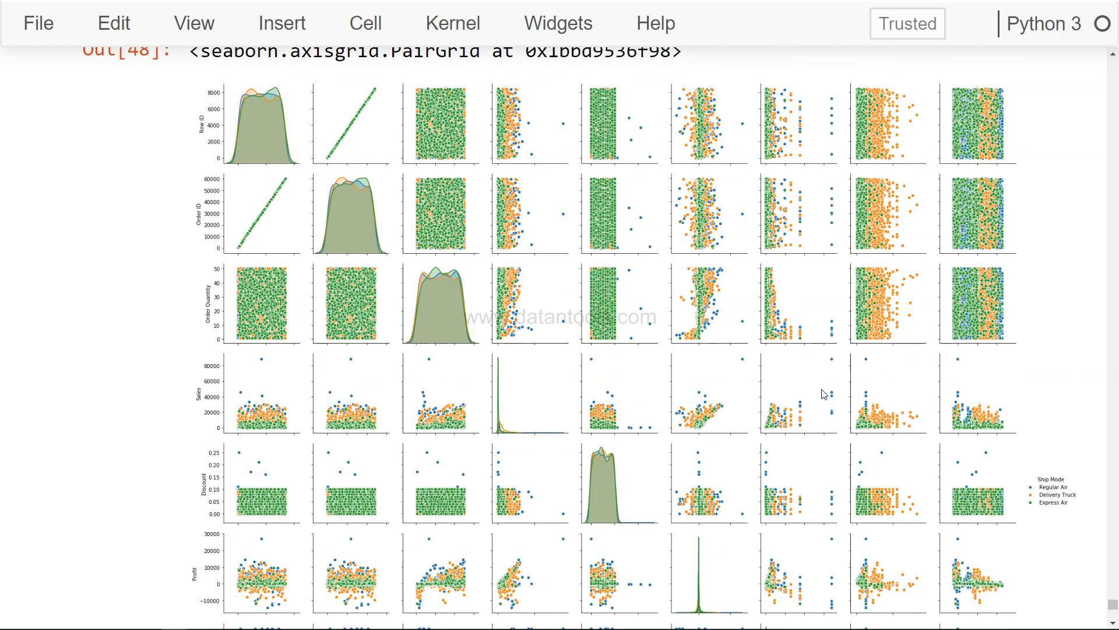
scroll(down, 3)
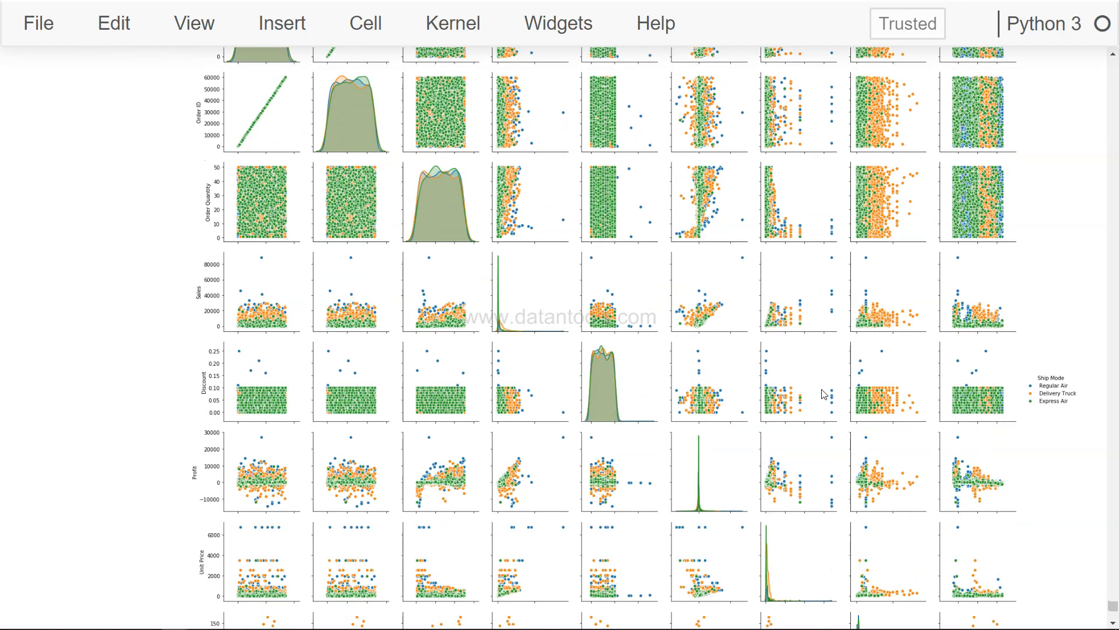
scroll(down, 3)
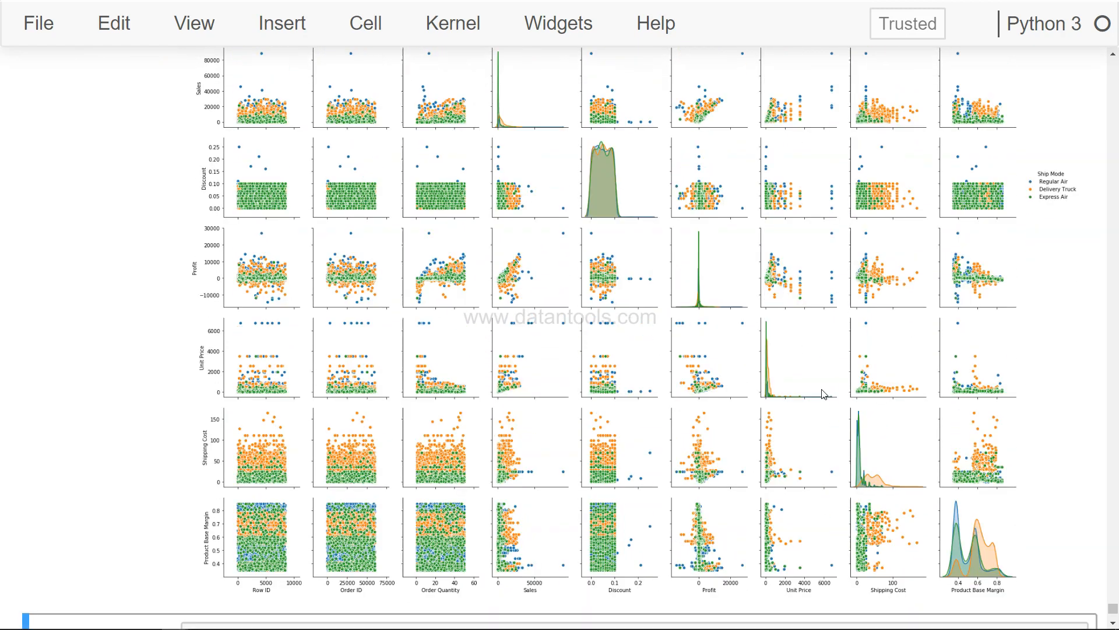
scroll(down, 3)
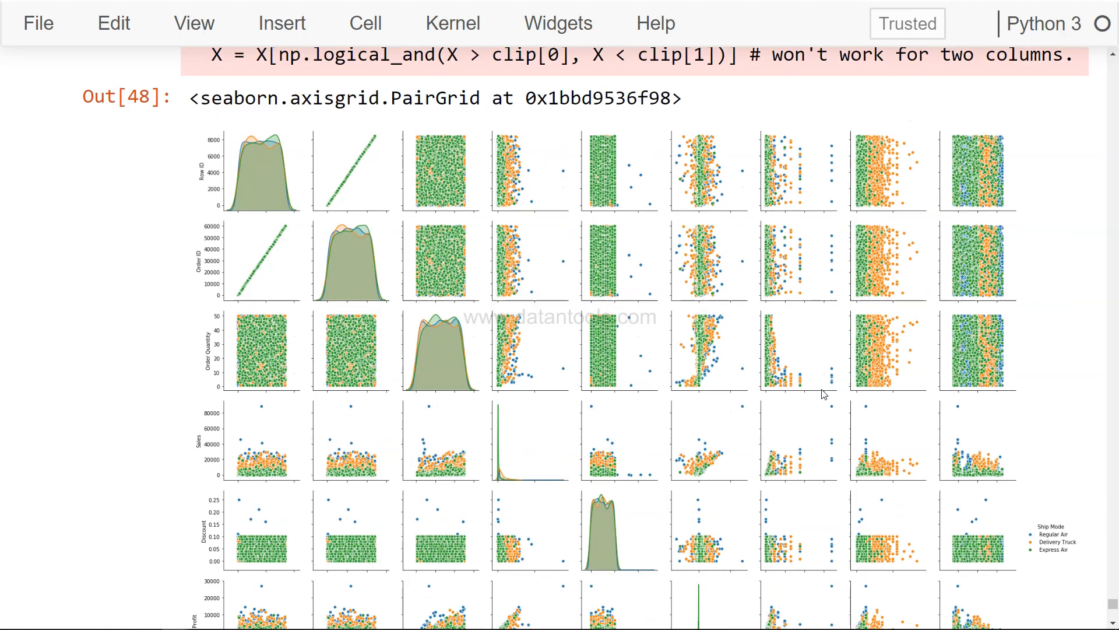
scroll(down, 3)
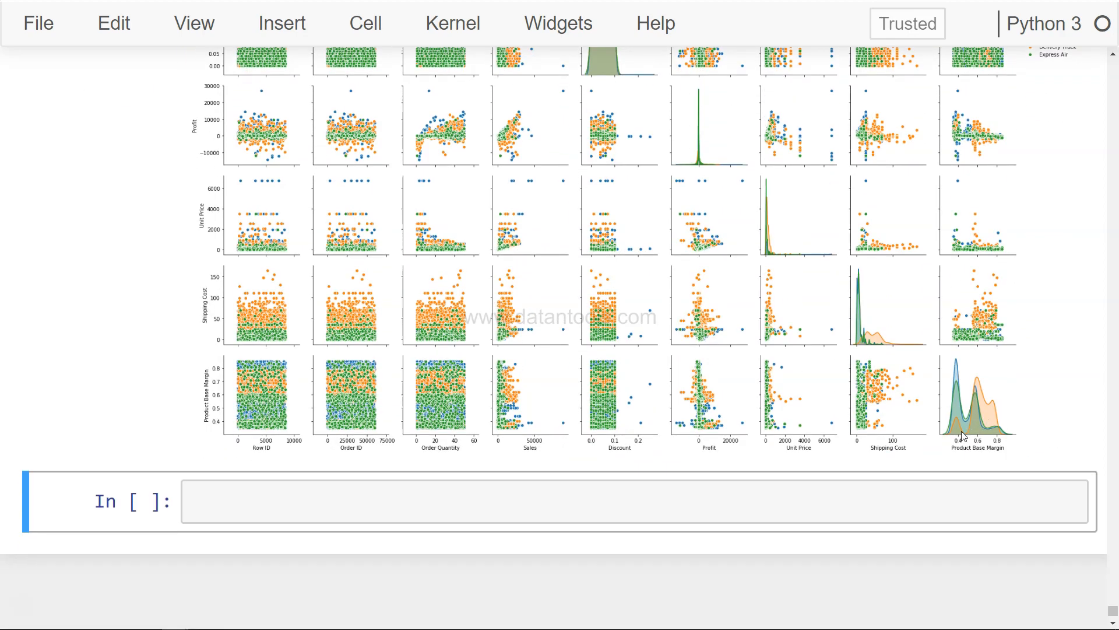
mouse_move(975, 423)
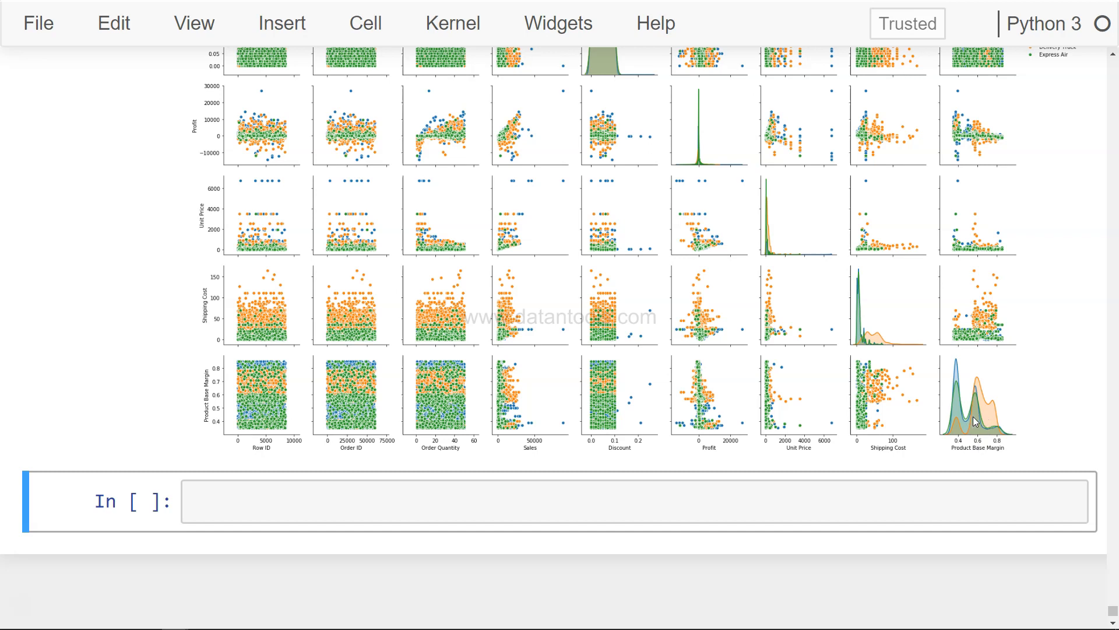
mouse_move(963, 415)
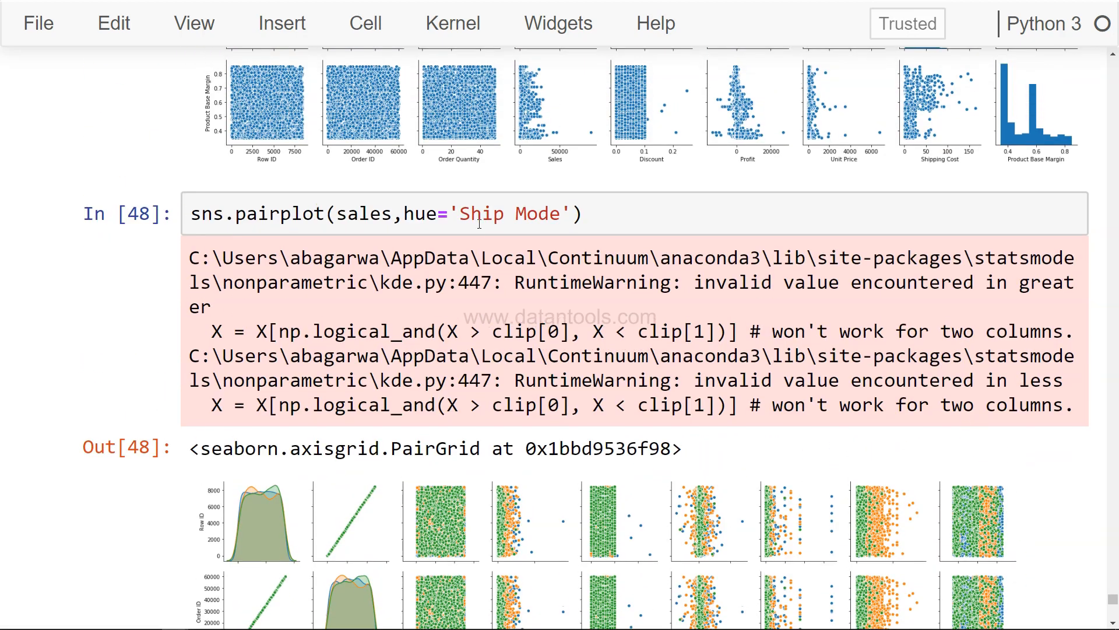
click(561, 212)
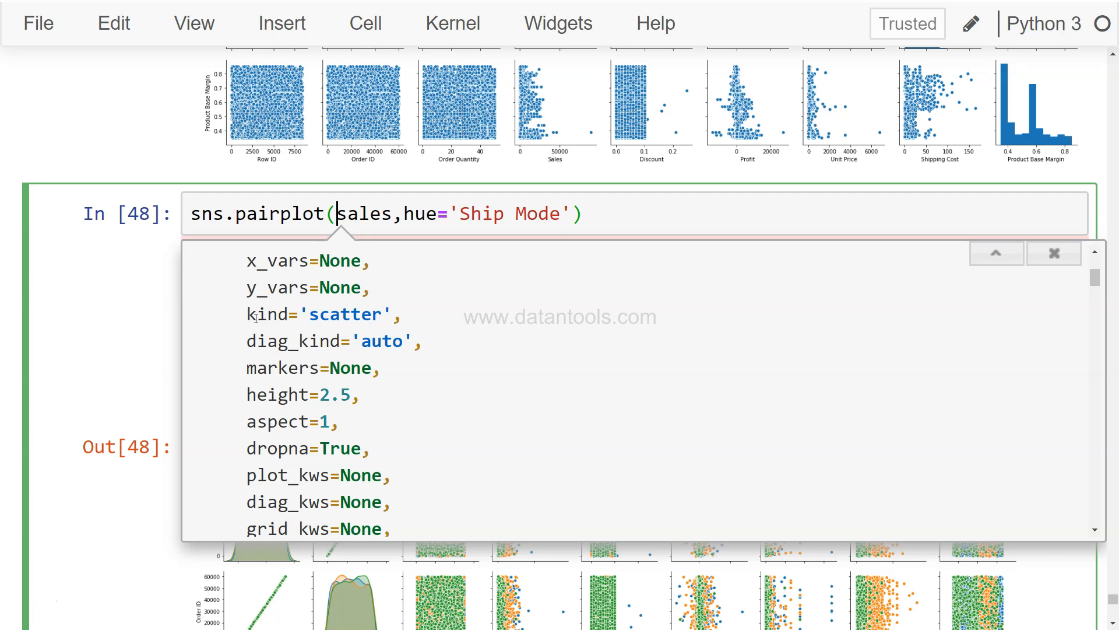
scroll(down, 3)
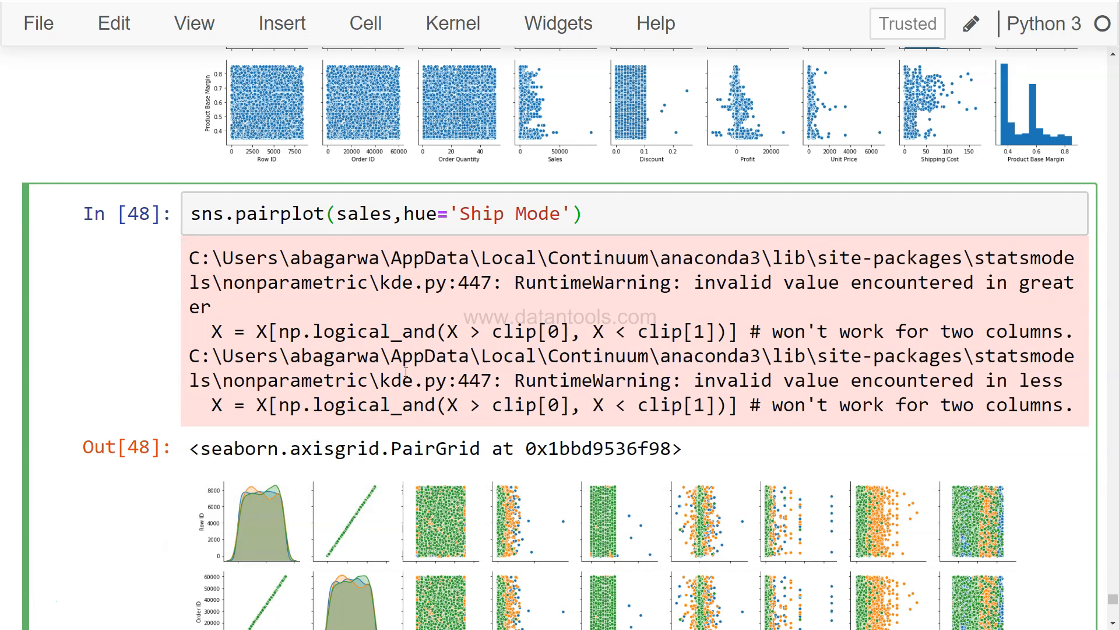
scroll(down, 3)
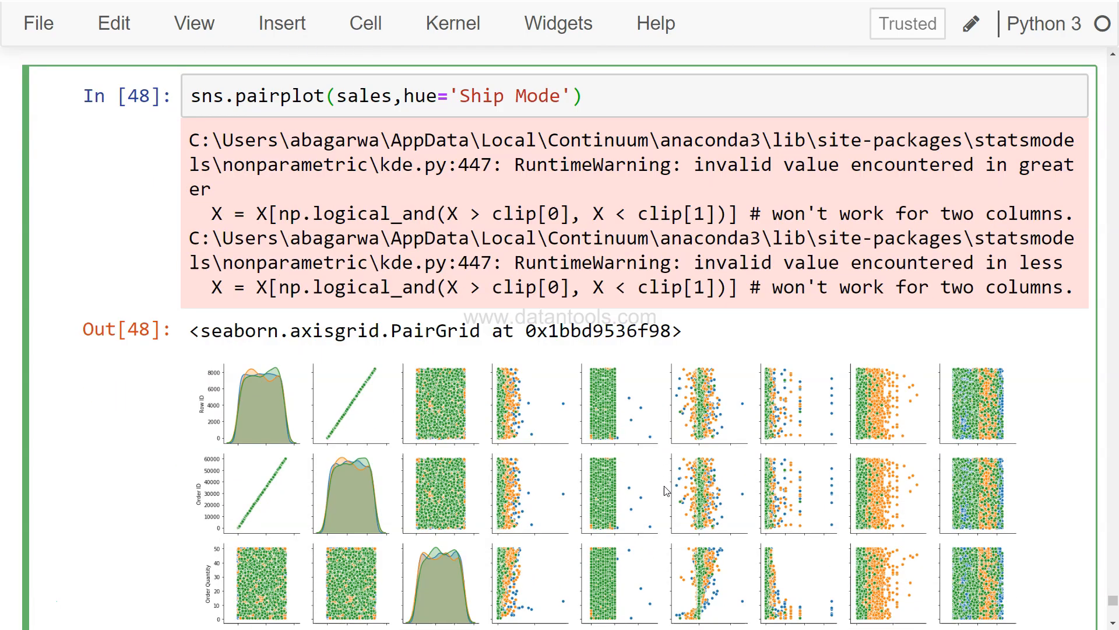
scroll(down, 3)
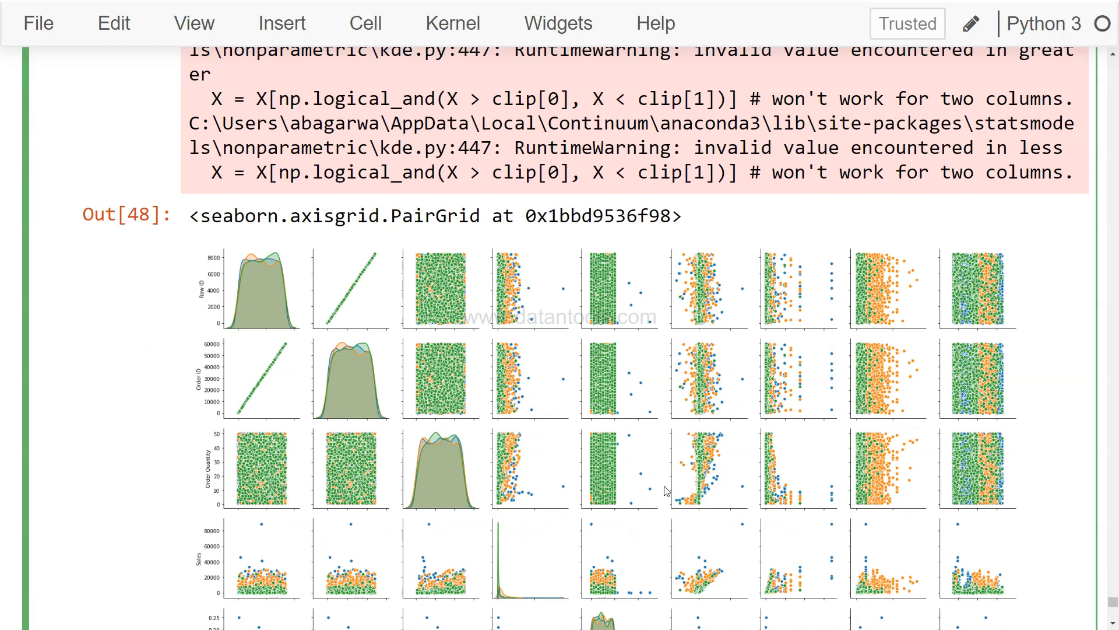
scroll(down, 3)
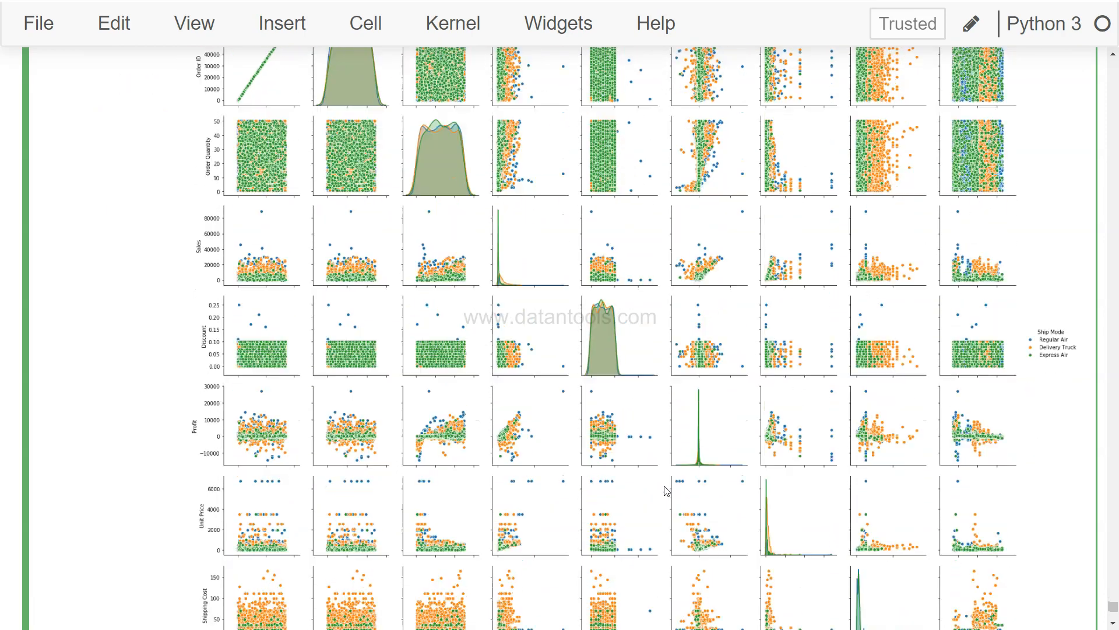
scroll(down, 3)
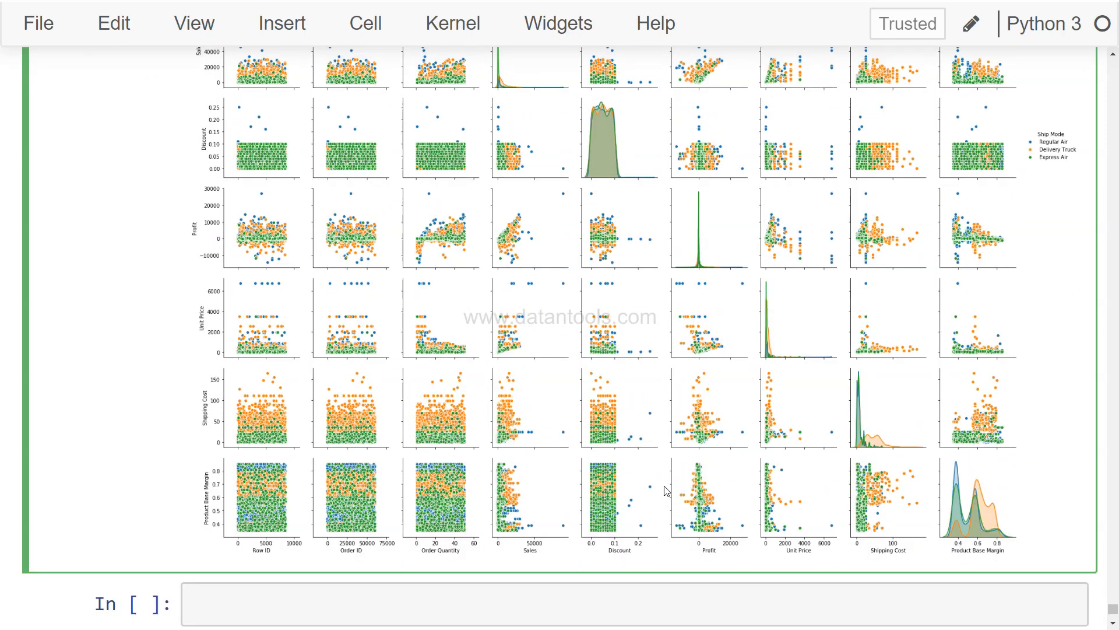